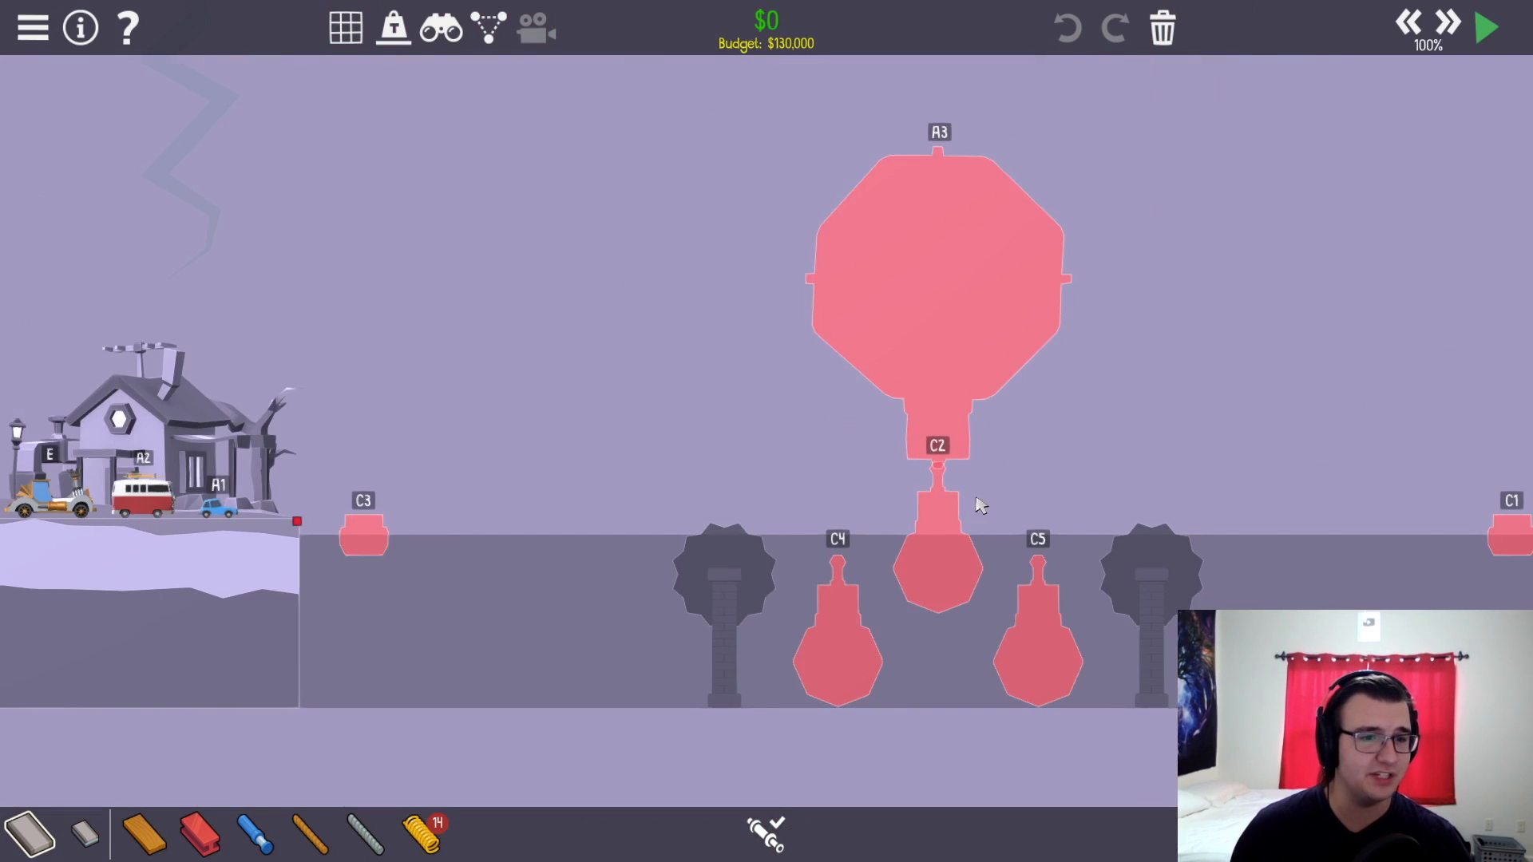
{"action": "mouse_move", "coordinate": [981, 529]}
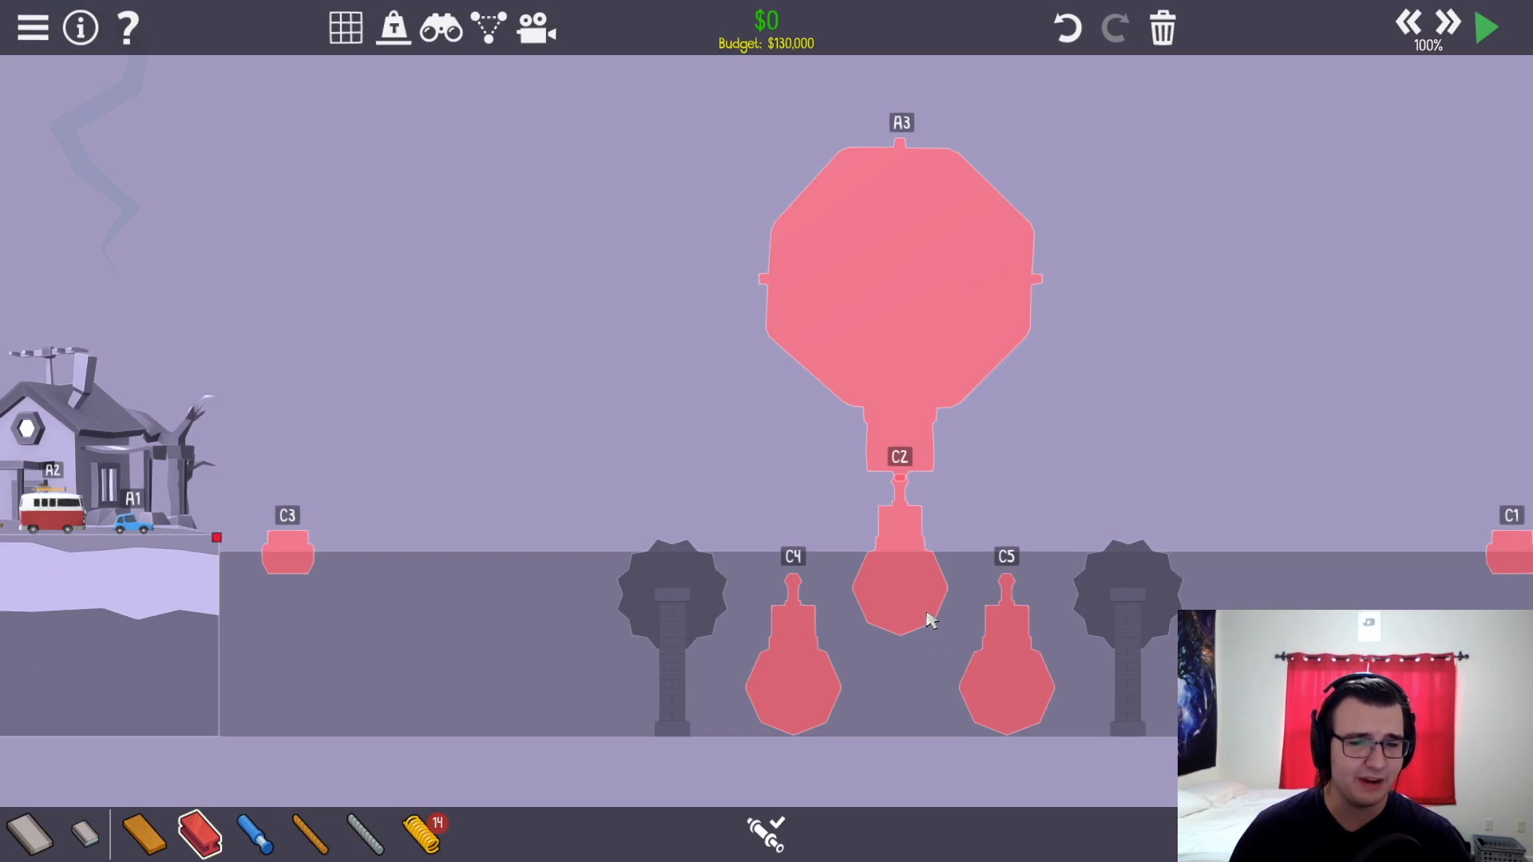
- Check the hydraulics phase settings, then stop the empty-level test run to return to building
{"action": "scroll", "scroll_direction": "down", "scroll_amount": 3}
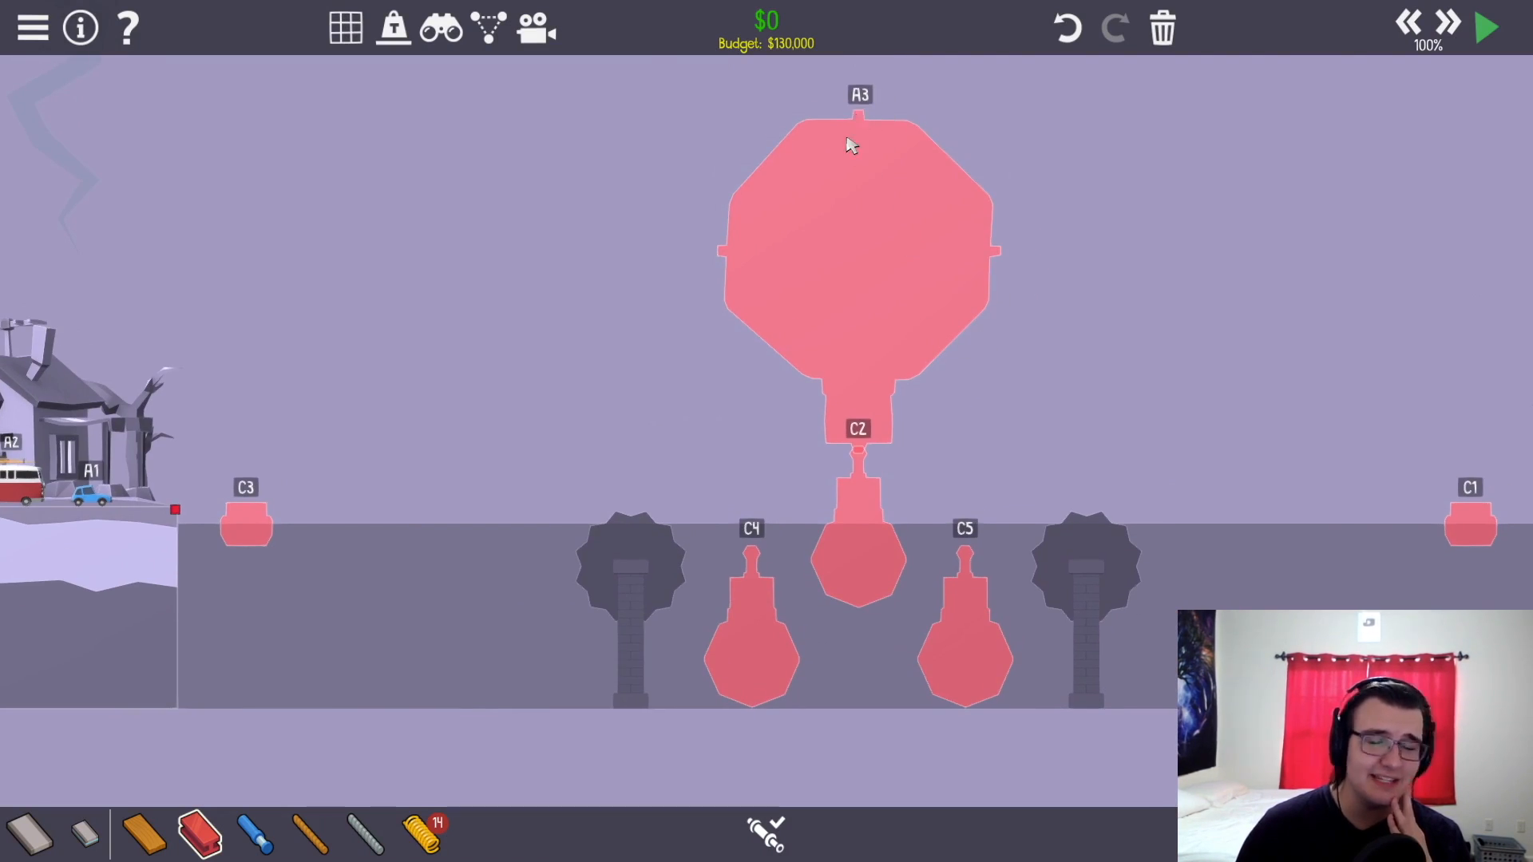
{"action": "left_click", "coordinate": [765, 831]}
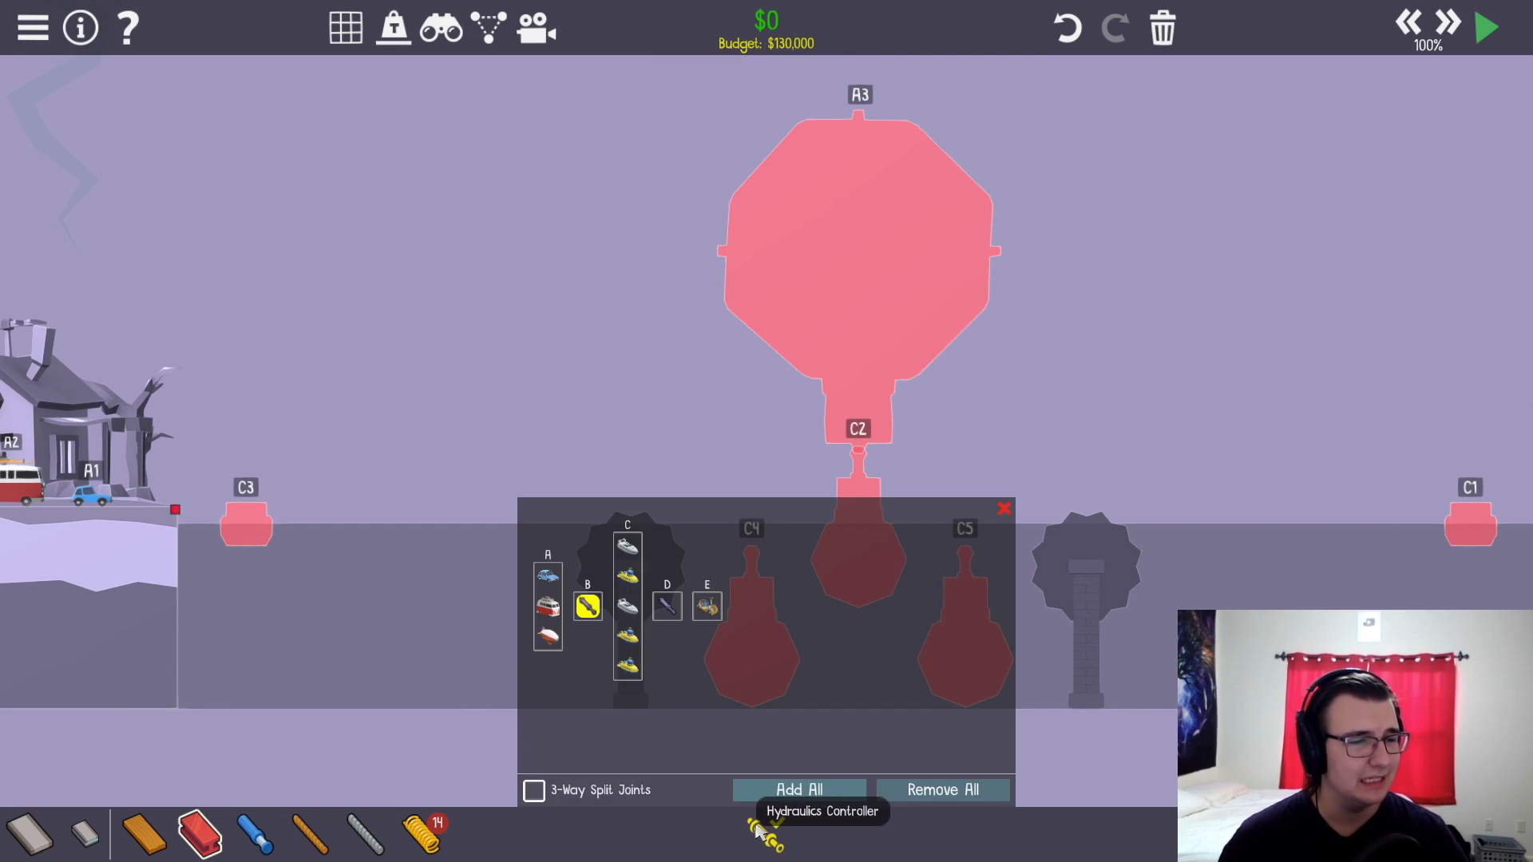
{"action": "left_click", "coordinate": [1003, 508]}
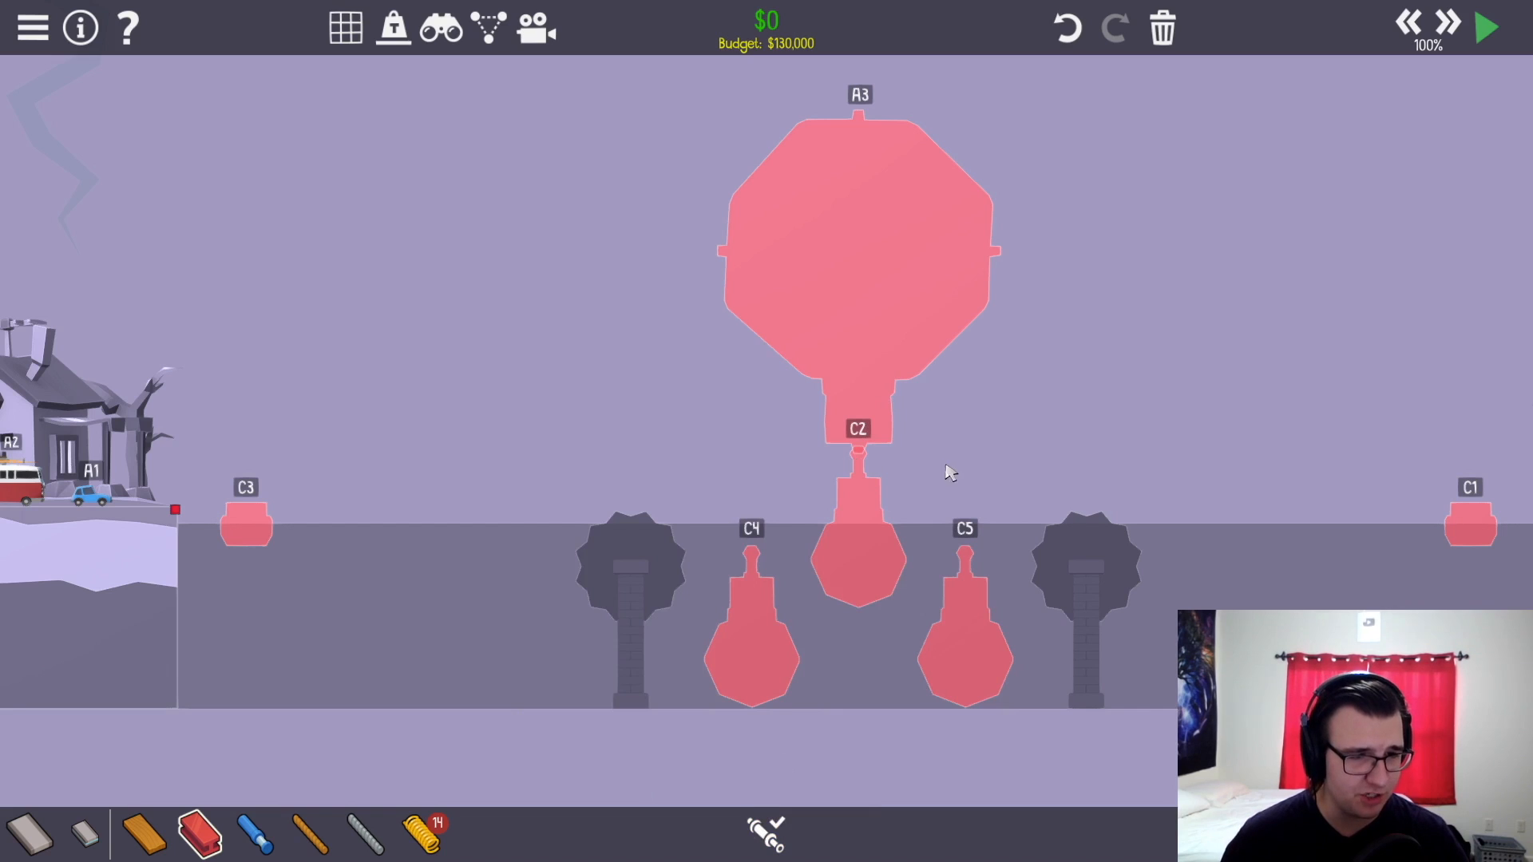
{"action": "mouse_move", "coordinate": [818, 486]}
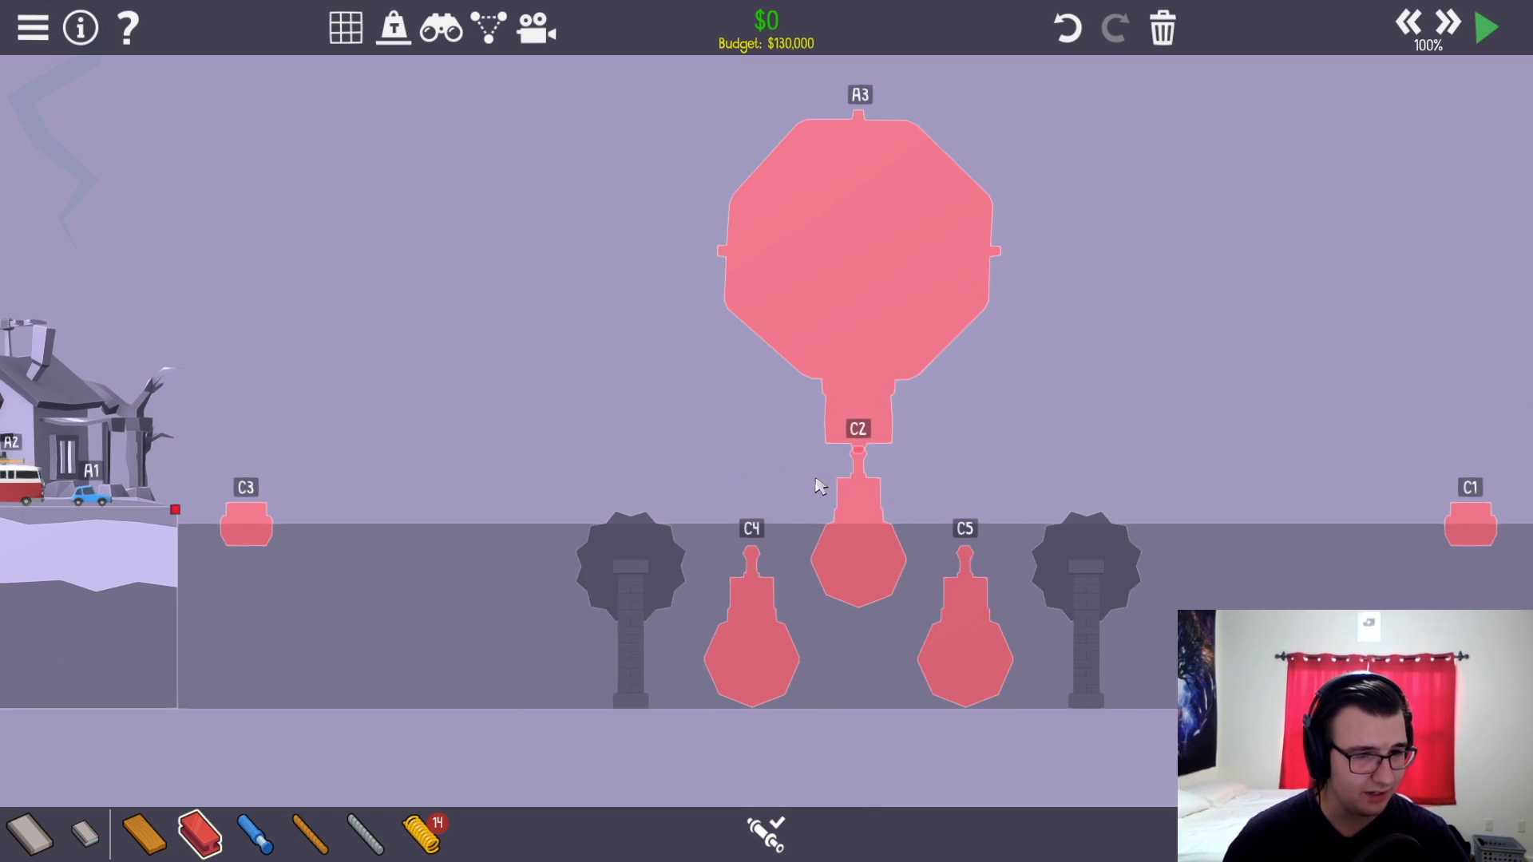
{"action": "mouse_move", "coordinate": [859, 487]}
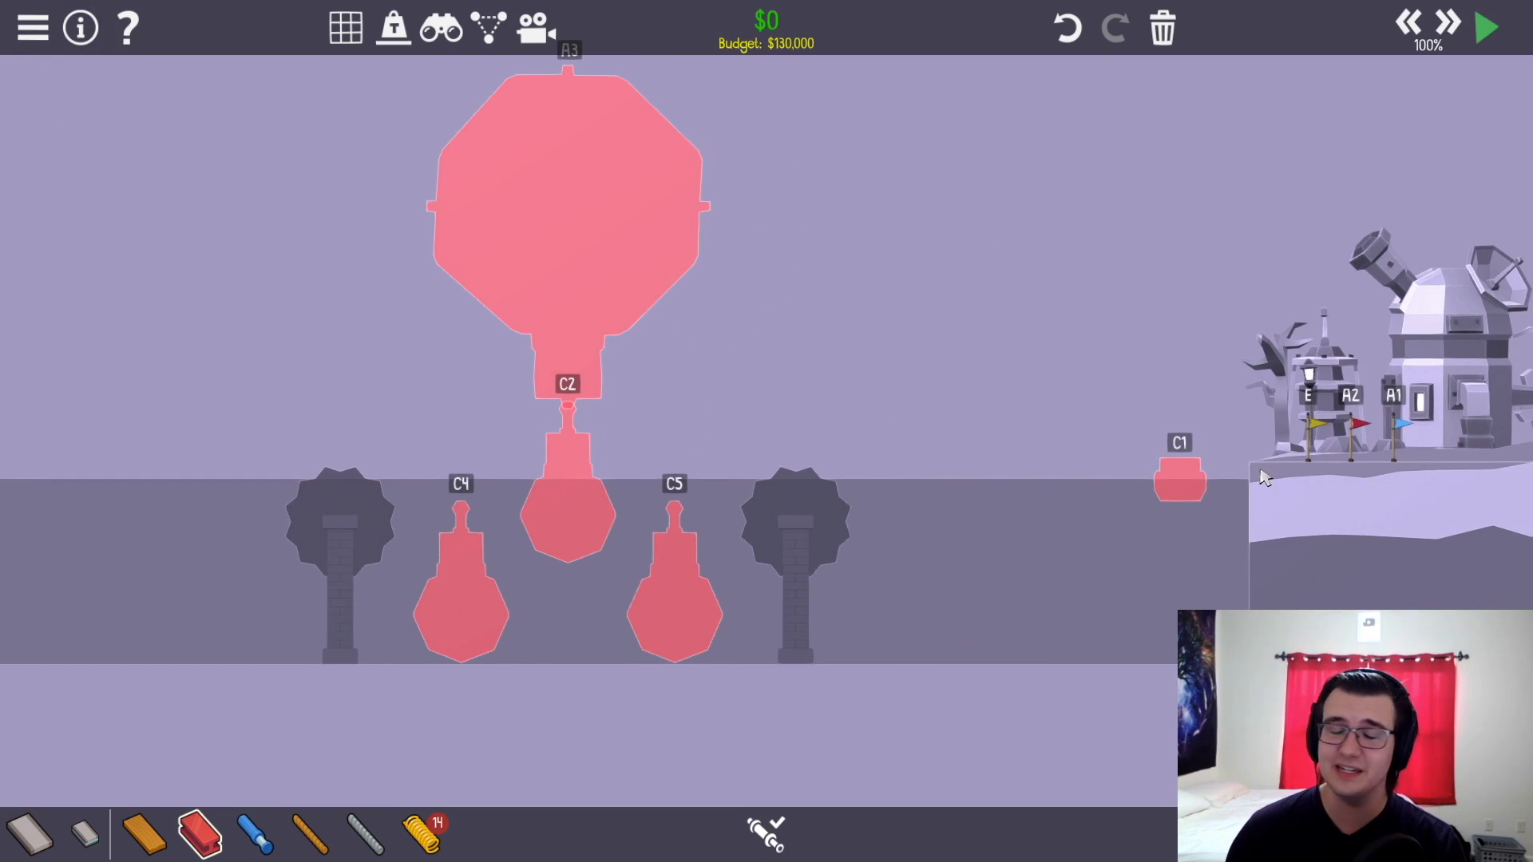
{"action": "mouse_move", "coordinate": [1257, 477]}
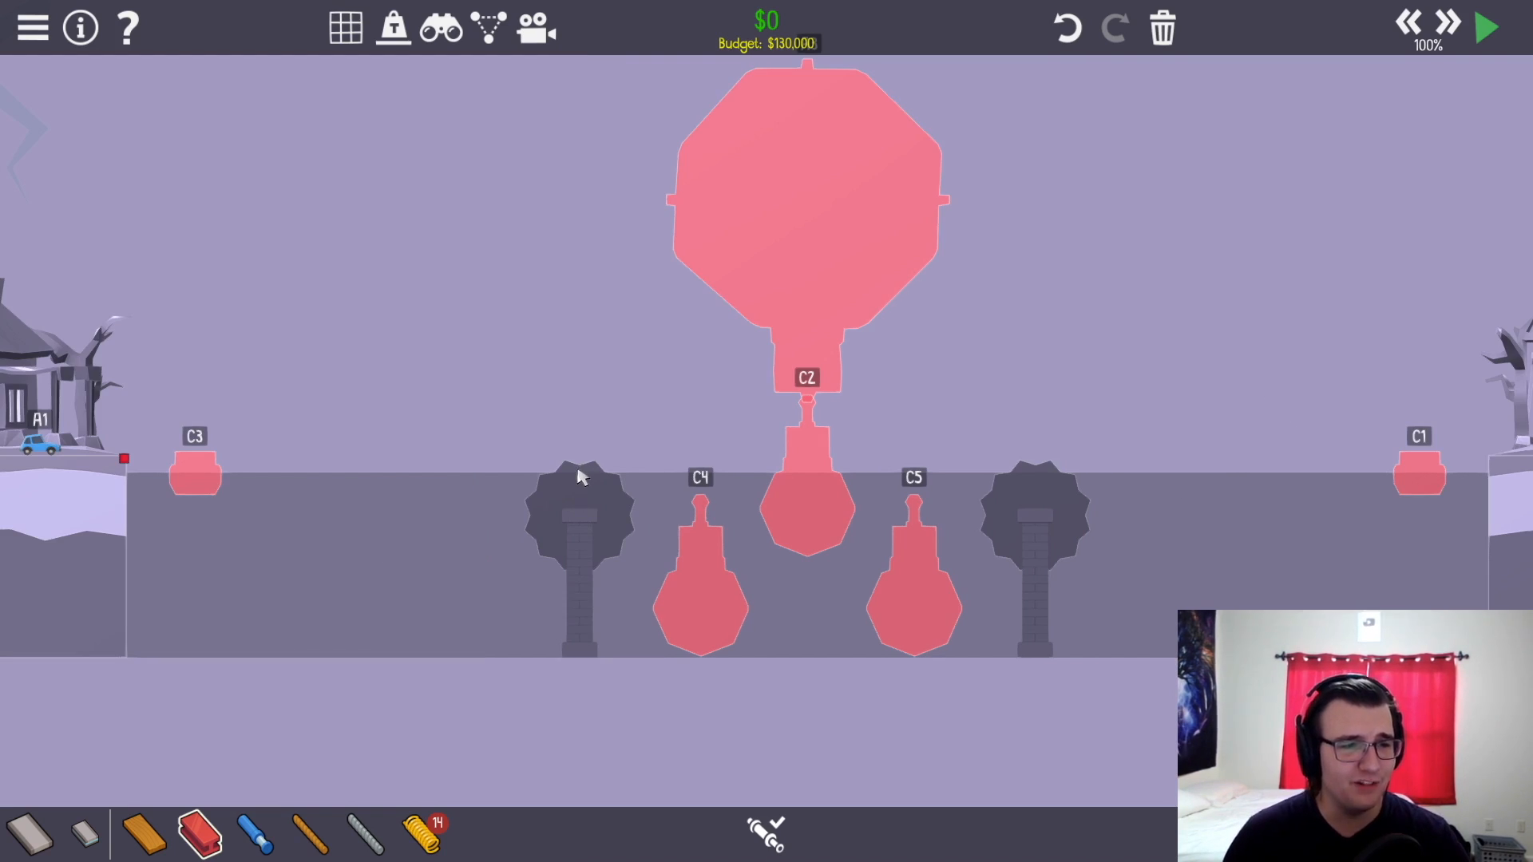
{"action": "mouse_move", "coordinate": [571, 479]}
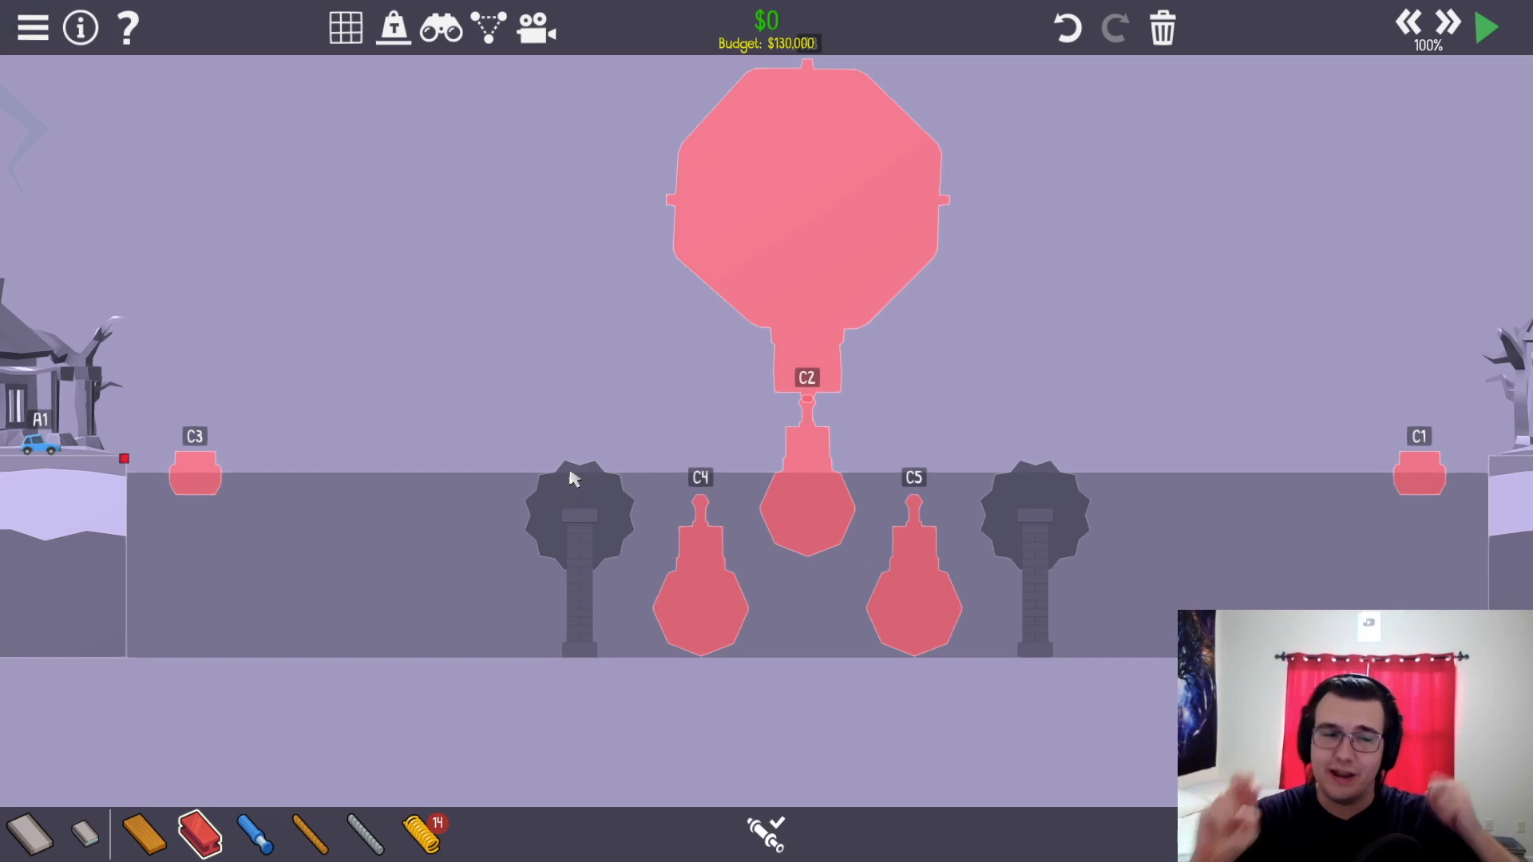
{"action": "mouse_move", "coordinate": [578, 493]}
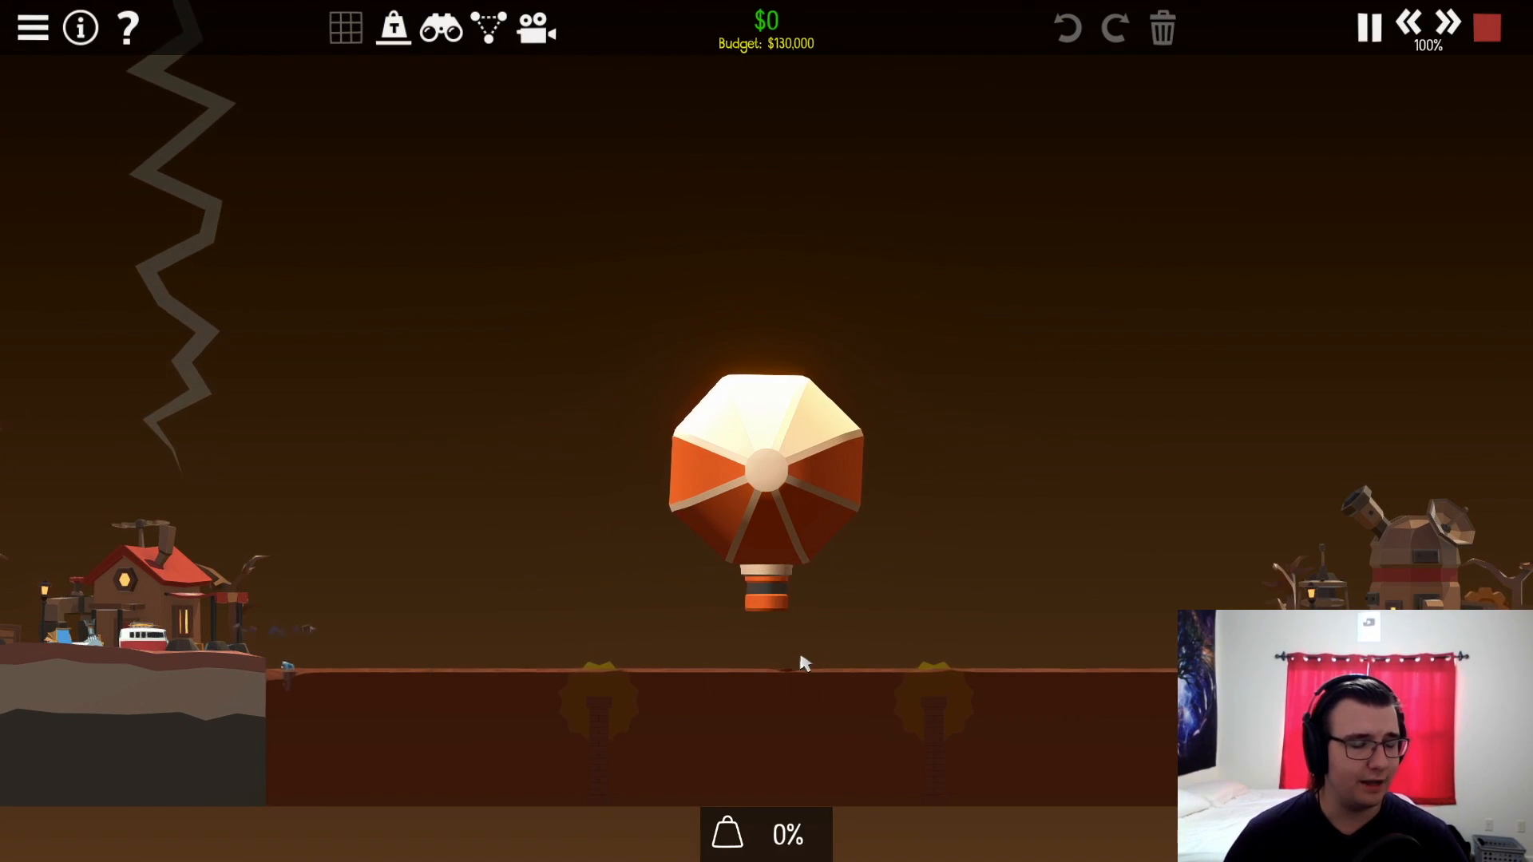
{"action": "left_click", "coordinate": [1486, 27]}
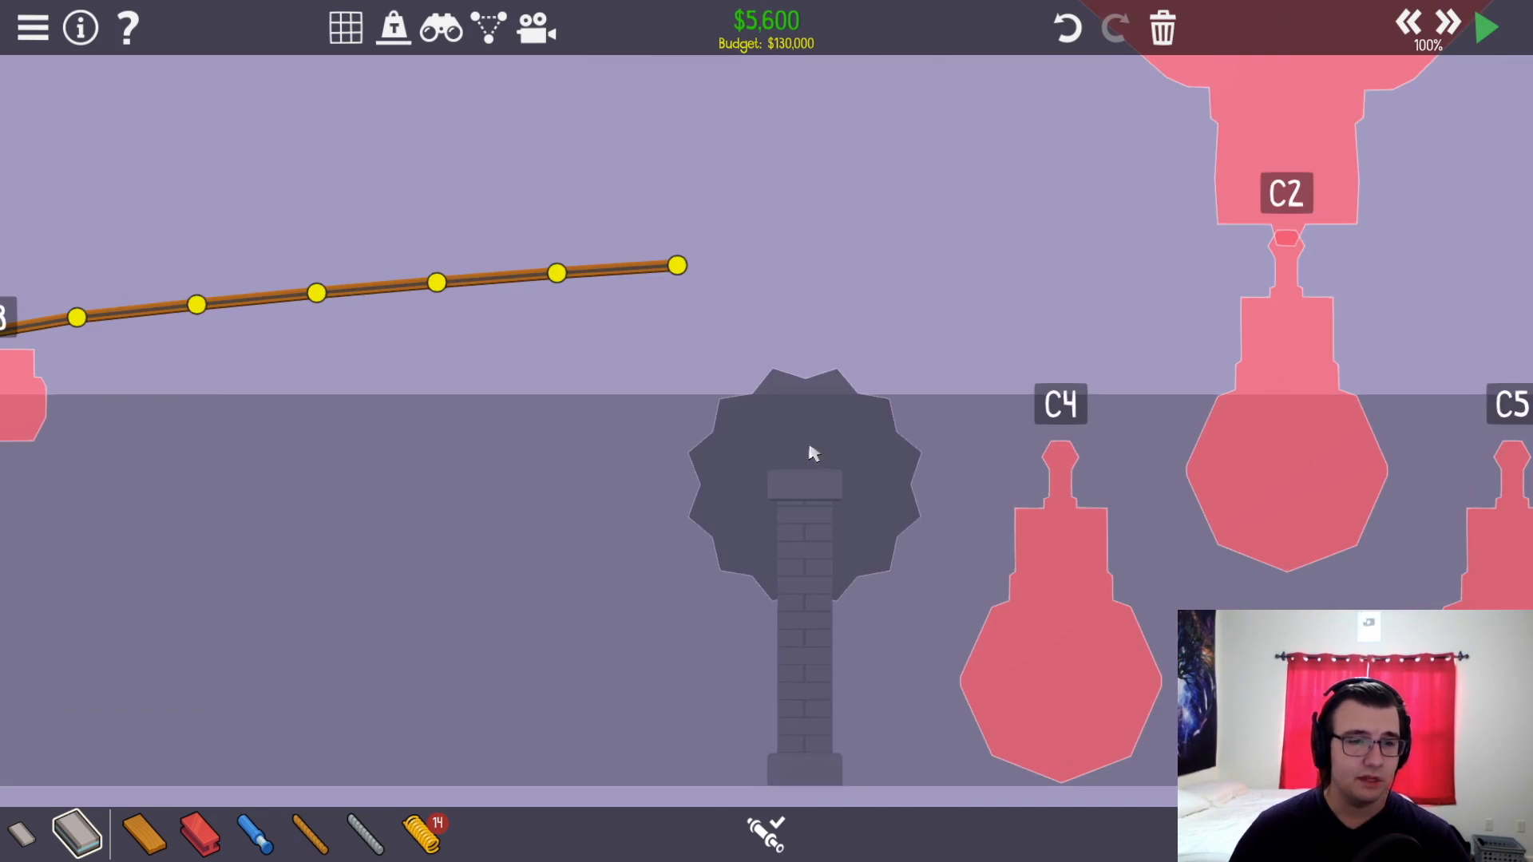
{"action": "mouse_move", "coordinate": [851, 507]}
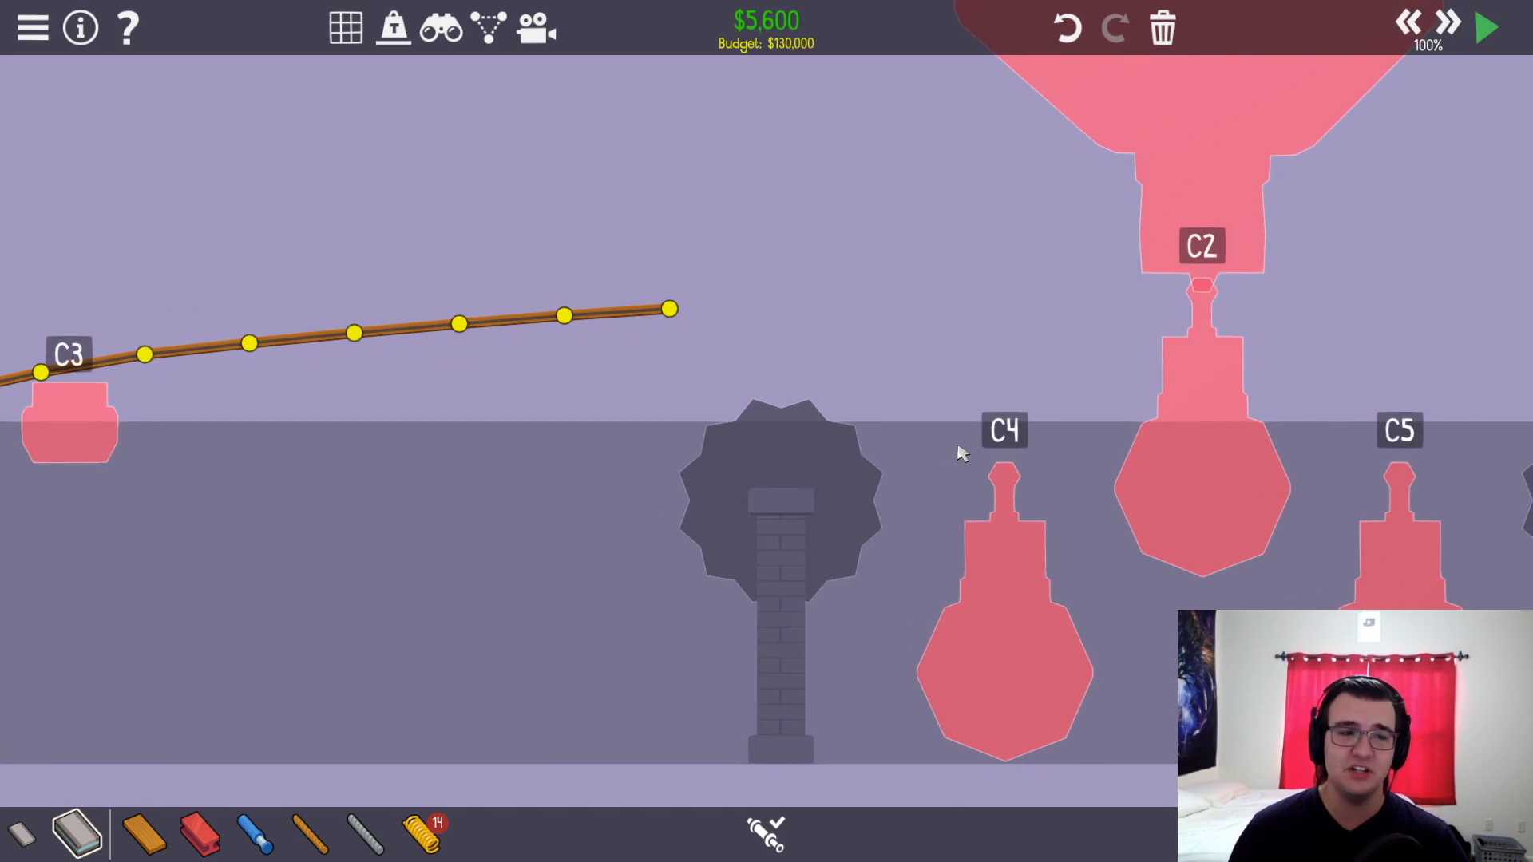
{"action": "mouse_move", "coordinate": [682, 530]}
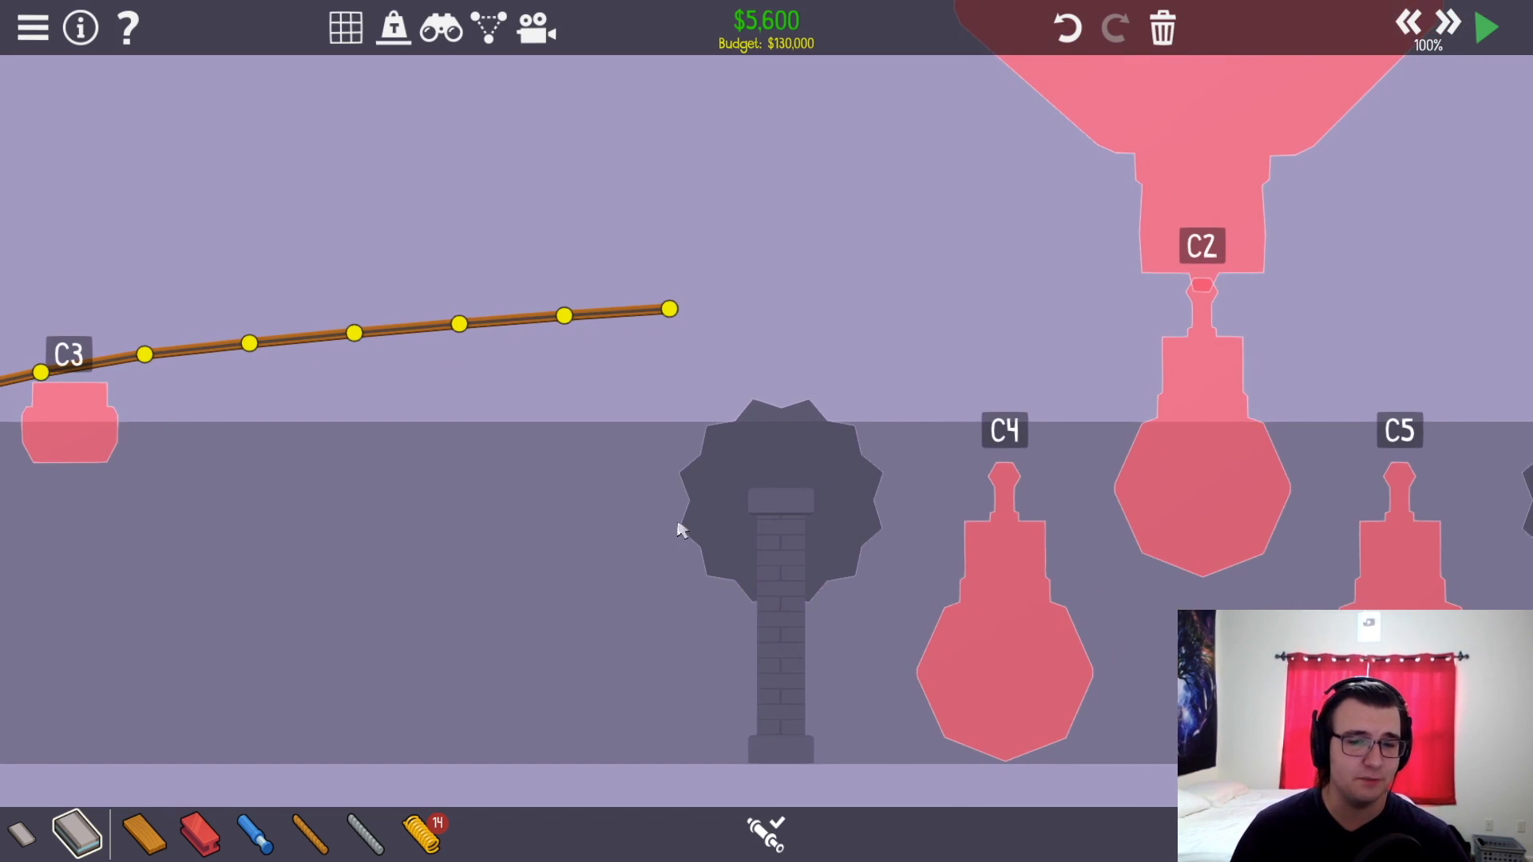
{"action": "mouse_move", "coordinate": [735, 584]}
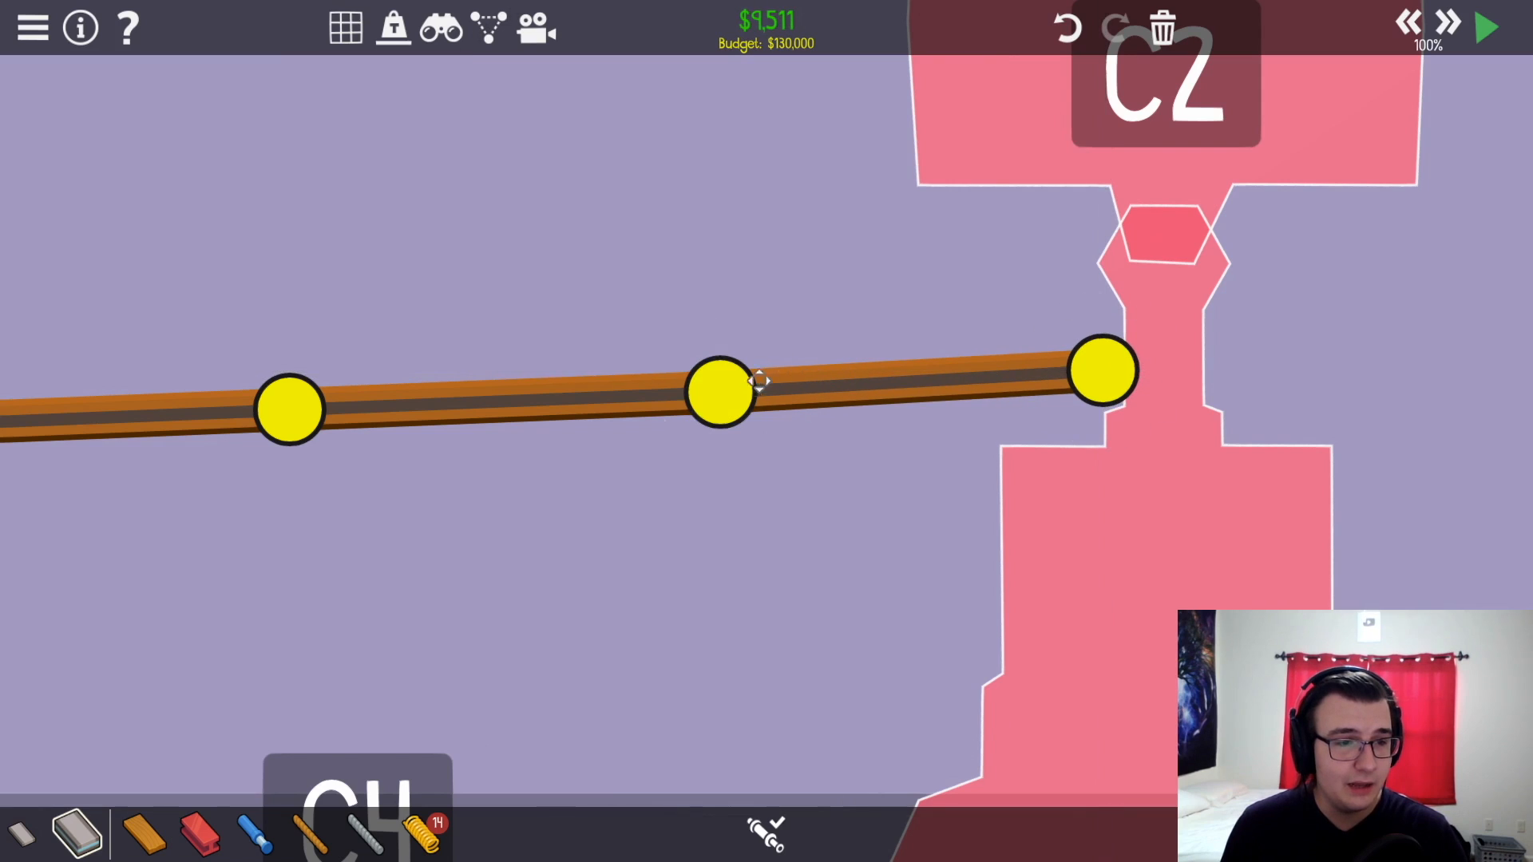
- Join the road end onto the balloon's lower anchor C2
{"action": "left_click", "coordinate": [1105, 369]}
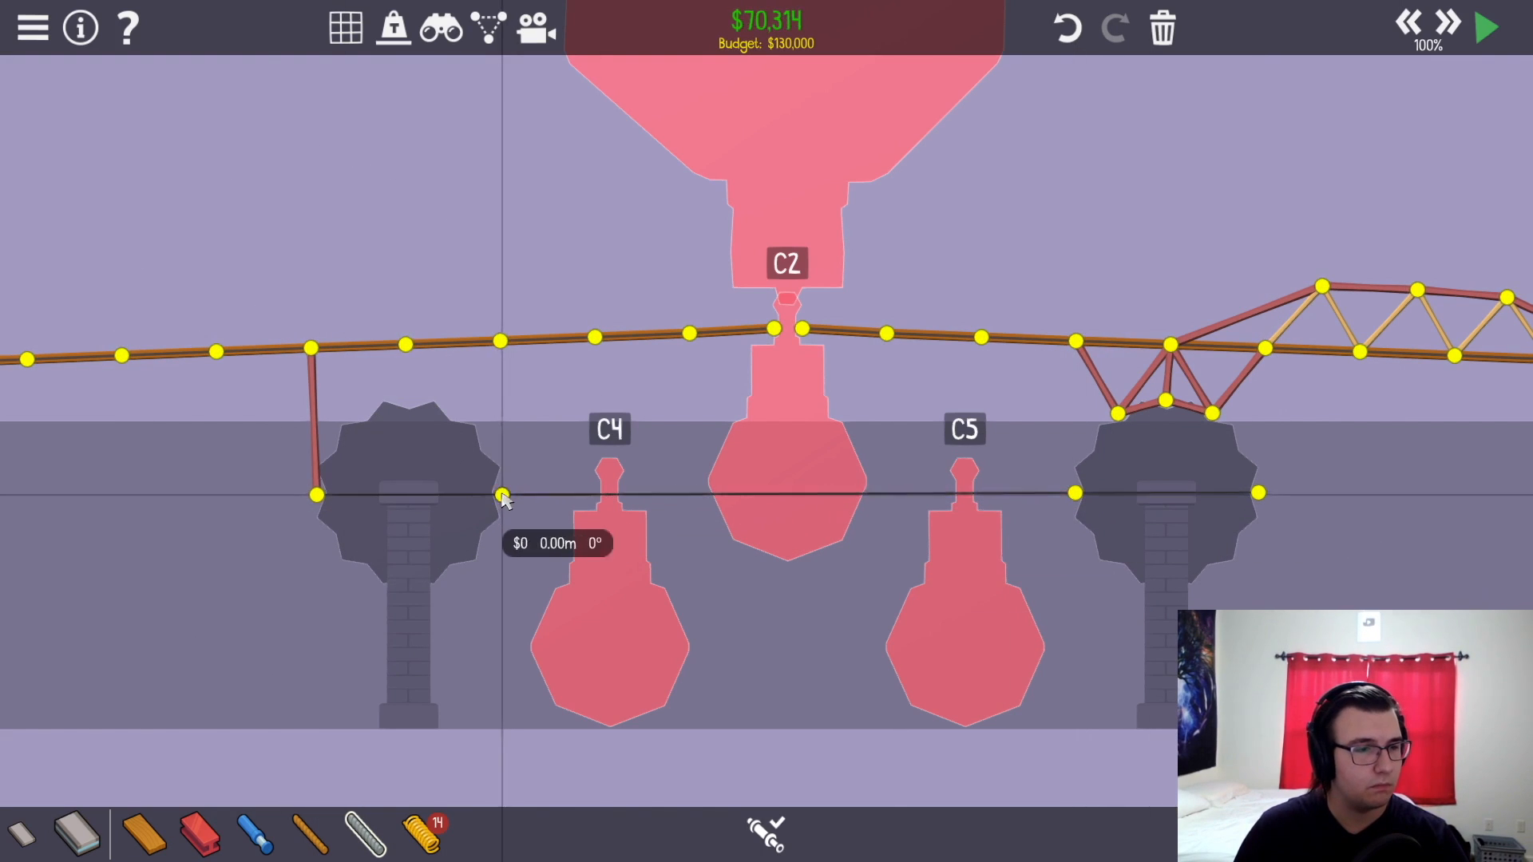
- Finish the rope stretch across from the left stone pier
{"action": "left_click", "coordinate": [1483, 28]}
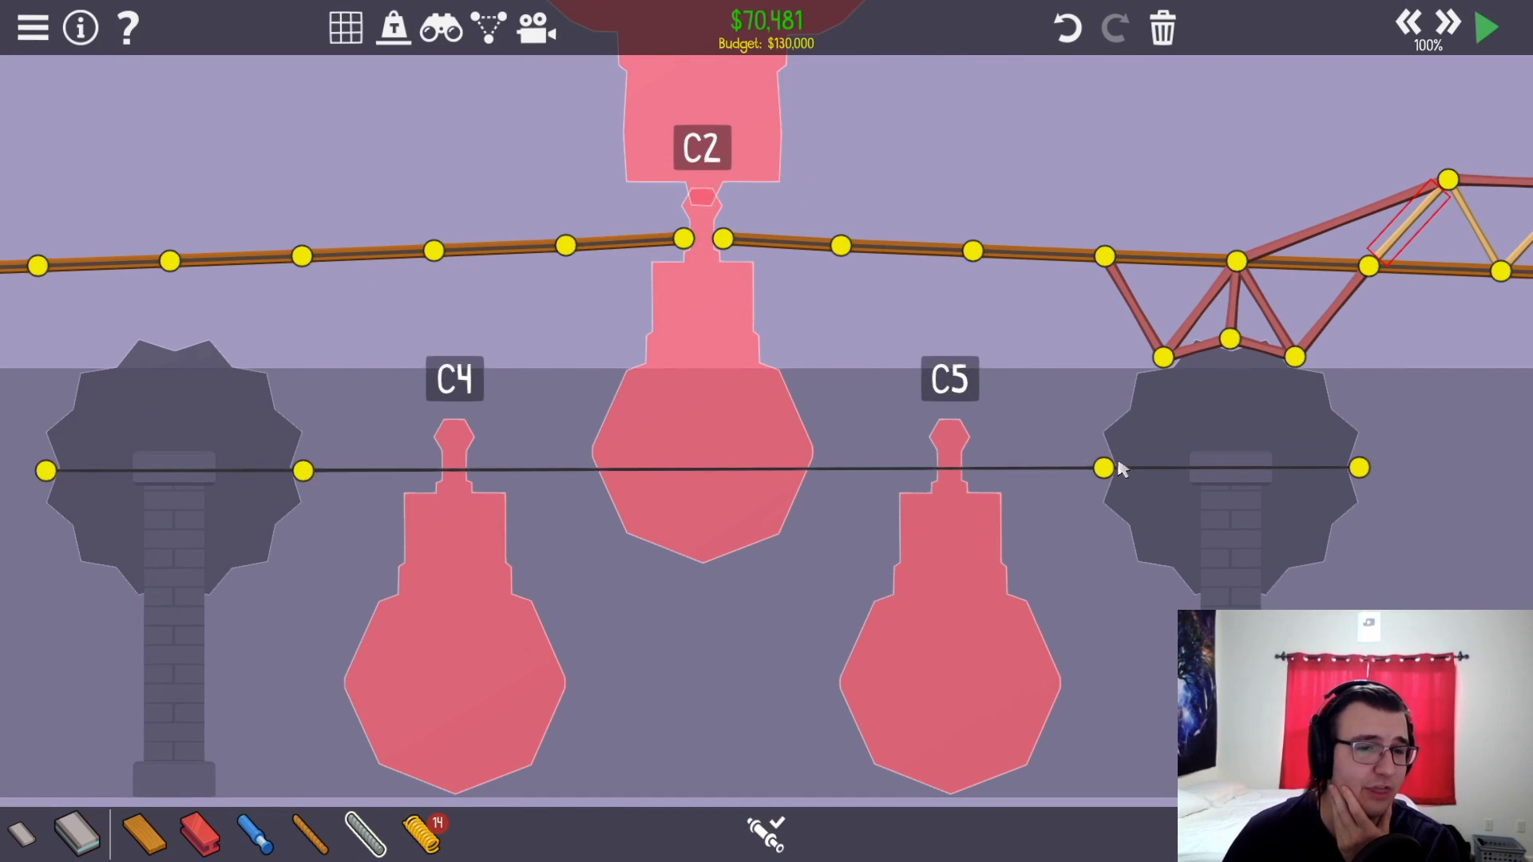
{"action": "mouse_move", "coordinate": [285, 478]}
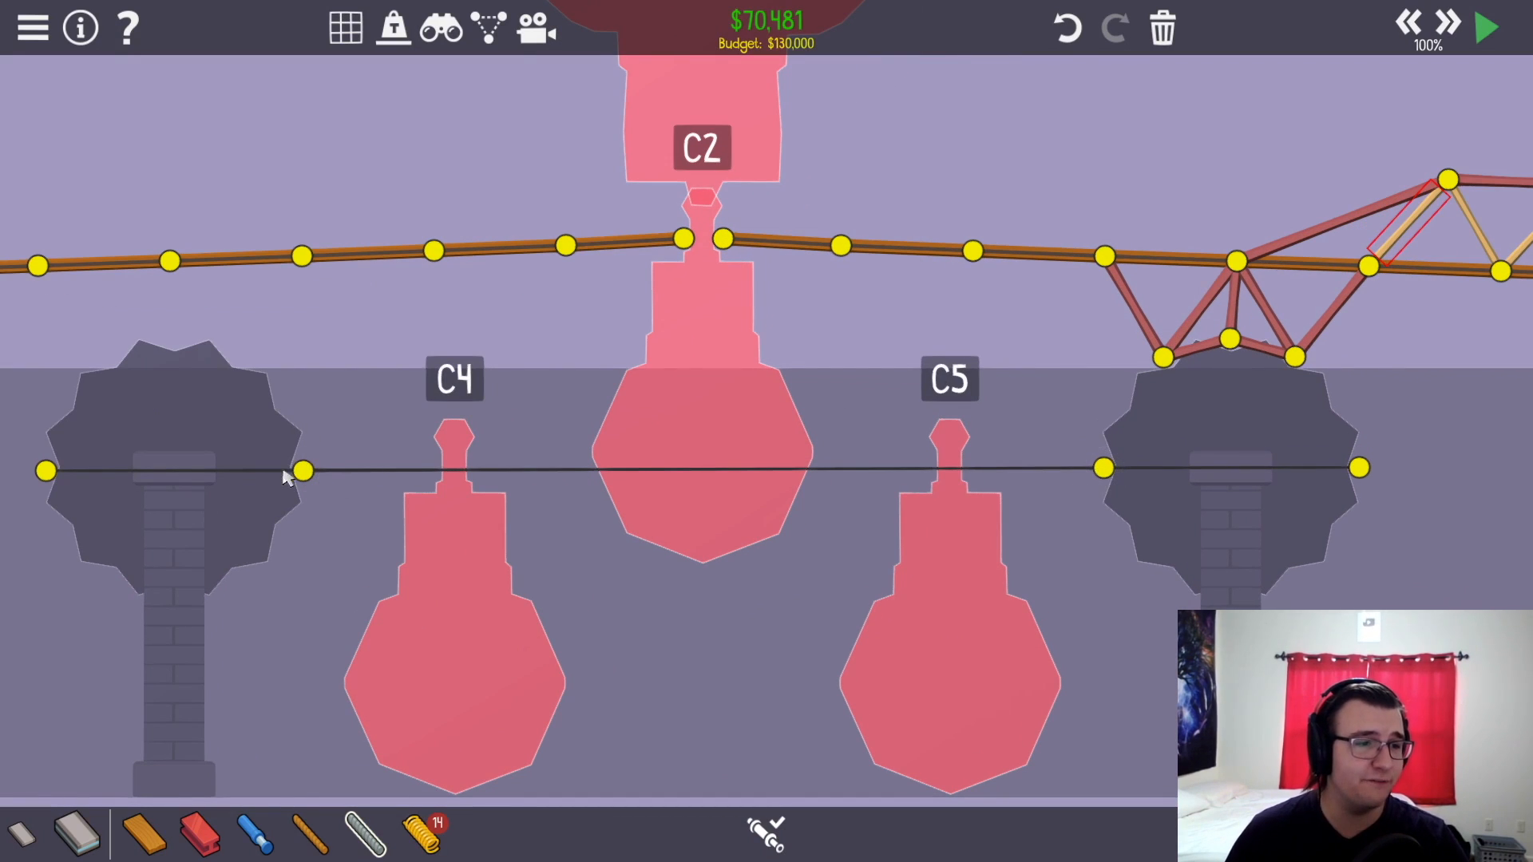
{"action": "mouse_move", "coordinate": [1143, 479]}
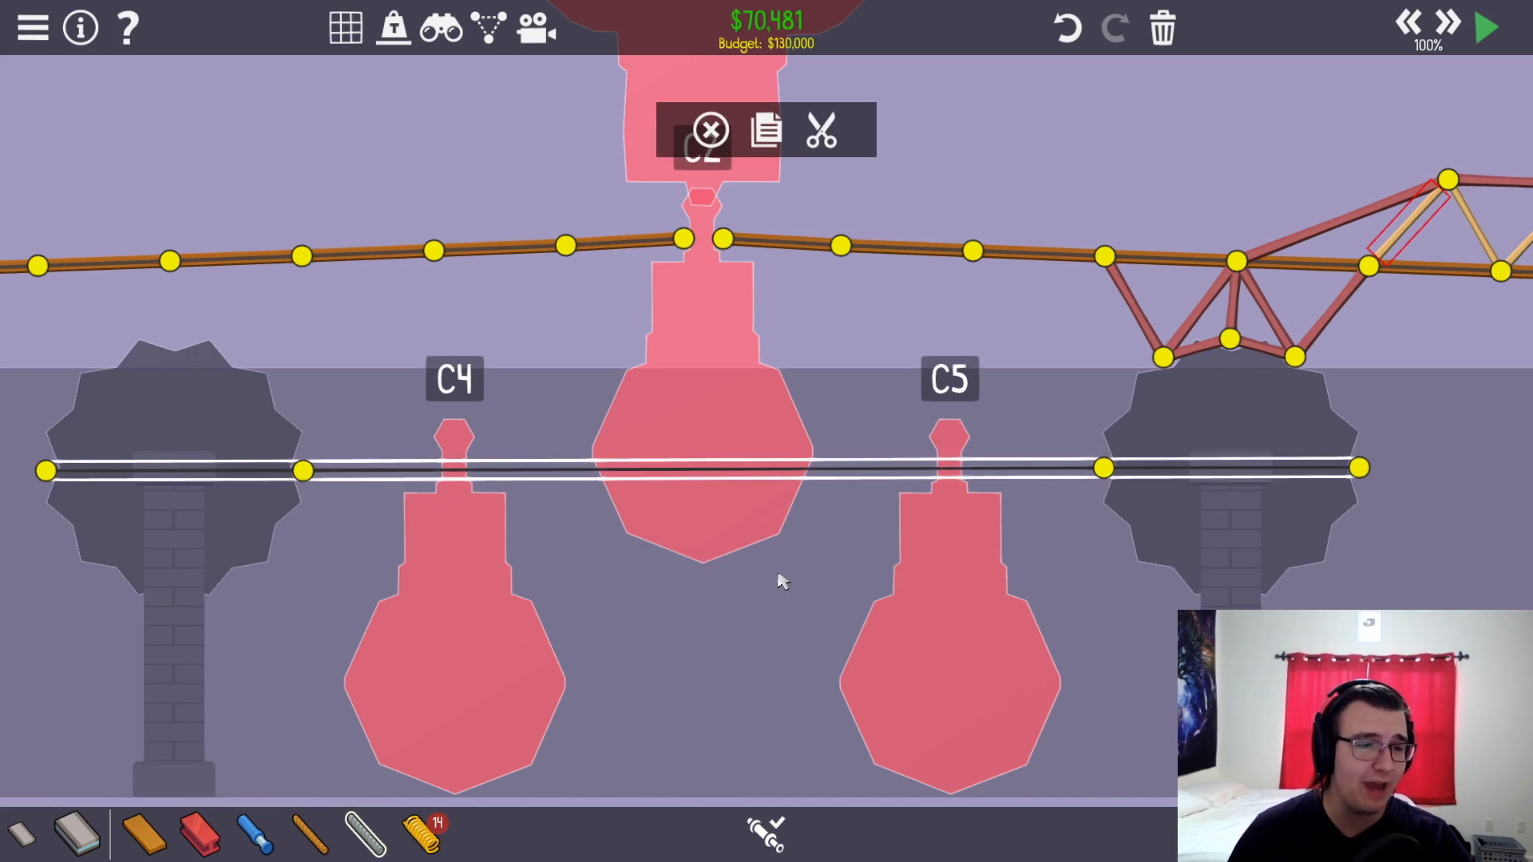
- Deselect the rope between the piers to close its edit options
{"action": "left_click", "coordinate": [703, 477]}
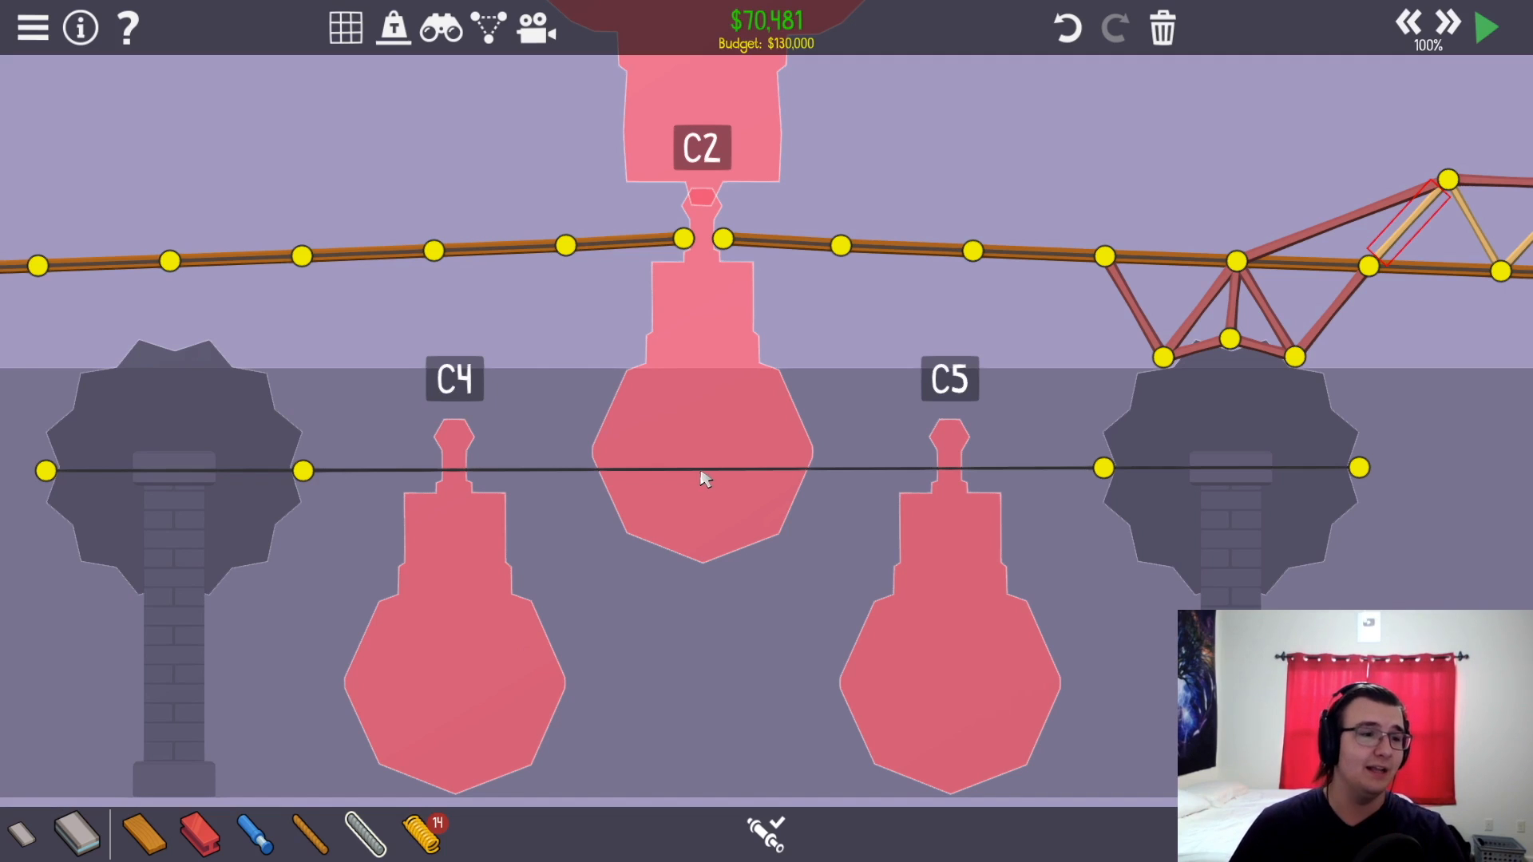
{"action": "mouse_move", "coordinate": [747, 578]}
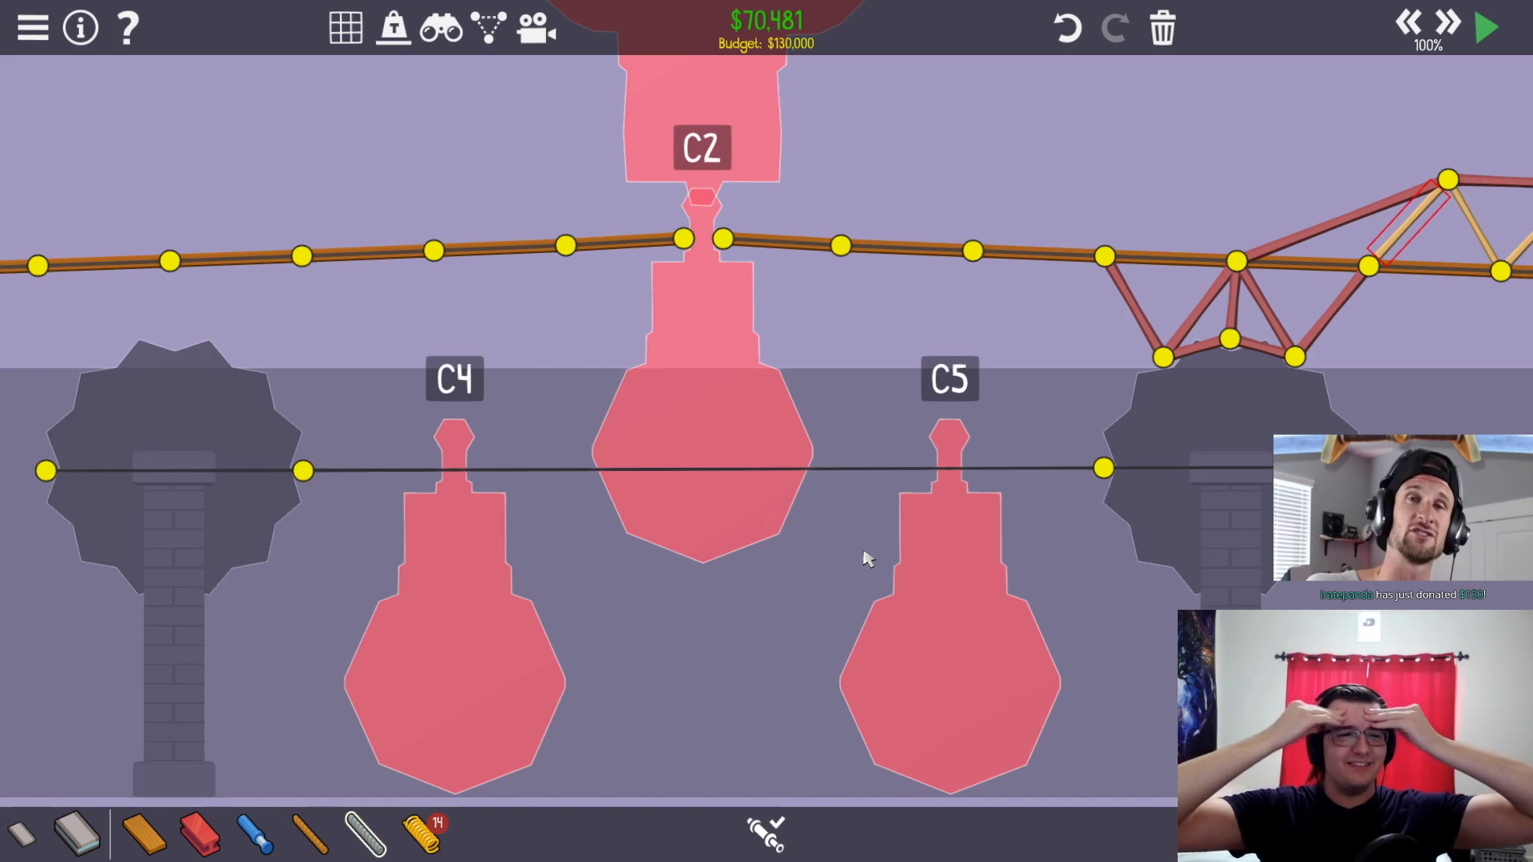
{"action": "mouse_move", "coordinate": [993, 575]}
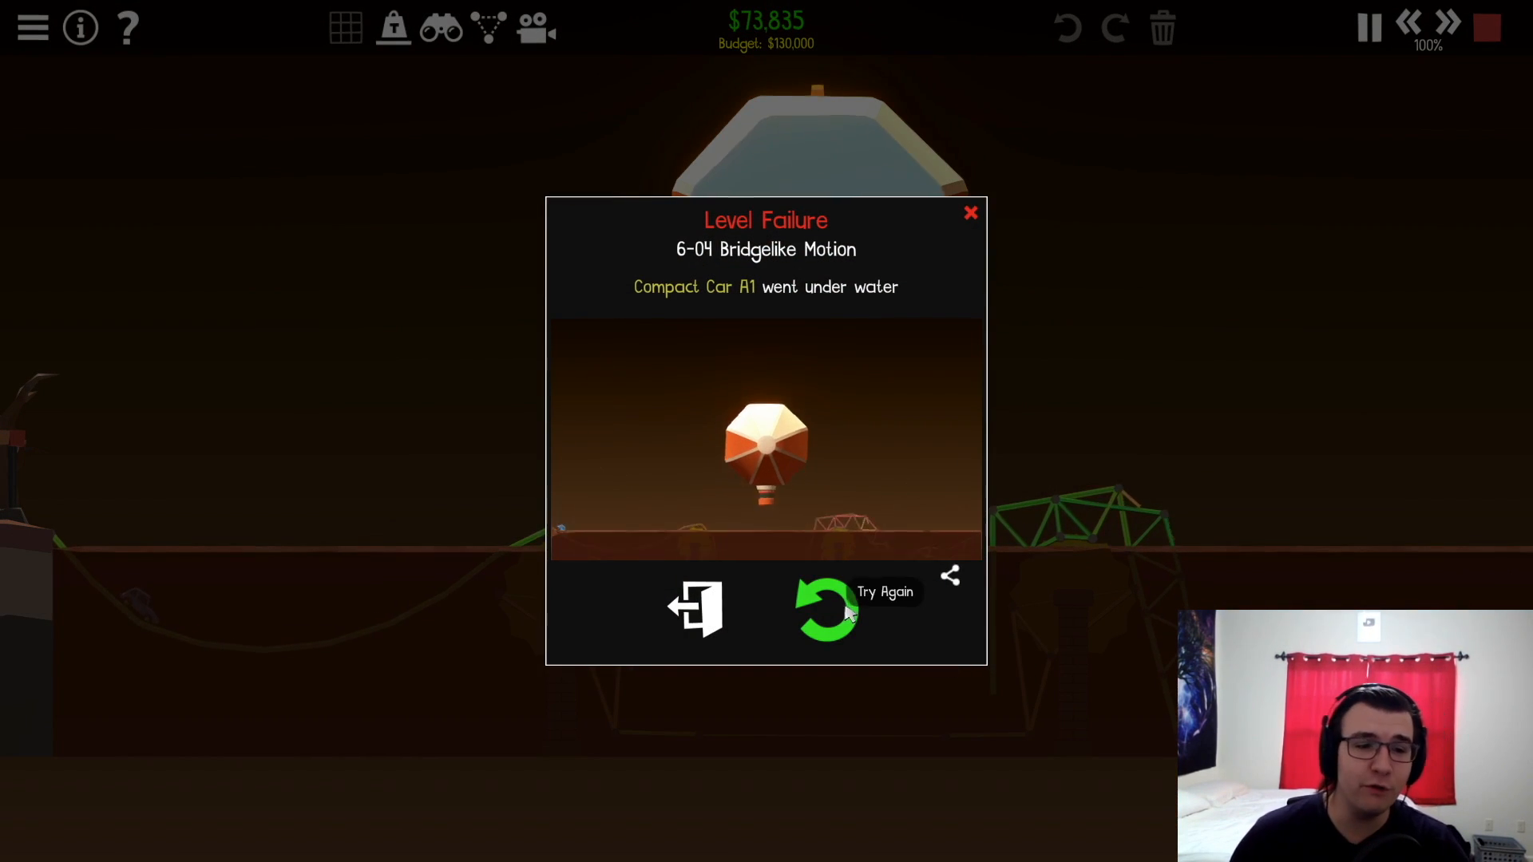
- Retry the level after the failed run and stop the following test to keep building
{"action": "left_click", "coordinate": [824, 608]}
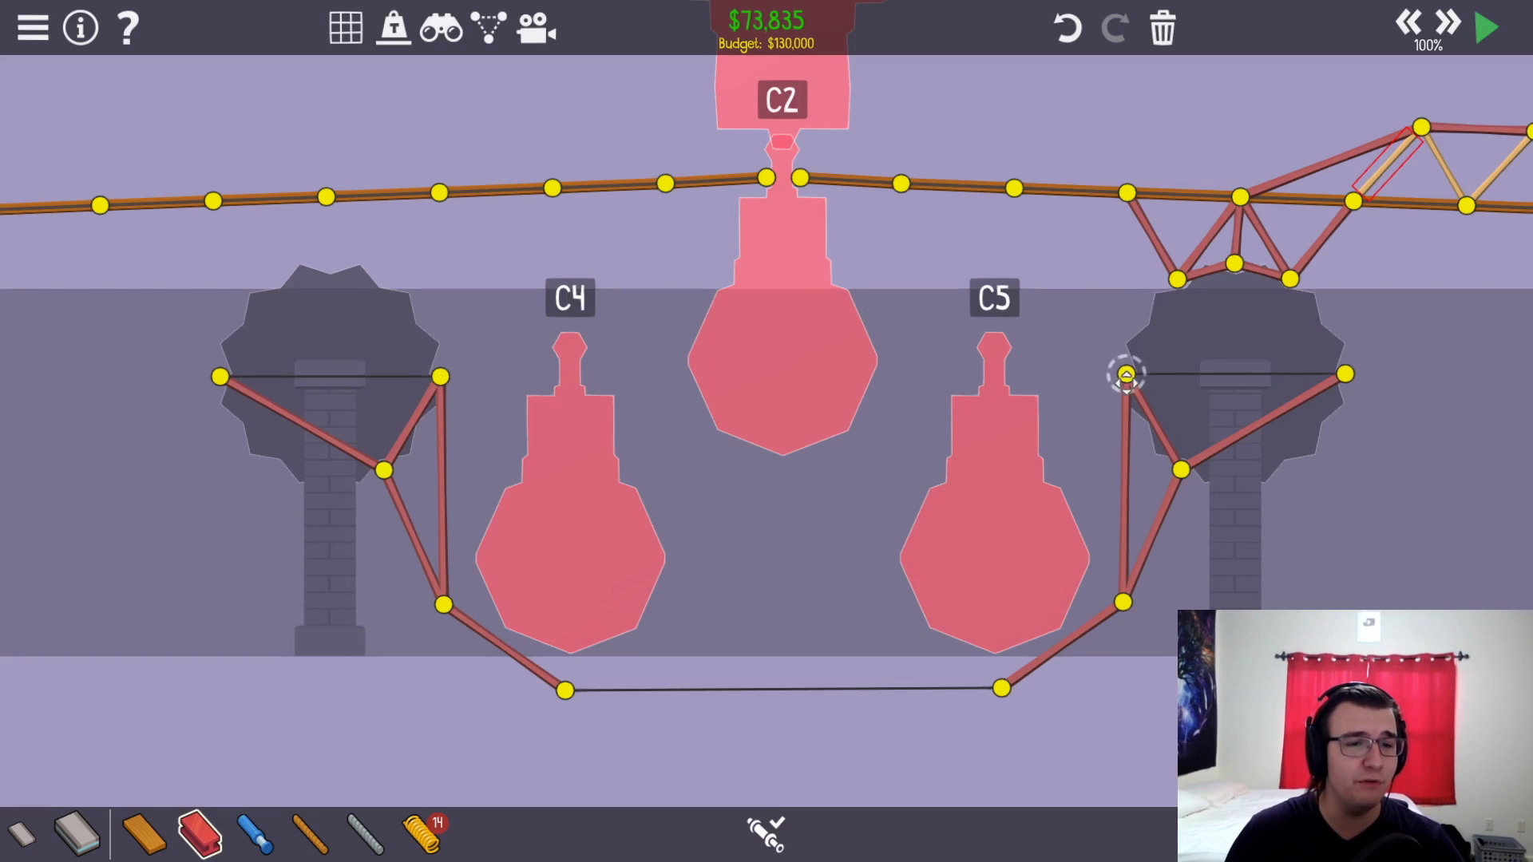
{"action": "mouse_move", "coordinate": [533, 674]}
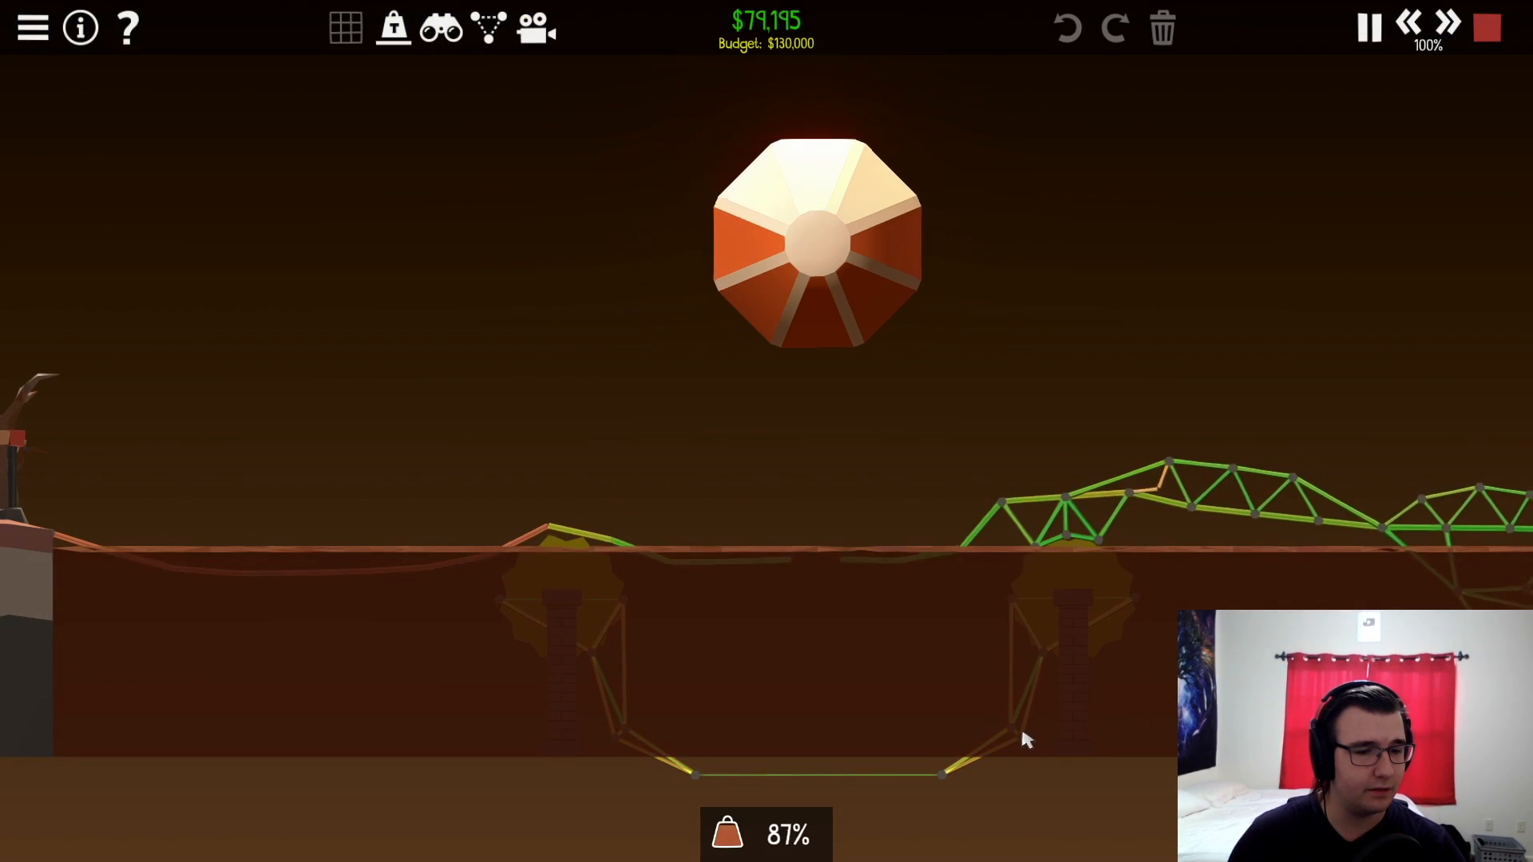
{"action": "left_click", "coordinate": [1485, 27]}
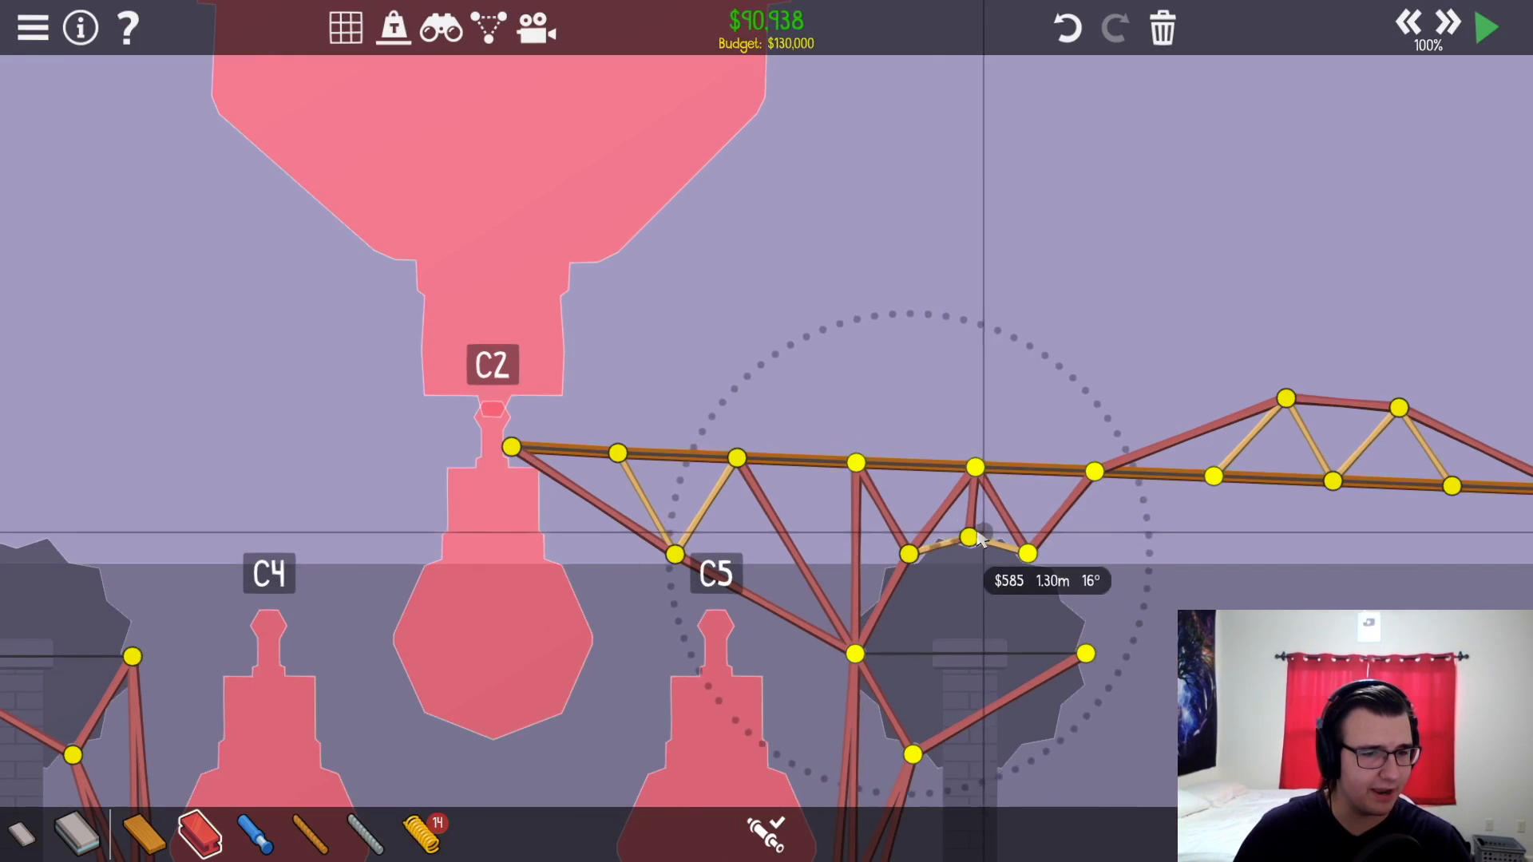
- Finish the beam below the road near C5 and run a quick test of the bridge
{"action": "left_click", "coordinate": [1485, 27]}
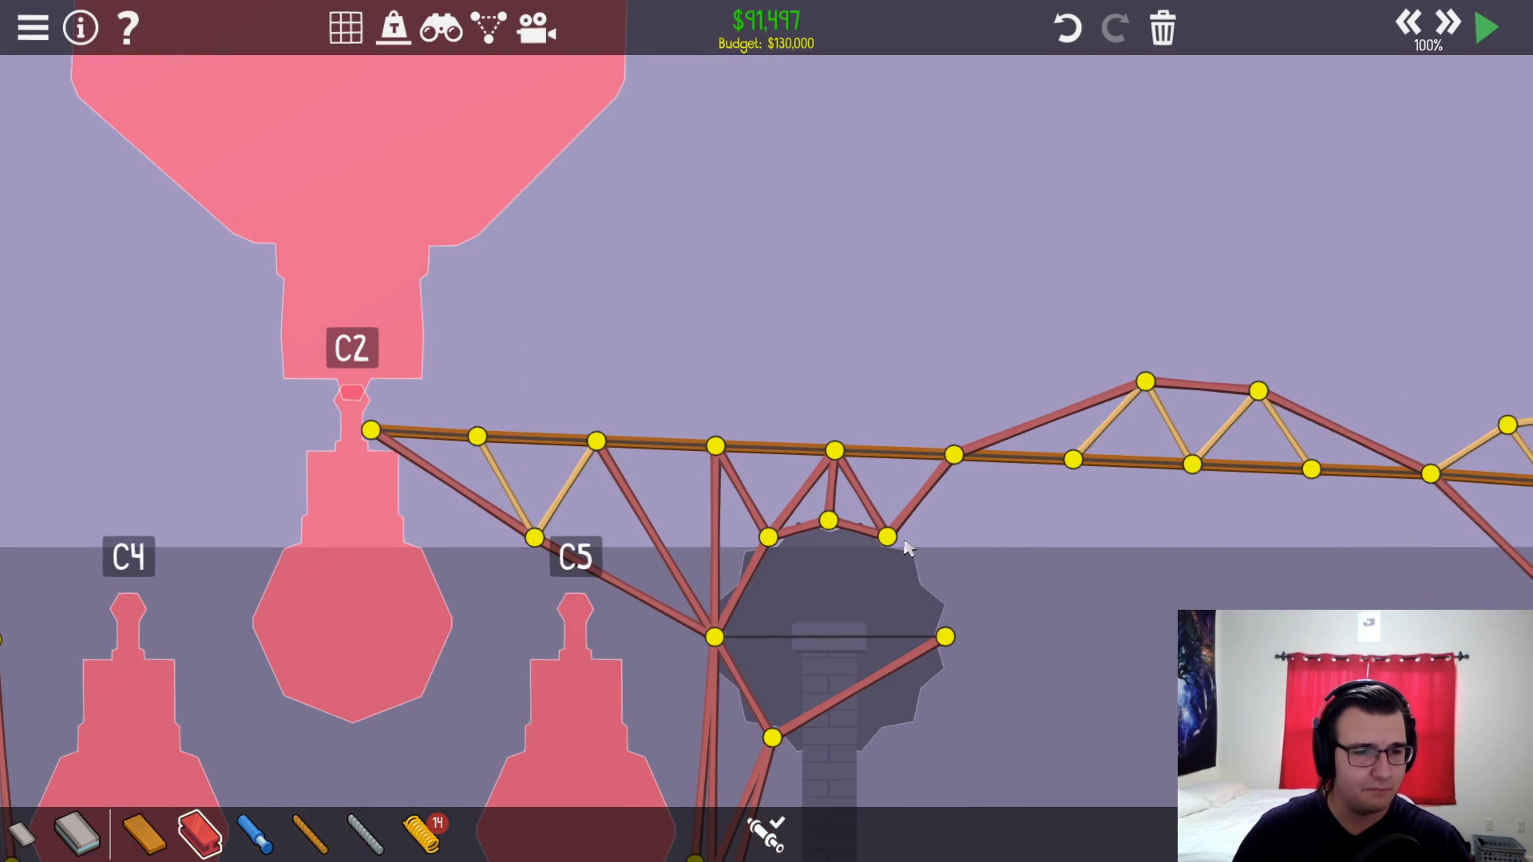
{"action": "left_click", "coordinate": [1483, 28]}
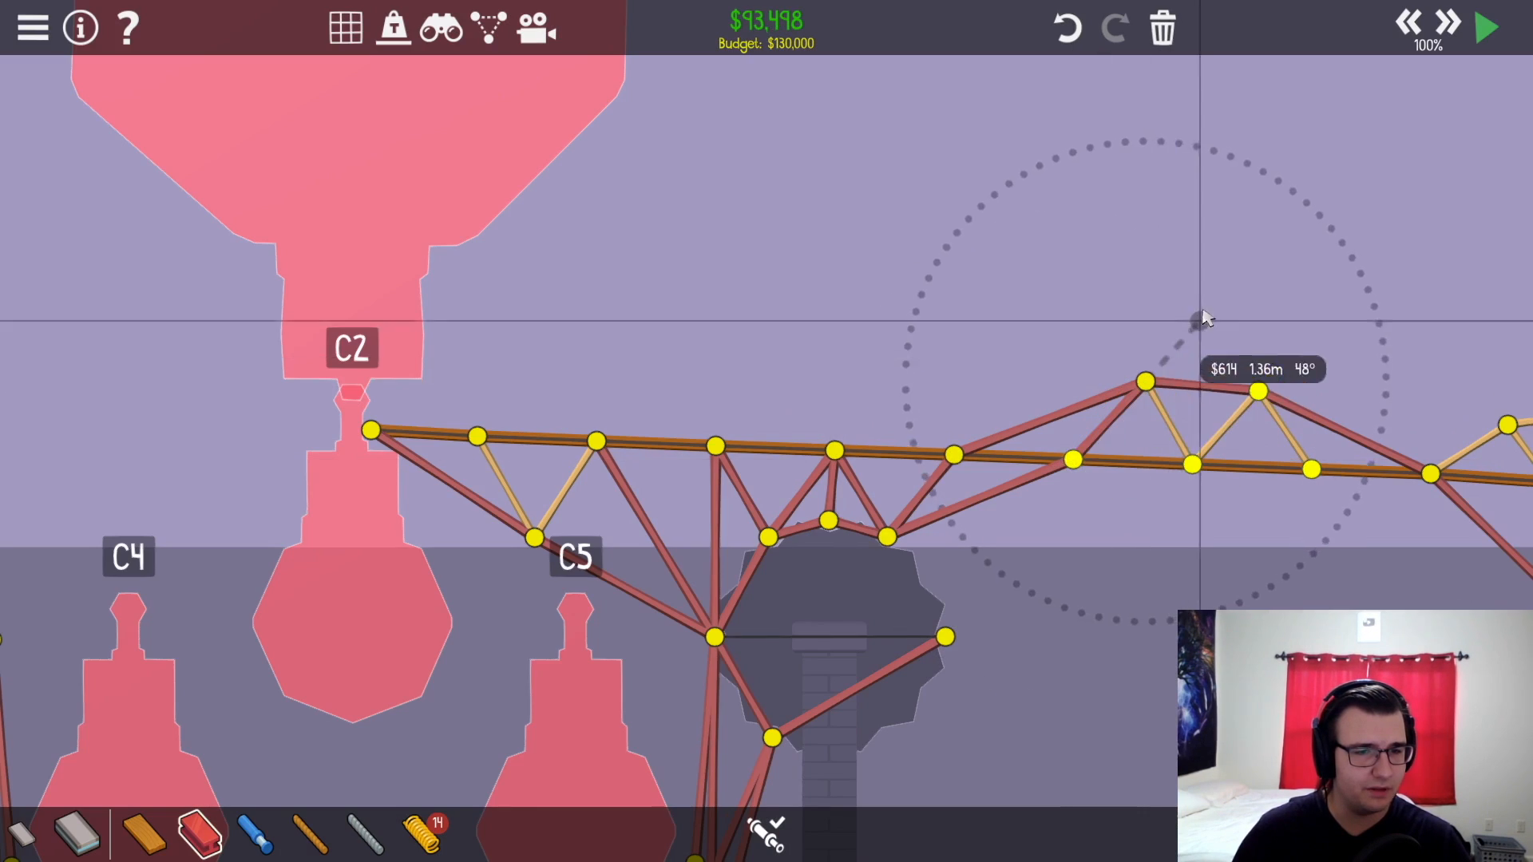
{"action": "left_click", "coordinate": [1485, 28]}
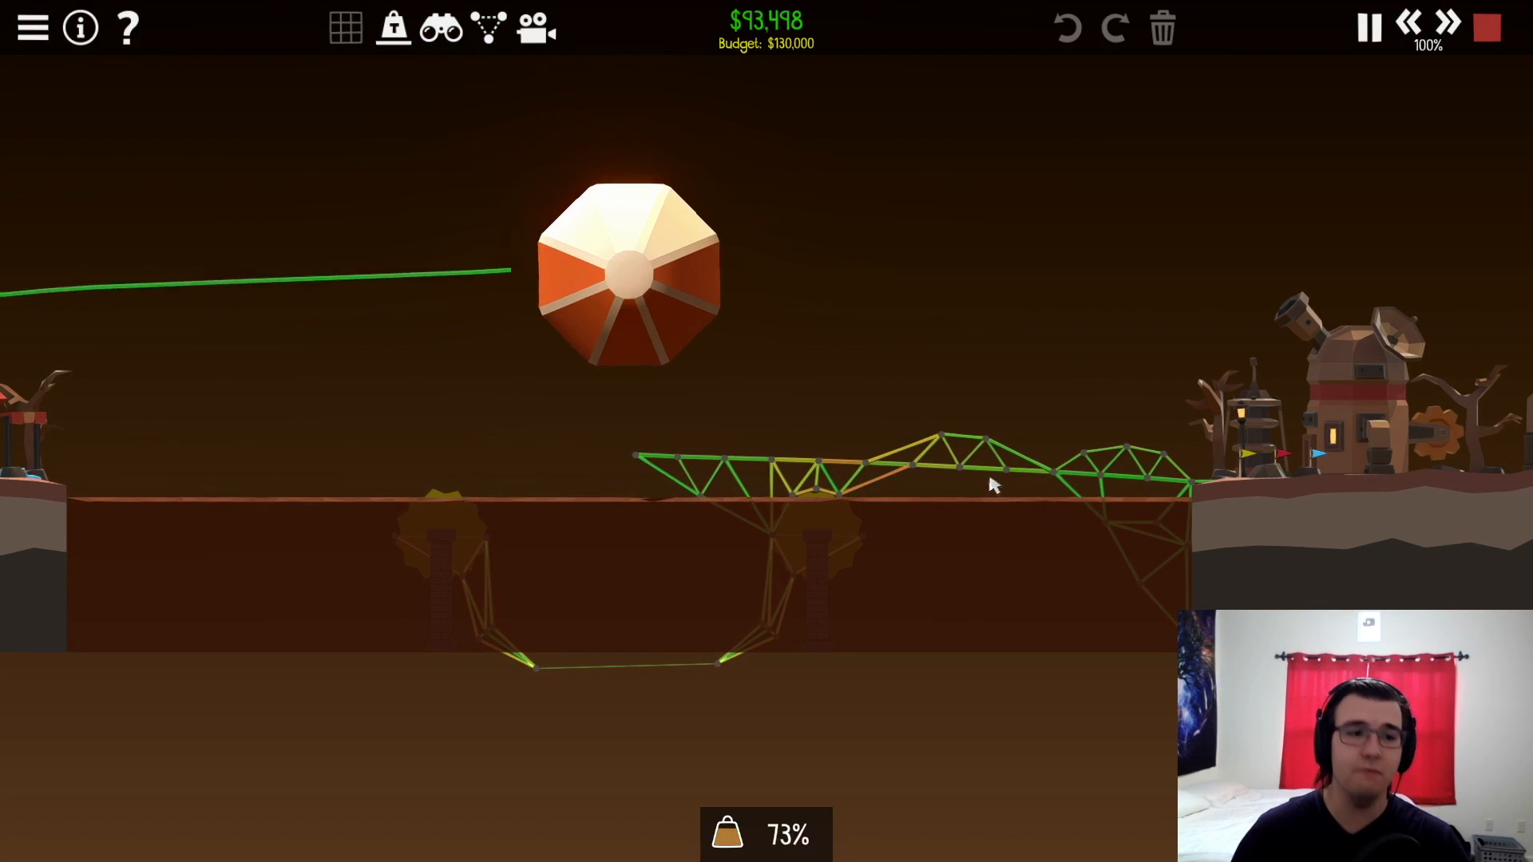
{"action": "left_click", "coordinate": [1483, 27]}
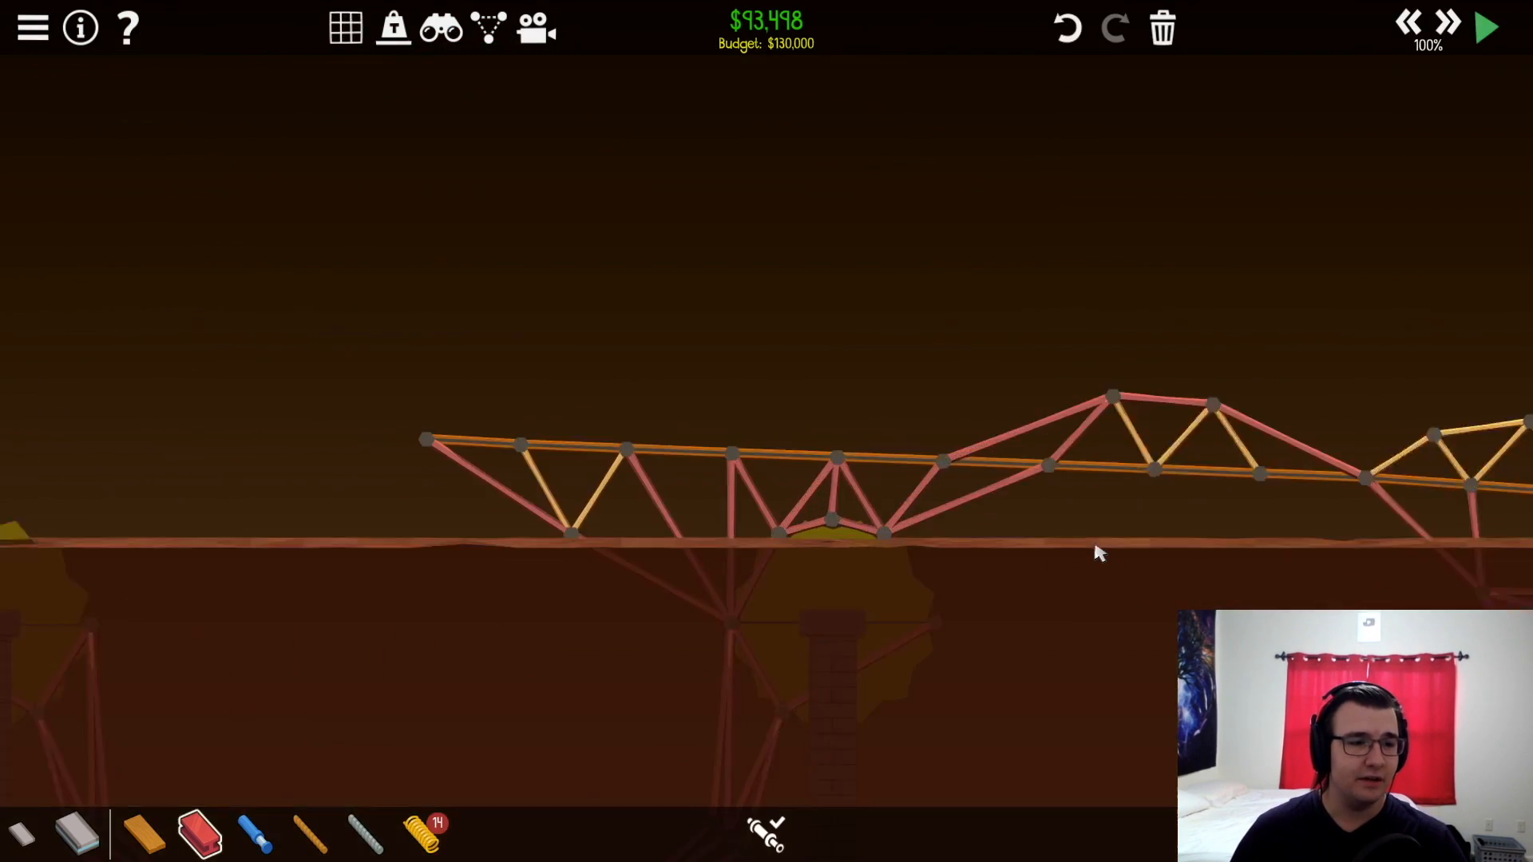
{"action": "left_click", "coordinate": [1484, 27]}
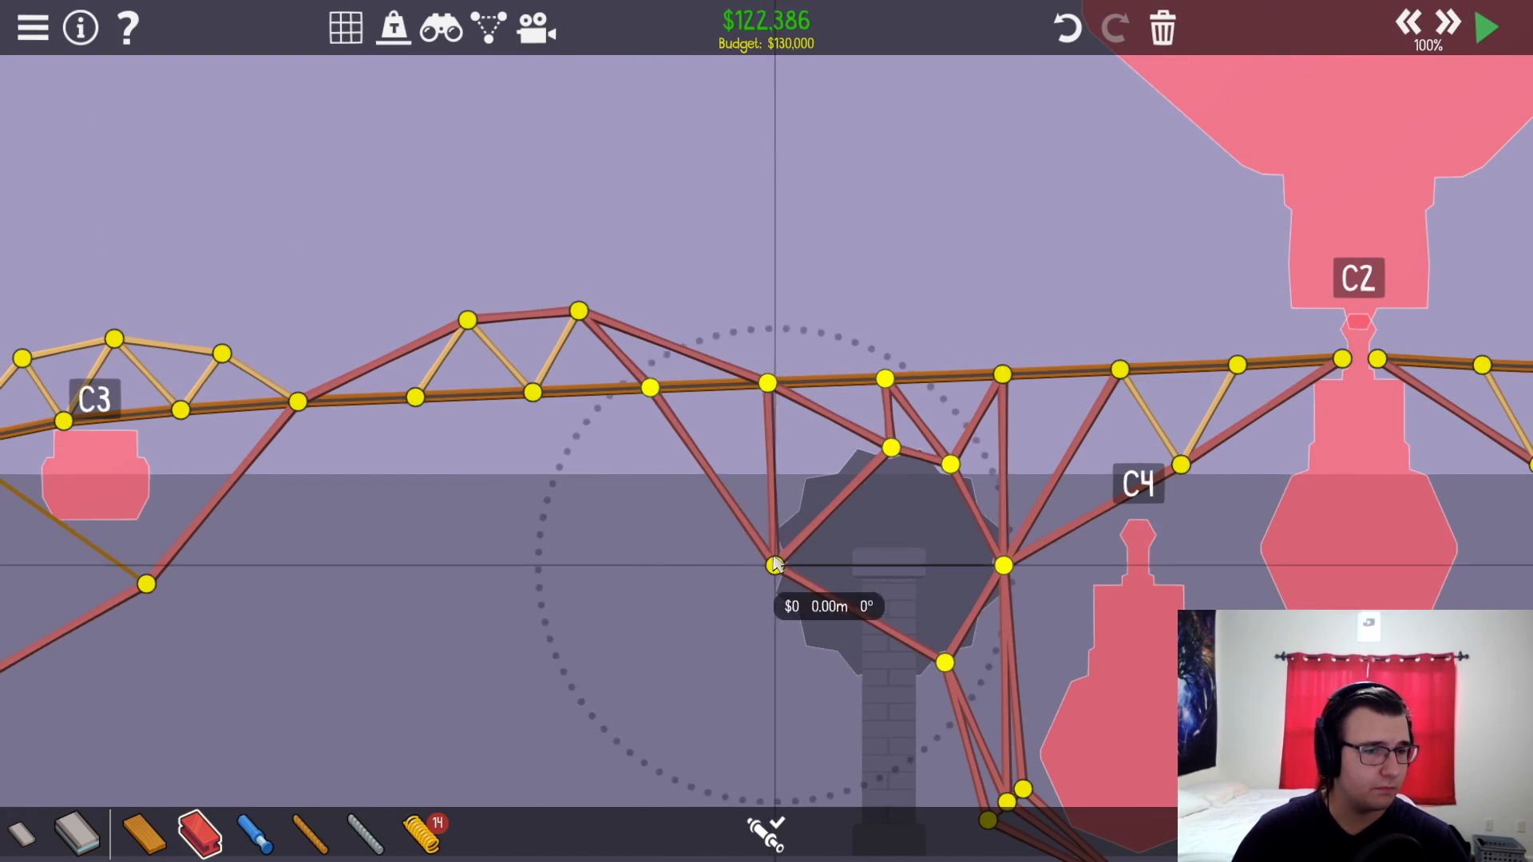
- Tie the rotating gear's joint into the road deck with steel braces
{"action": "left_click", "coordinate": [1483, 27]}
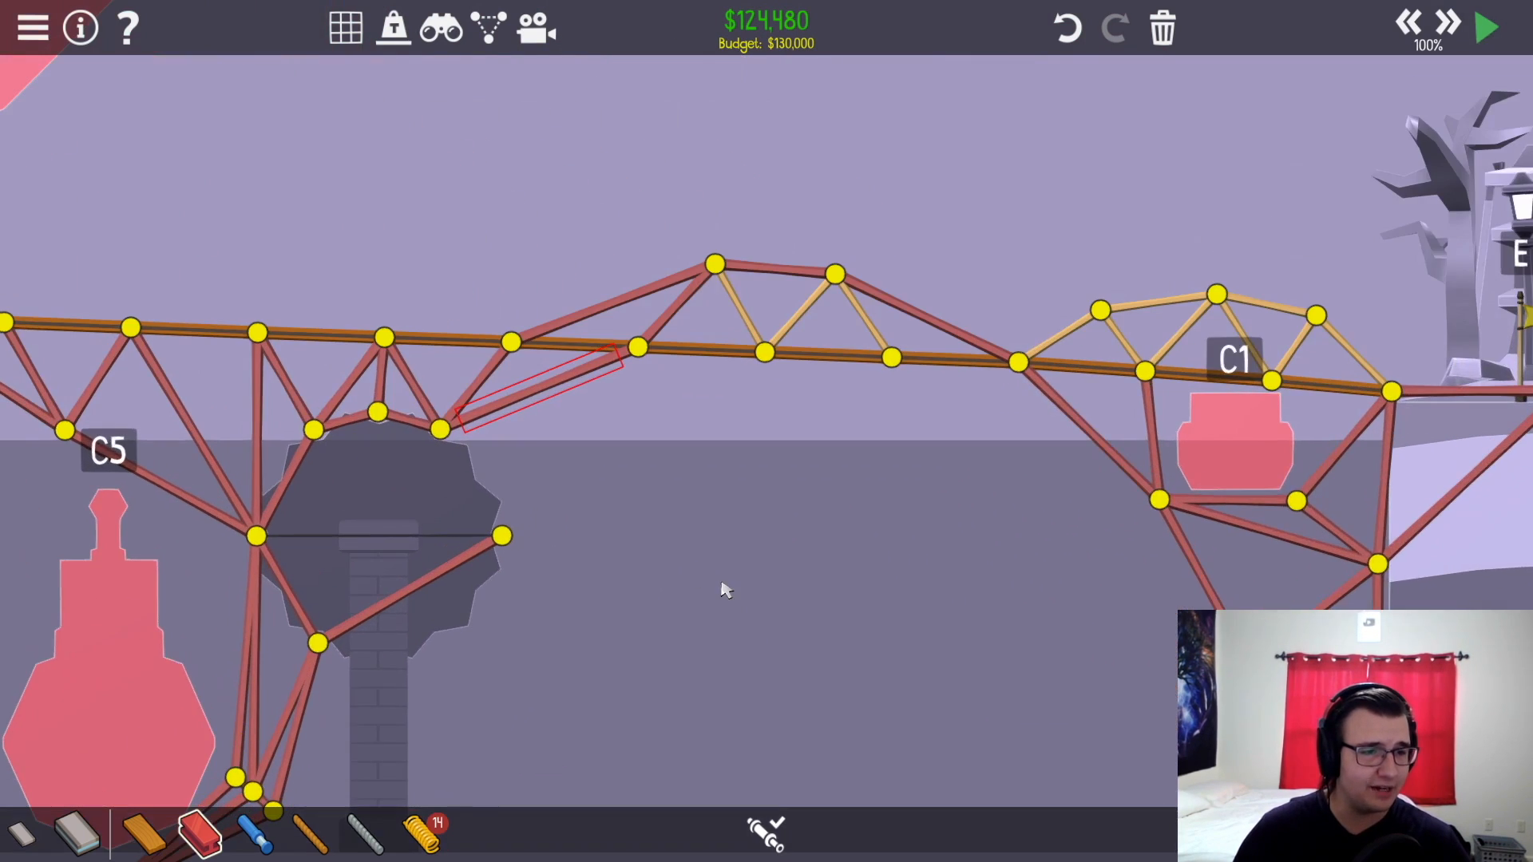
{"action": "mouse_move", "coordinate": [1017, 541]}
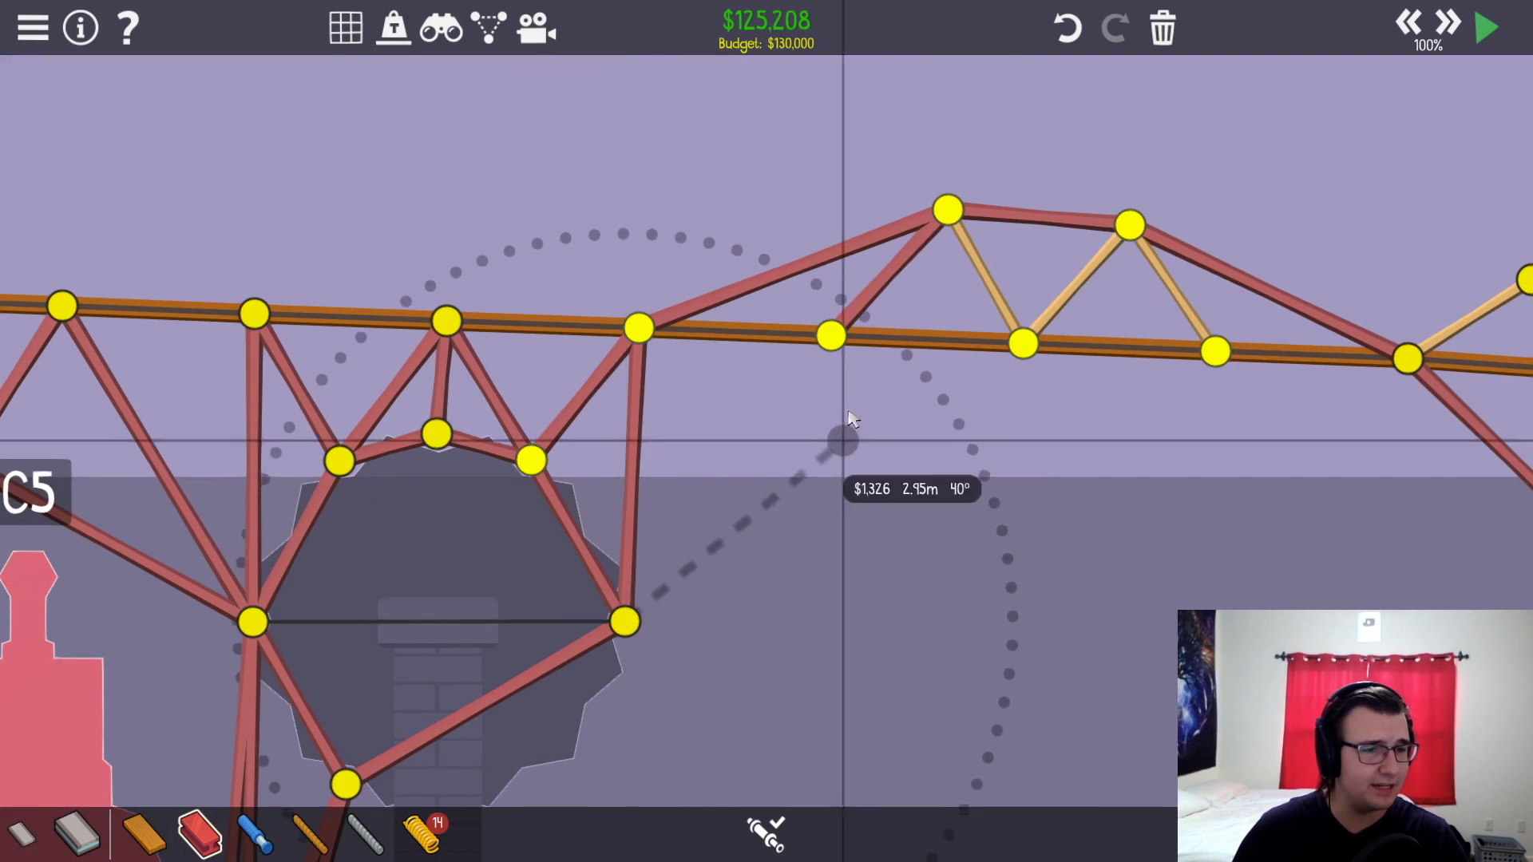
{"action": "left_click", "coordinate": [1484, 27]}
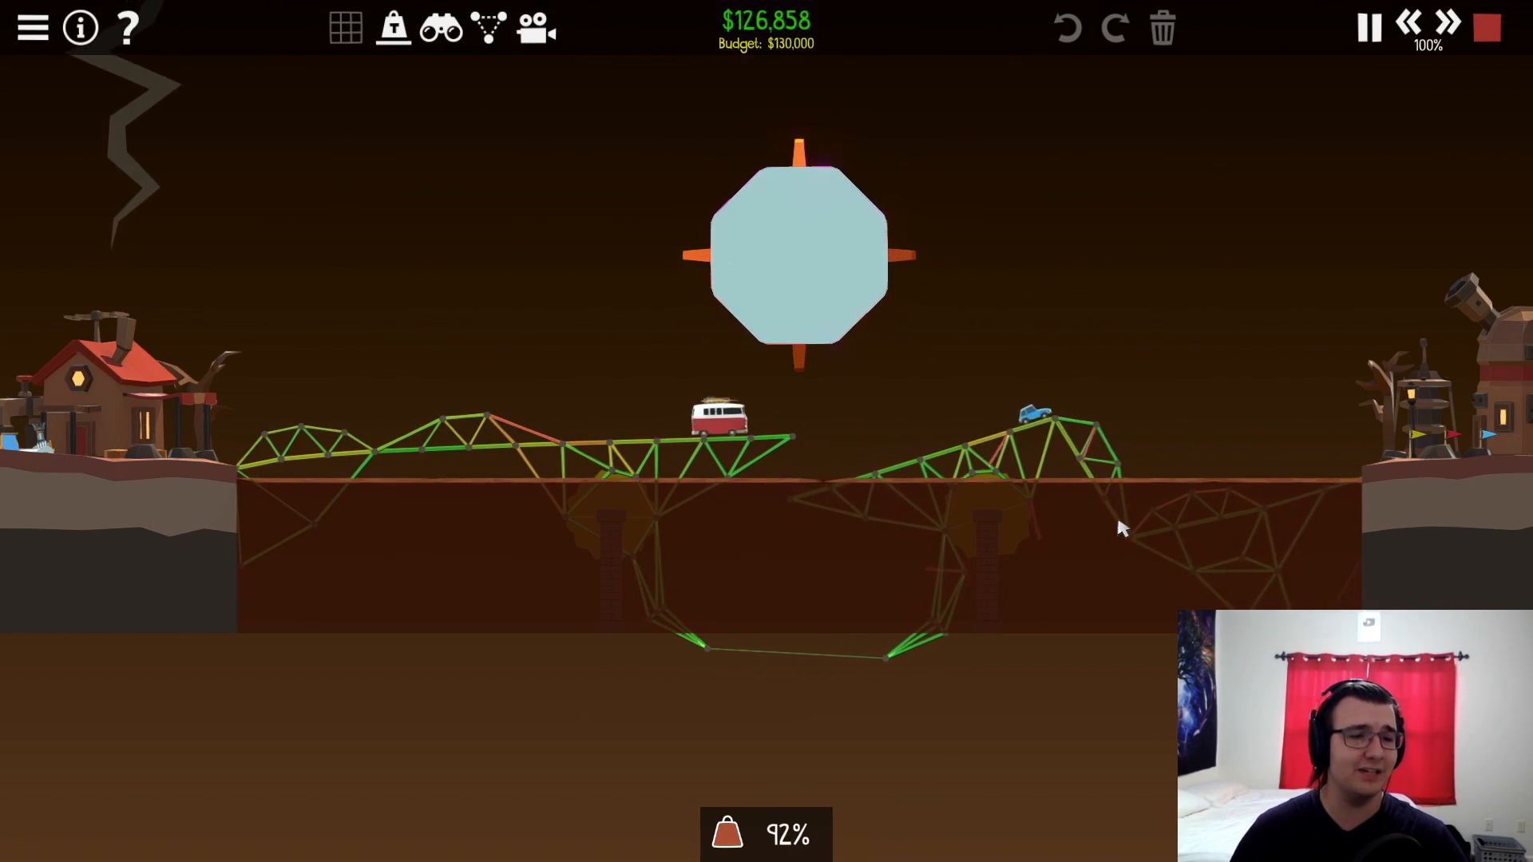
- Stop the traffic test and return to building beside the C2 zone
{"action": "left_click", "coordinate": [1369, 28]}
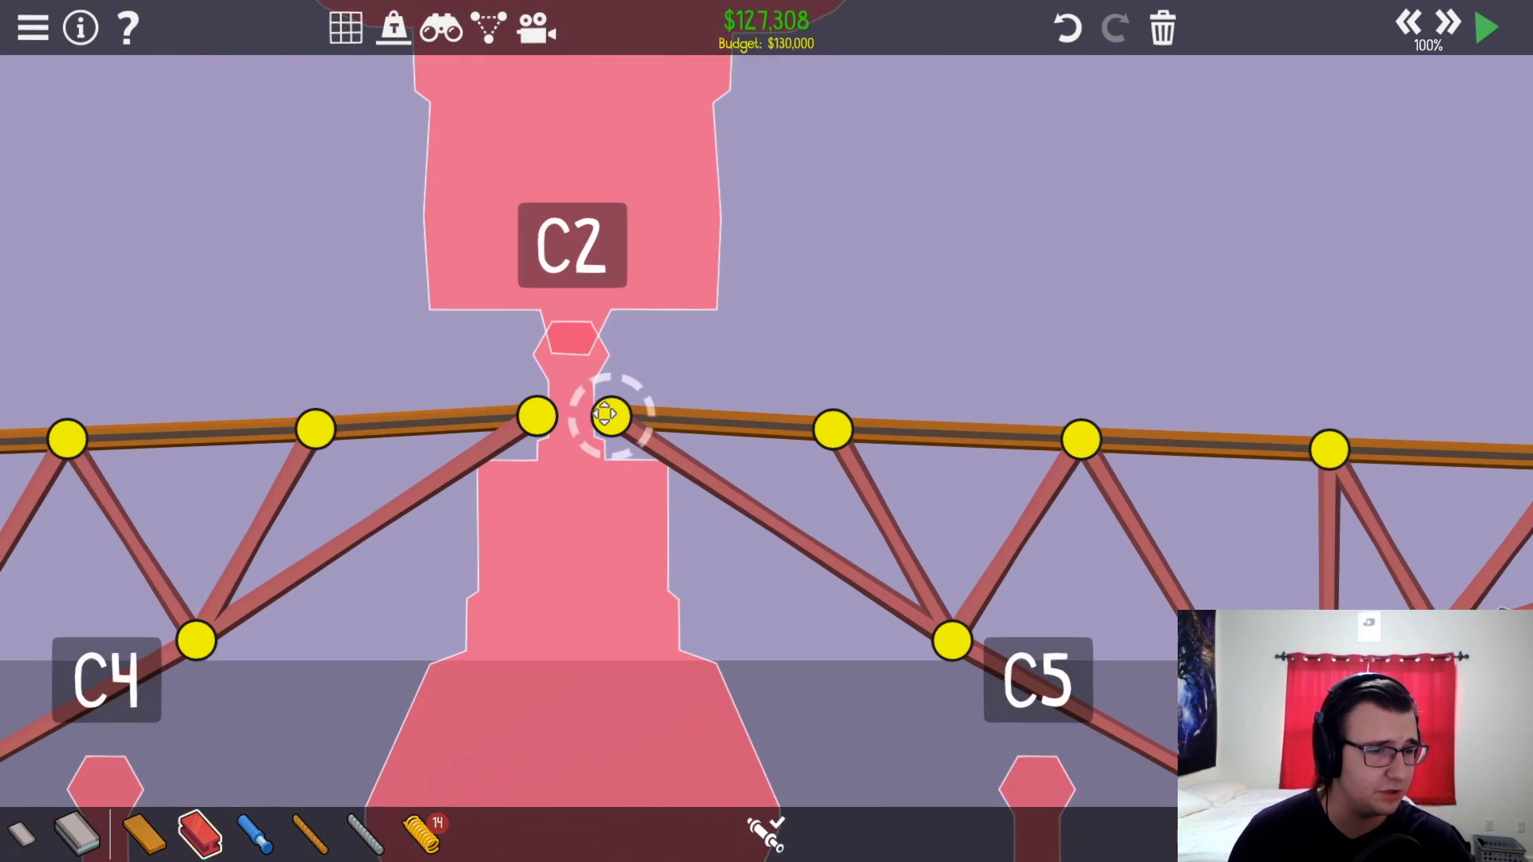
- Double the first-breaking steel beam beside C2 so 6-04 Bridgelike Motion completes
{"action": "left_click", "coordinate": [1484, 27]}
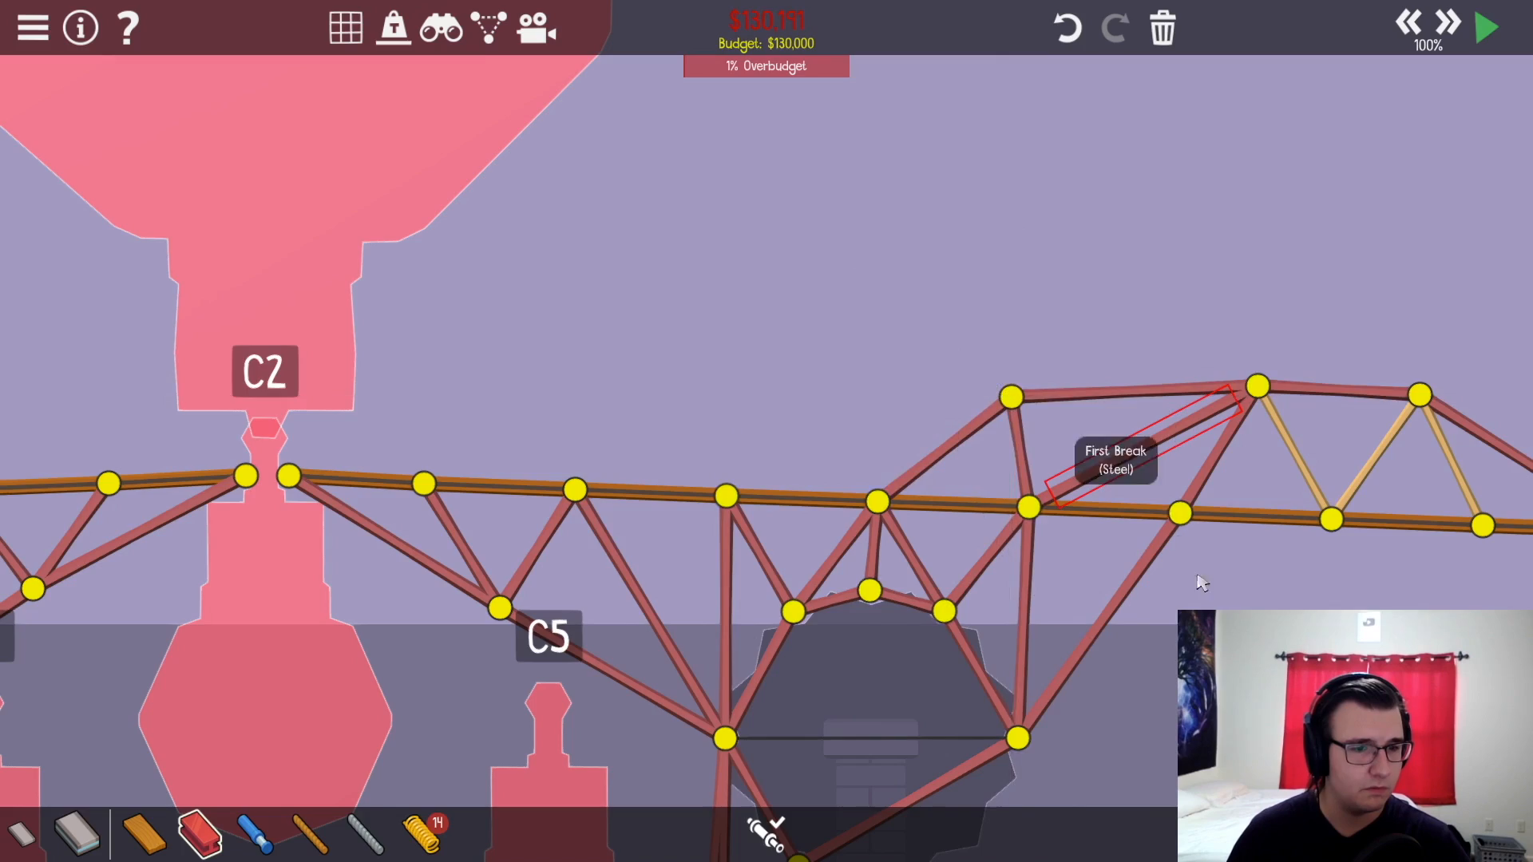
{"action": "left_click", "coordinate": [1485, 27]}
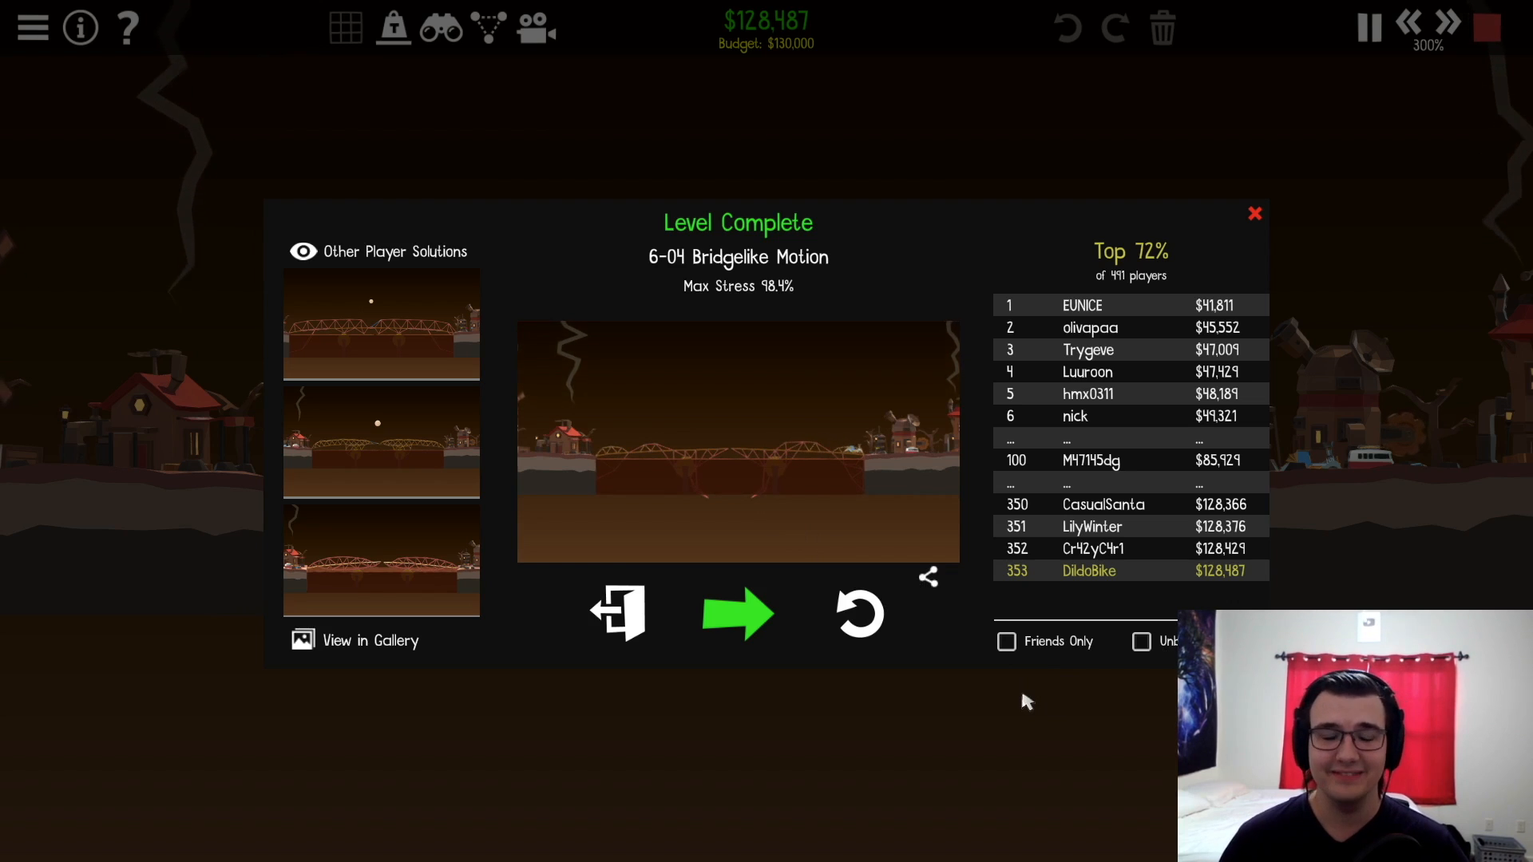
{"action": "mouse_move", "coordinate": [898, 645]}
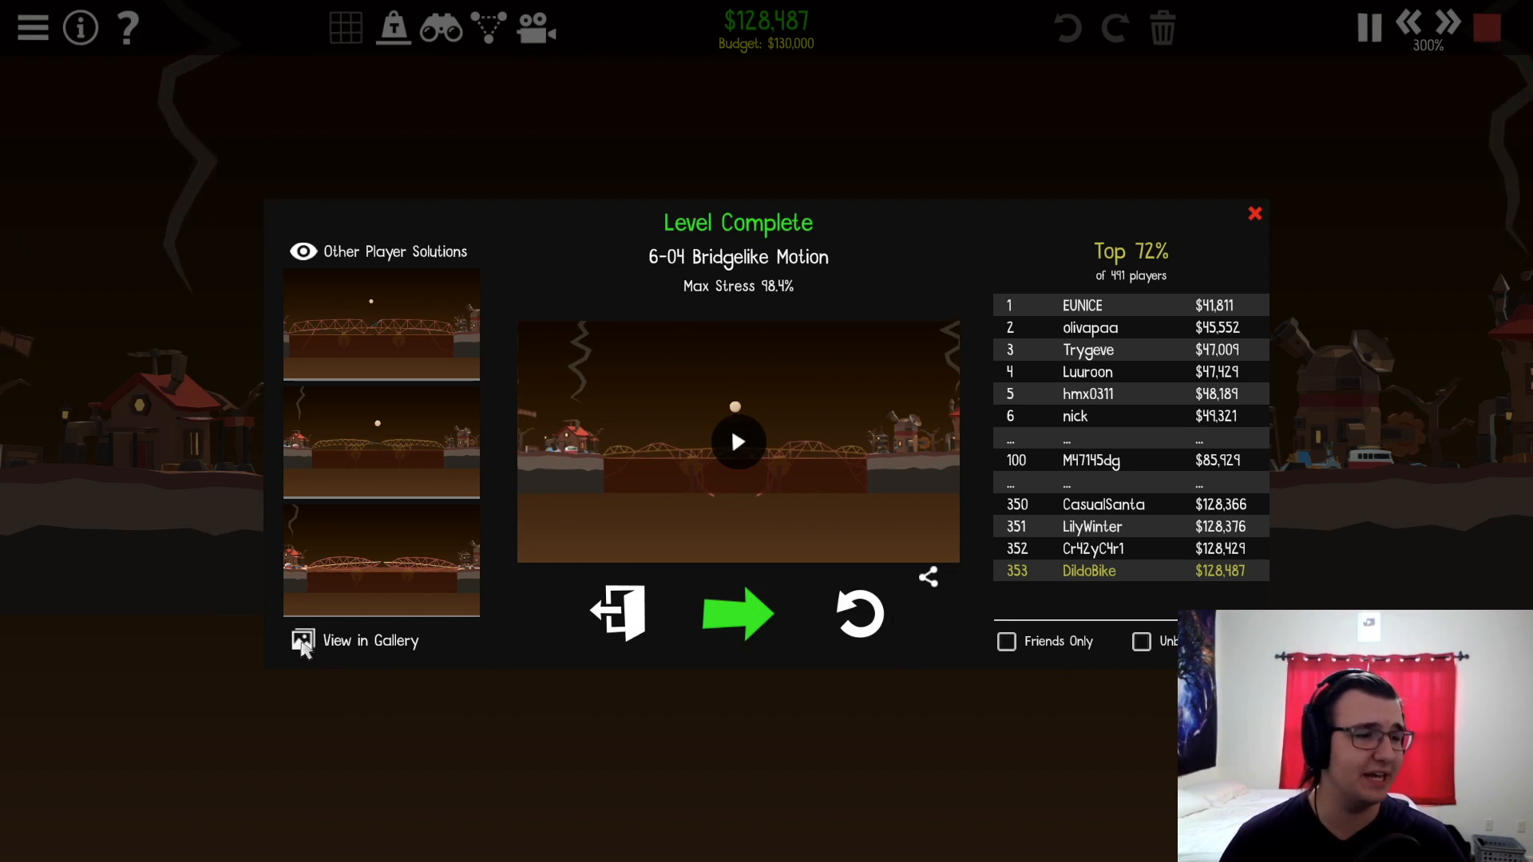
{"action": "mouse_move", "coordinate": [859, 614]}
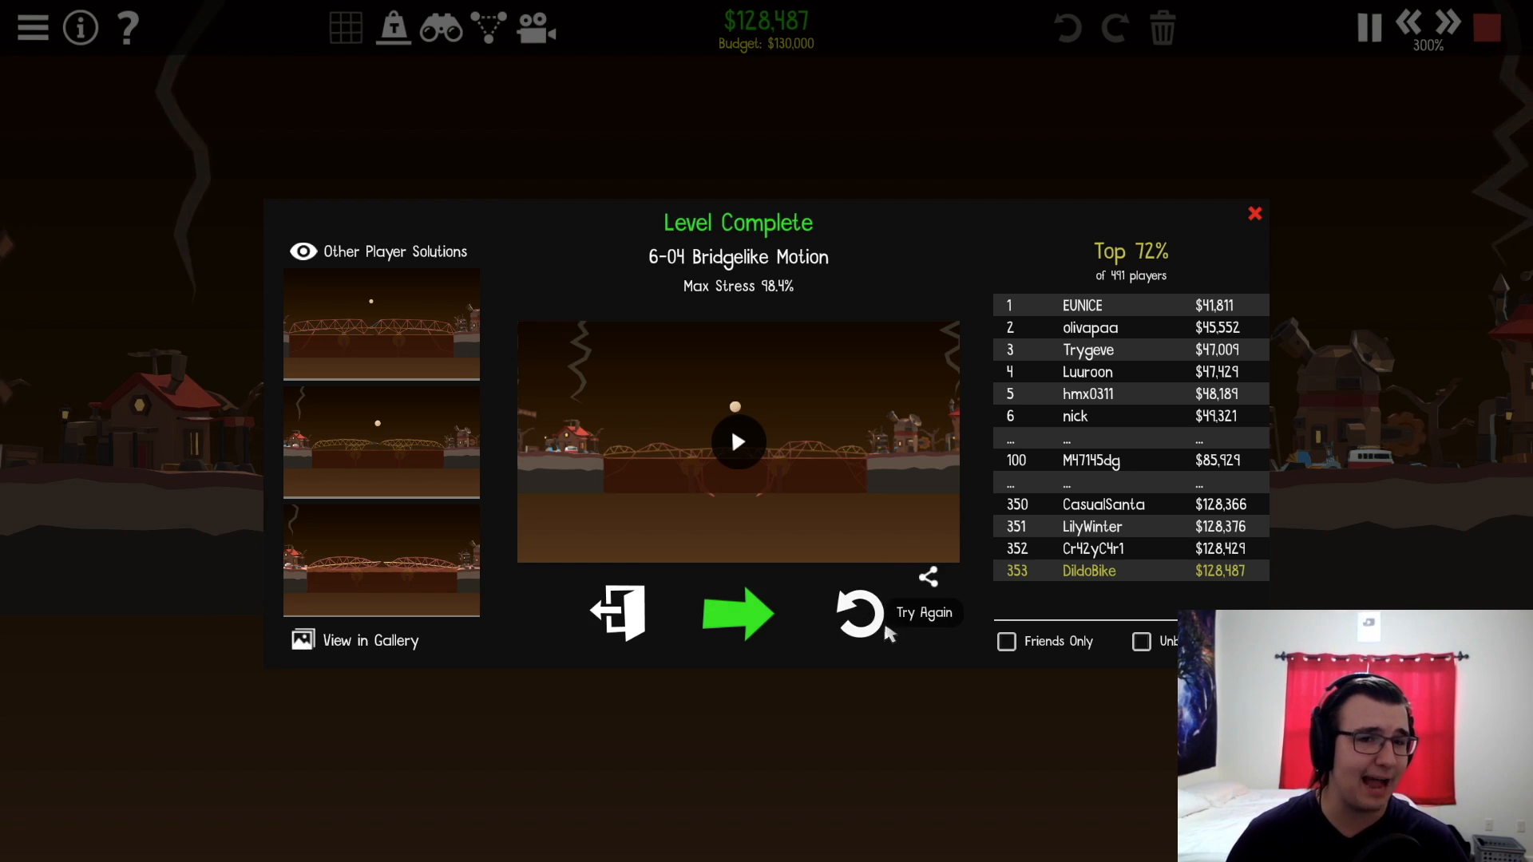
{"action": "left_click", "coordinate": [354, 640]}
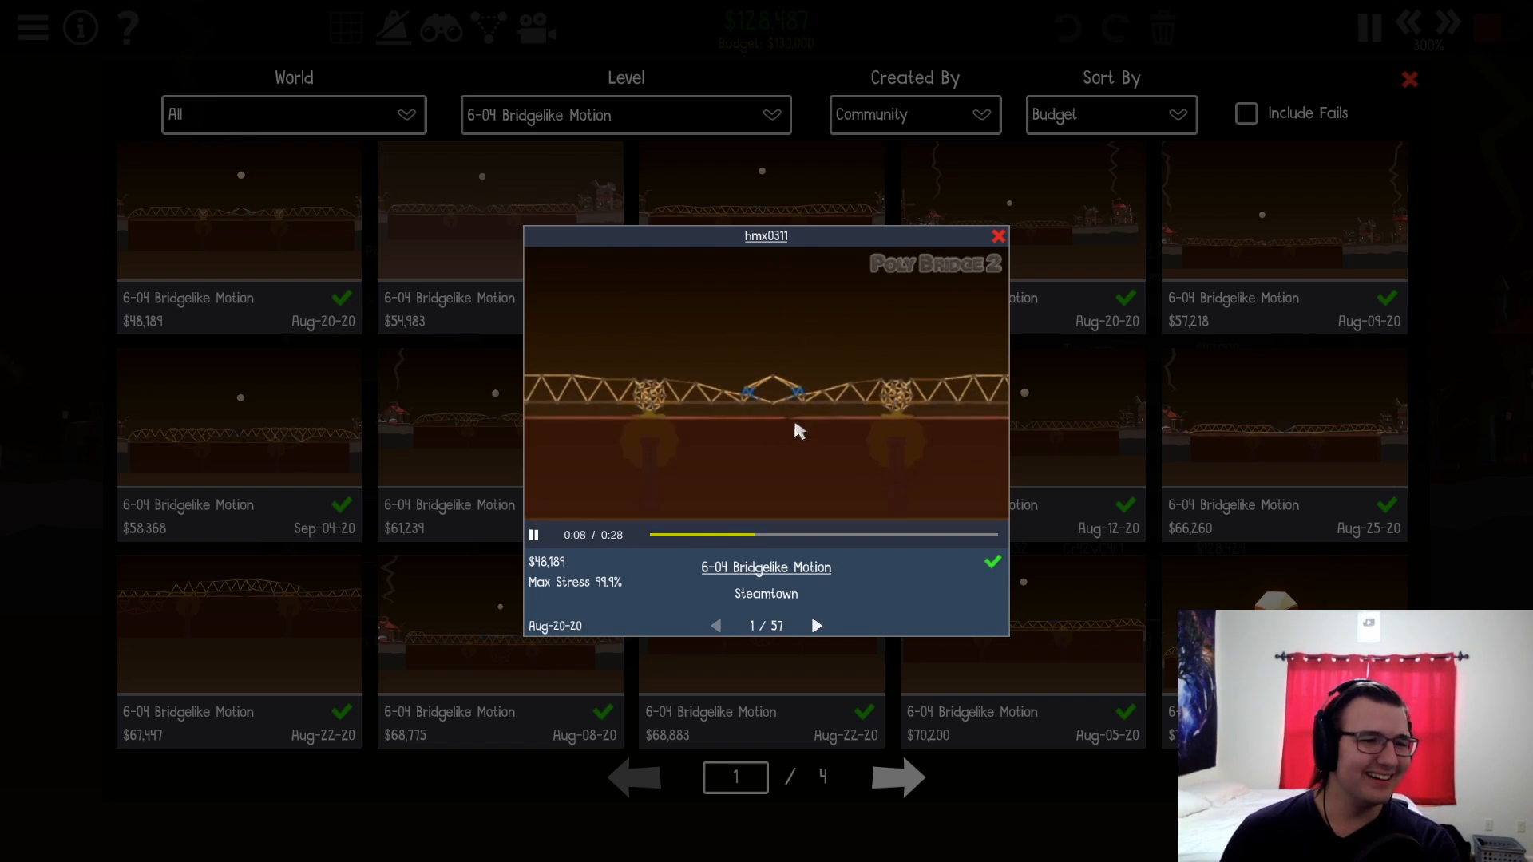
{"action": "mouse_move", "coordinate": [596, 438]}
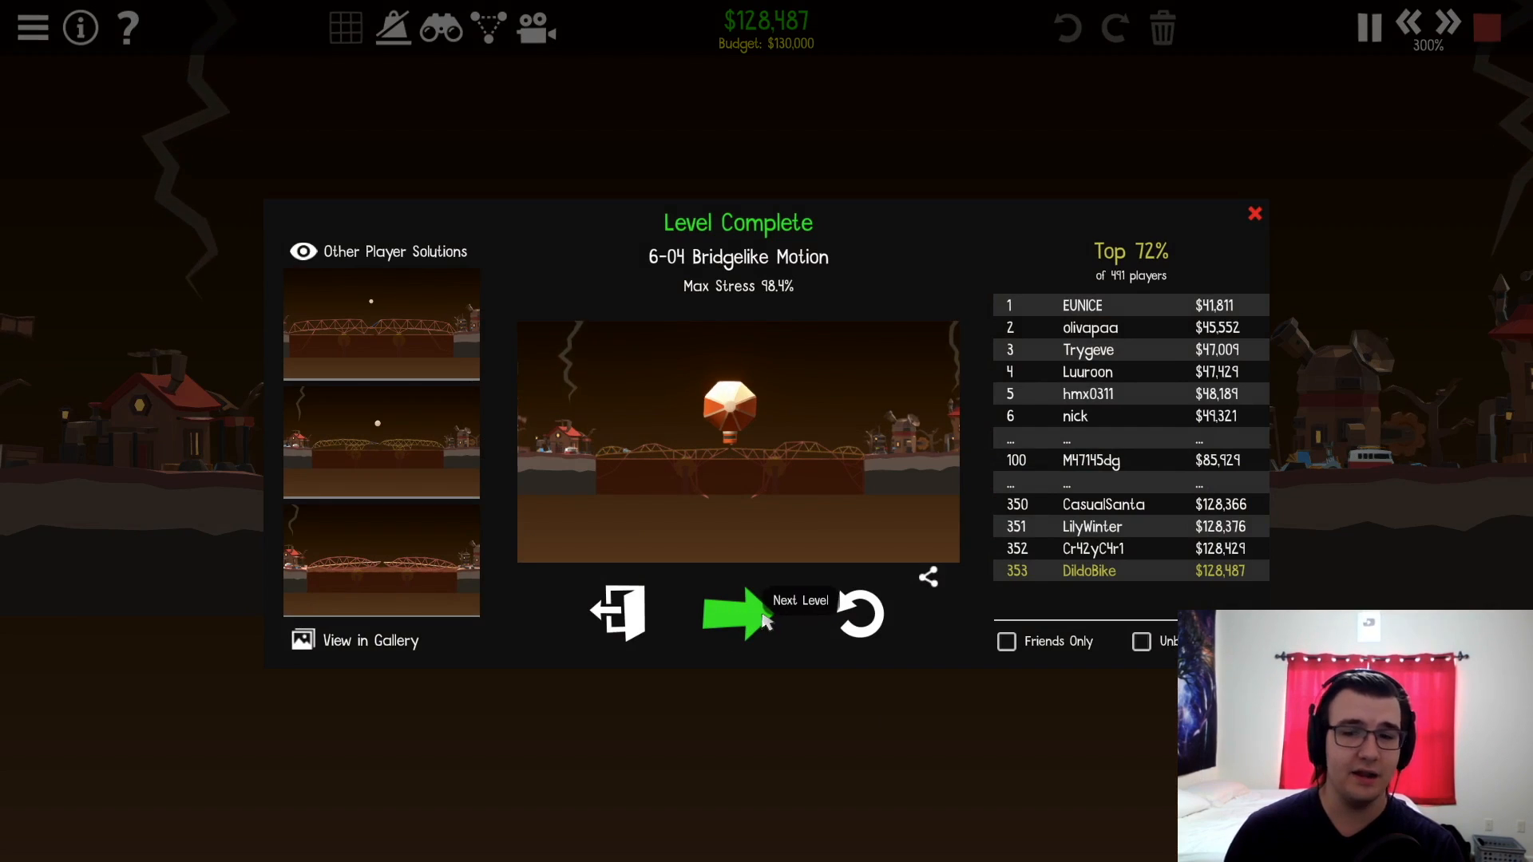
- Advance to level 6-05 Edgeworks and zoom out over its road deck
{"action": "left_click", "coordinate": [735, 612]}
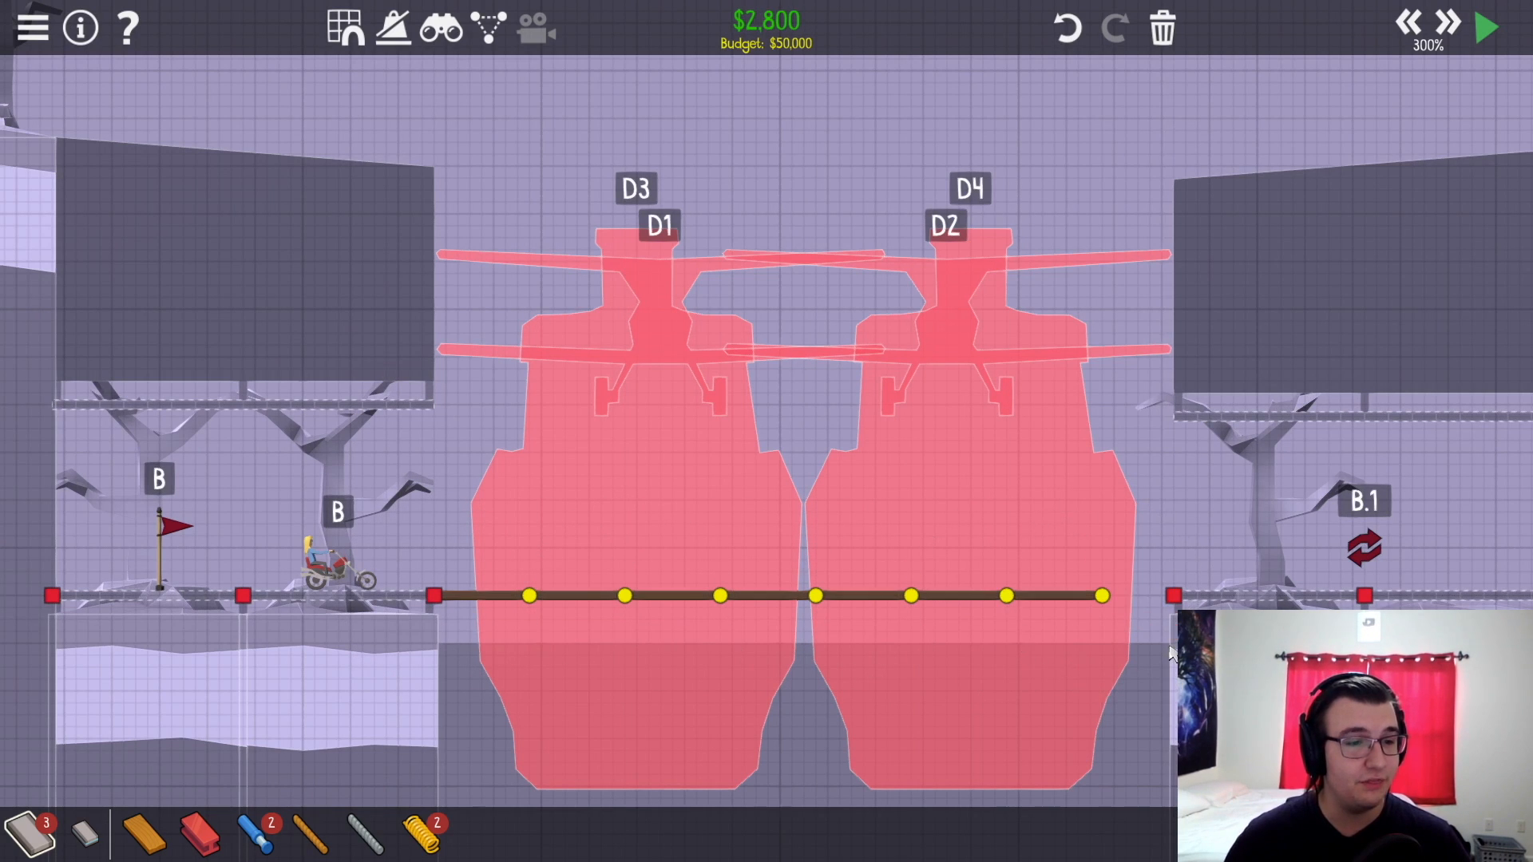
{"action": "mouse_move", "coordinate": [469, 490]}
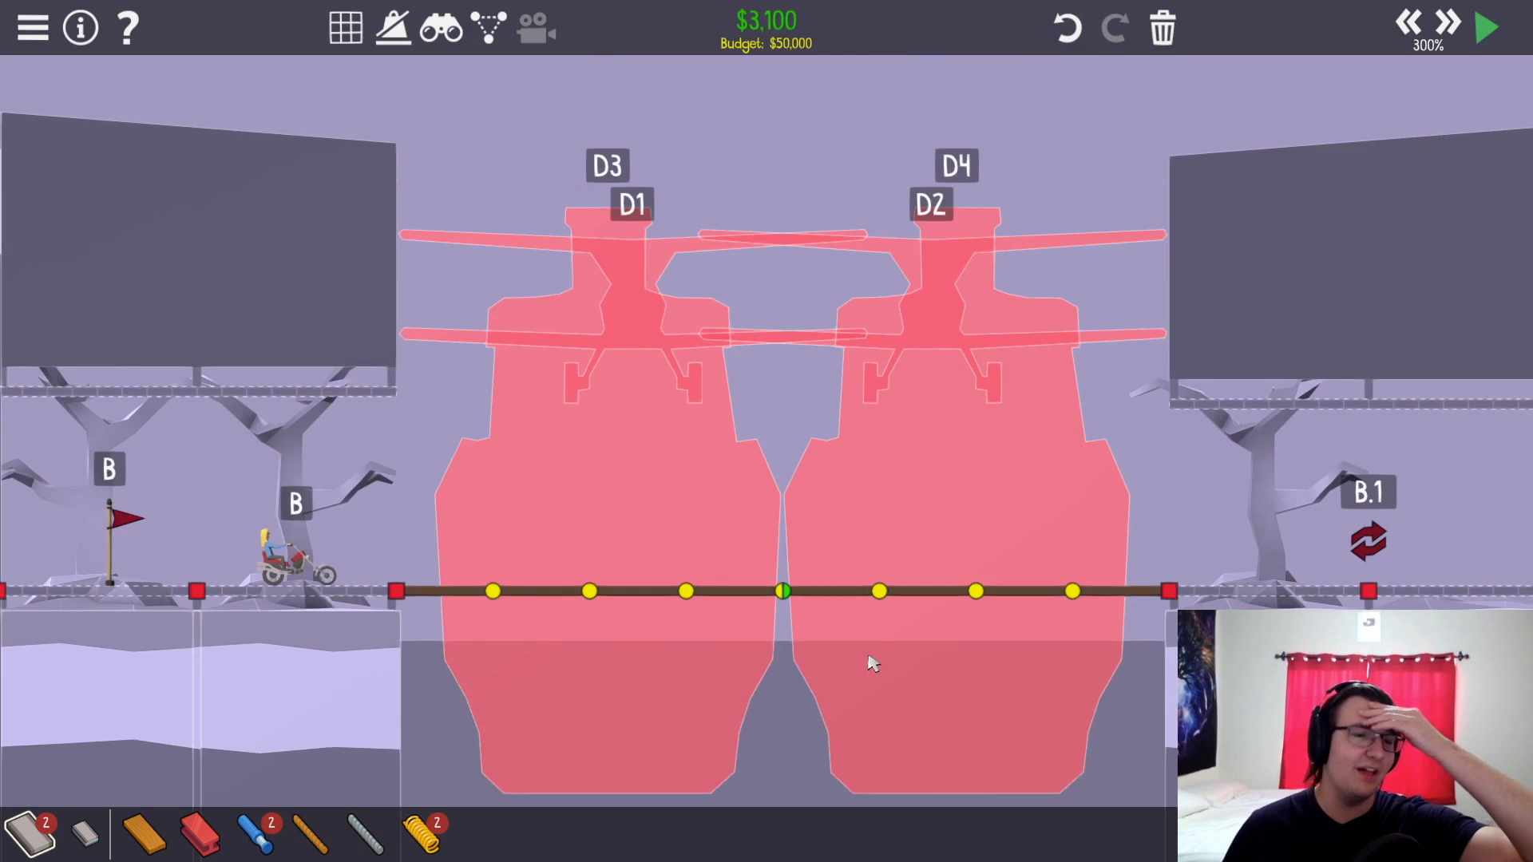
{"action": "scroll", "scroll_direction": "down", "scroll_amount": 3}
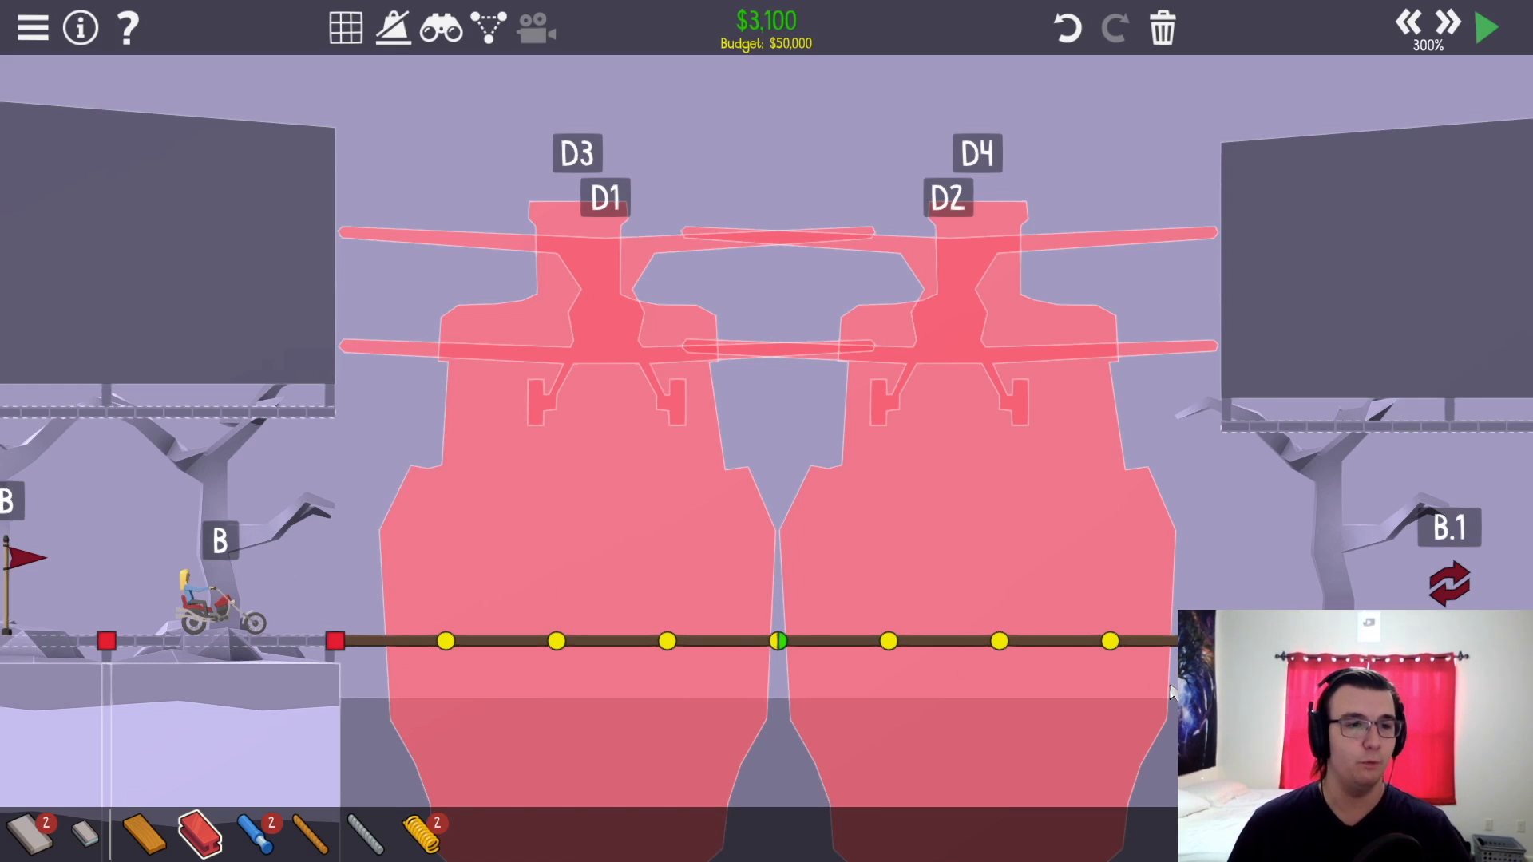
{"action": "mouse_move", "coordinate": [538, 722]}
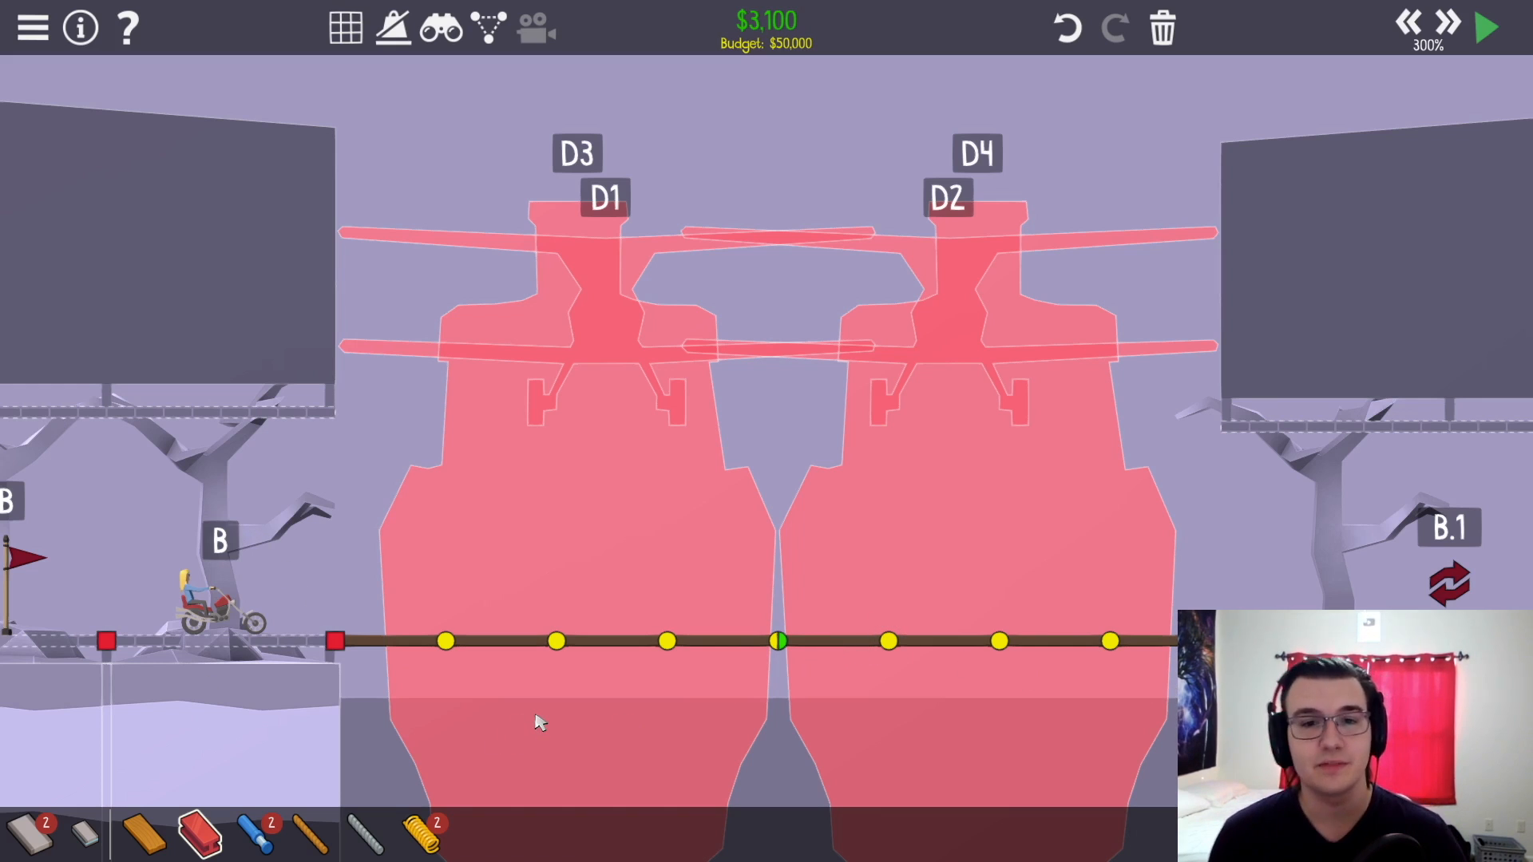
{"action": "mouse_move", "coordinate": [816, 795]}
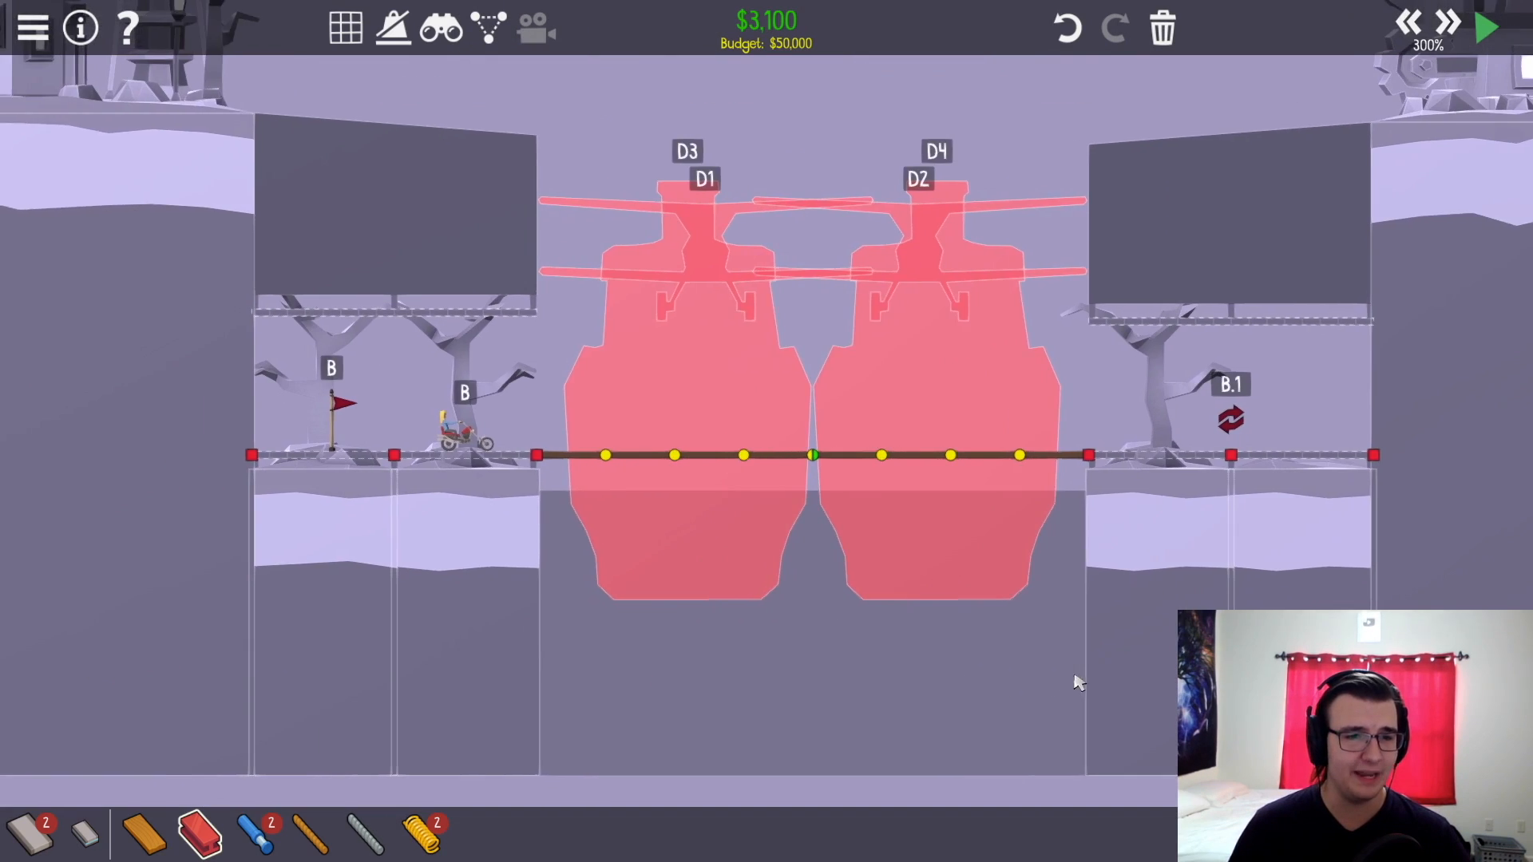
{"action": "left_click", "coordinate": [79, 27]}
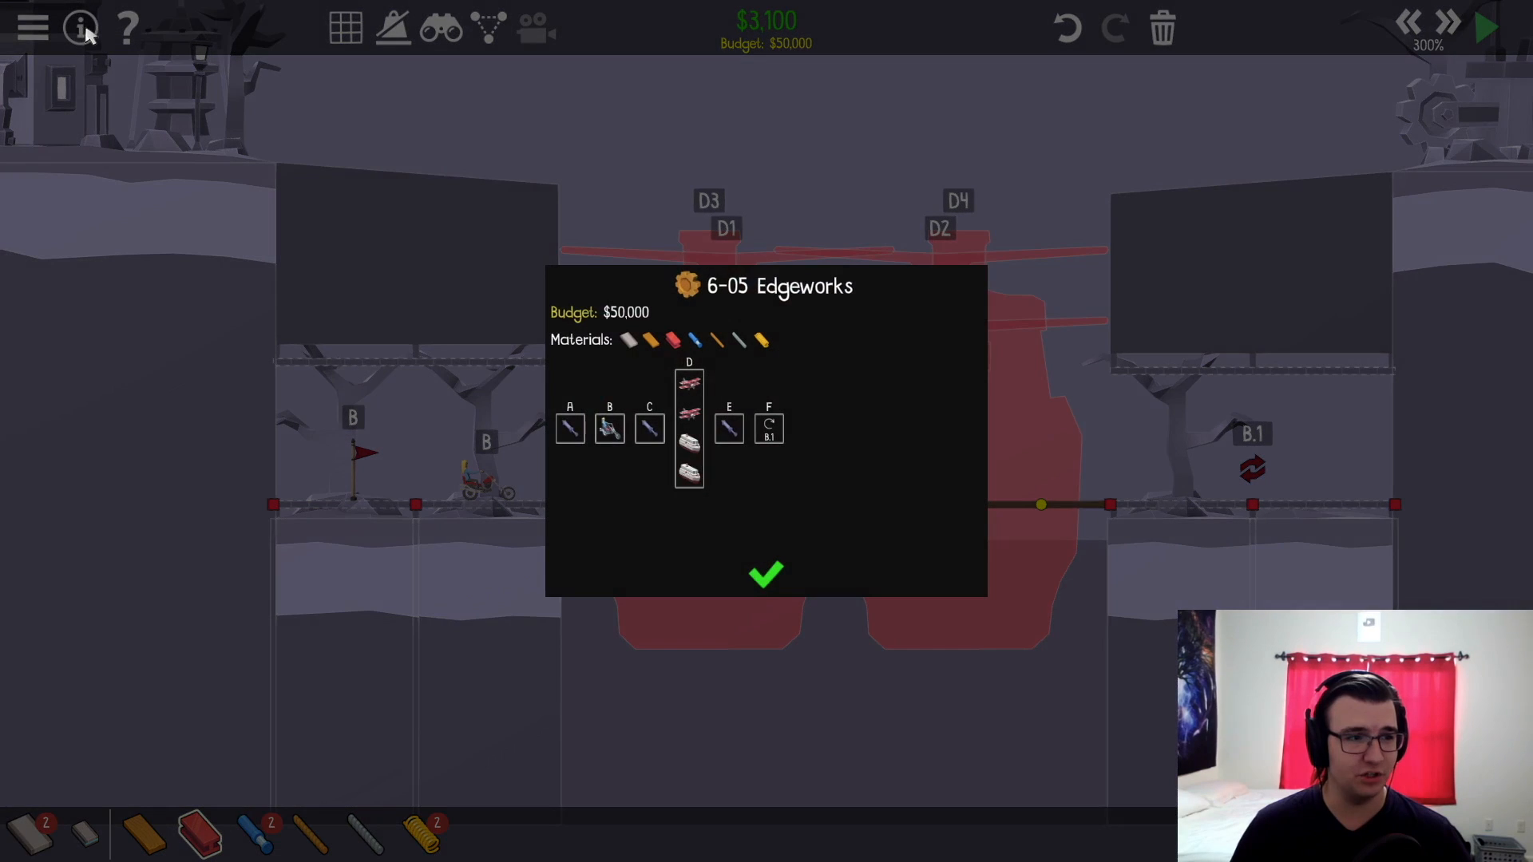
{"action": "left_click", "coordinate": [765, 573]}
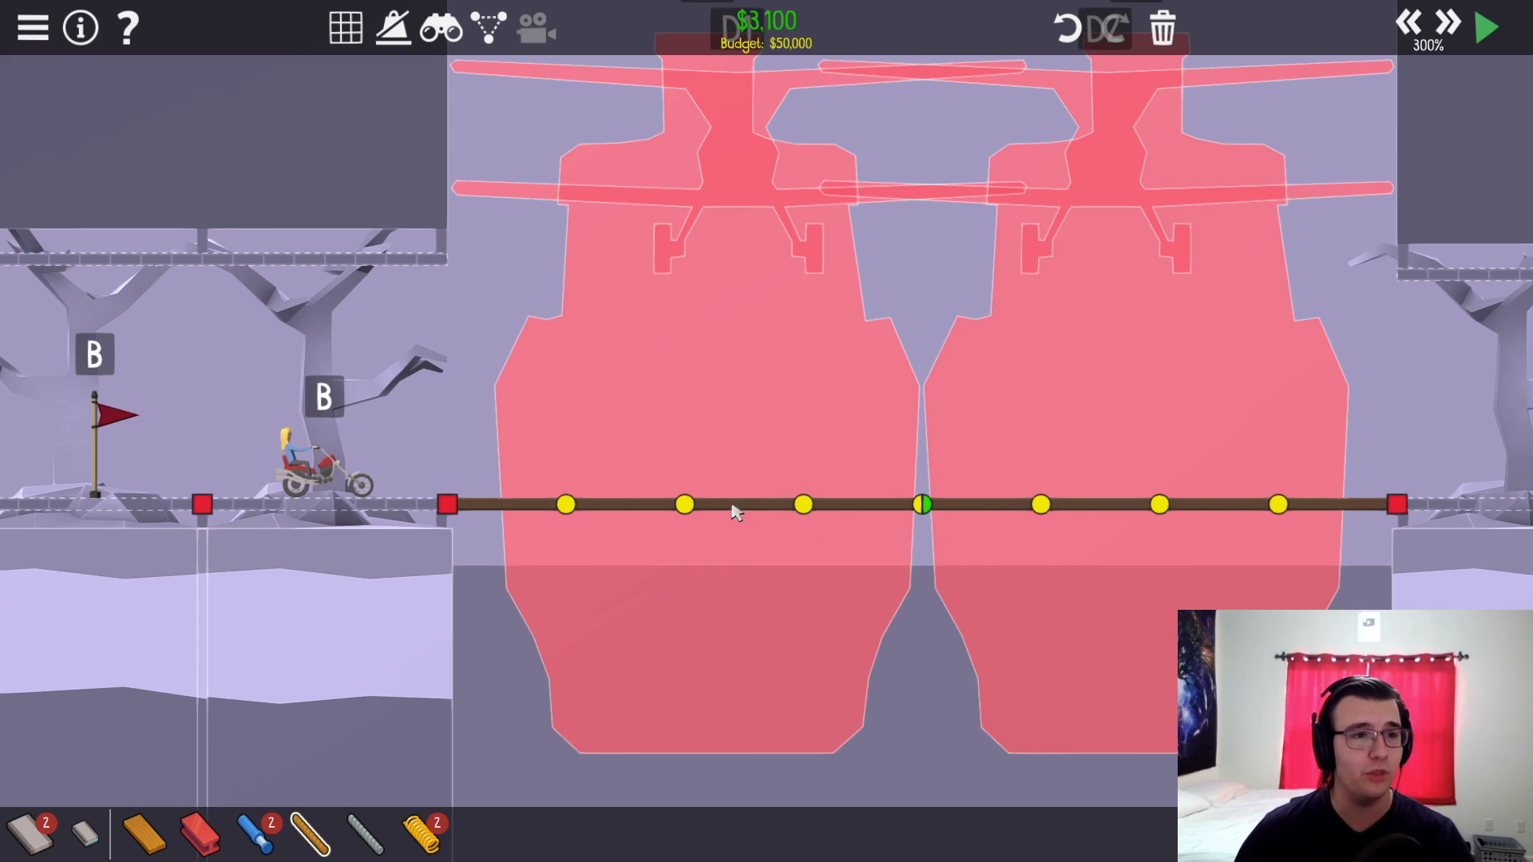
{"action": "mouse_move", "coordinate": [1017, 493]}
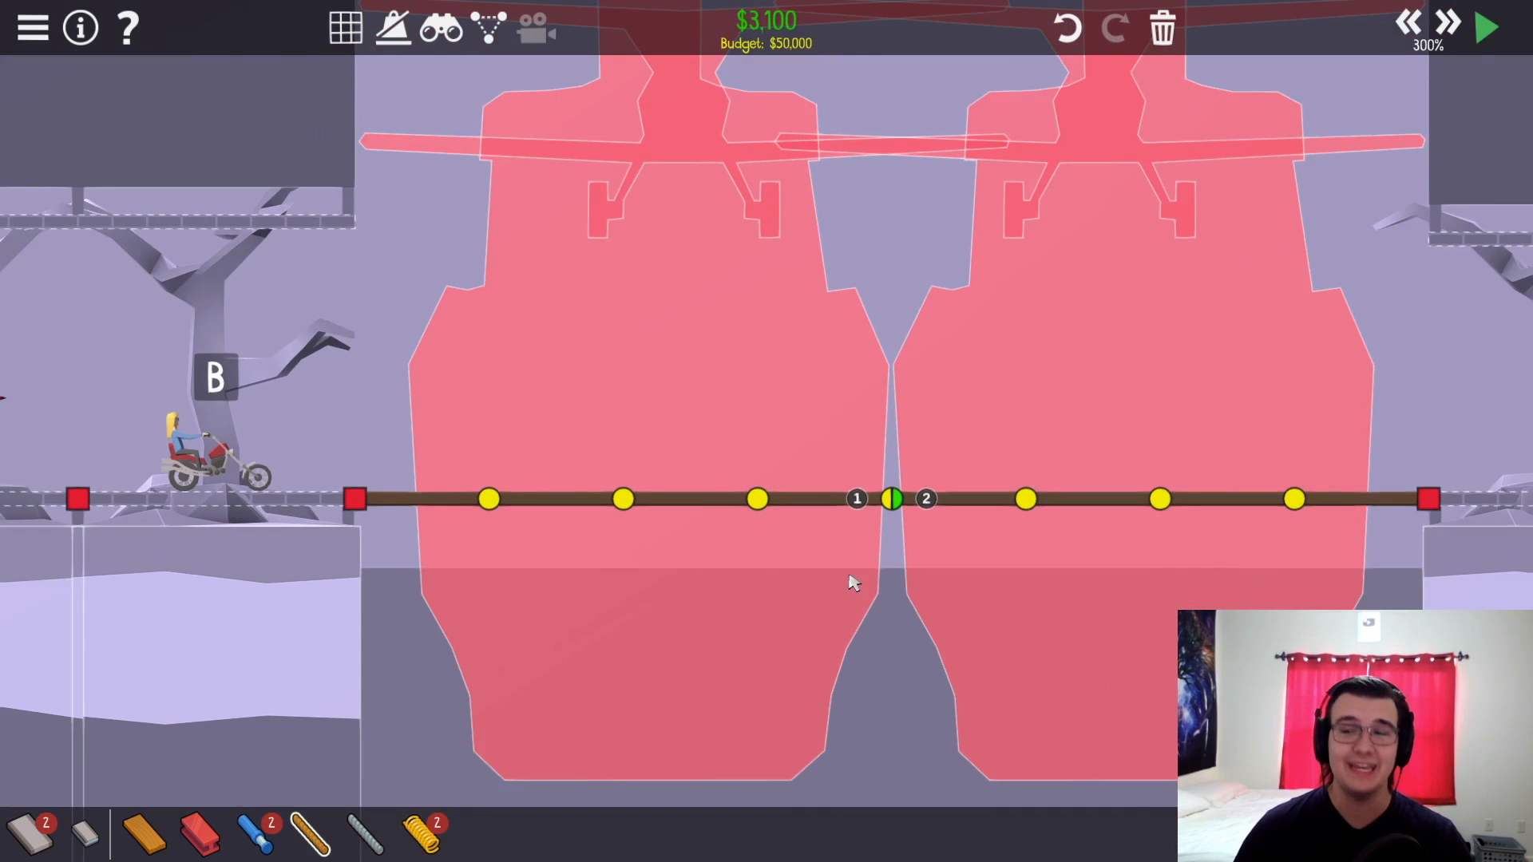
{"action": "mouse_move", "coordinate": [362, 387]}
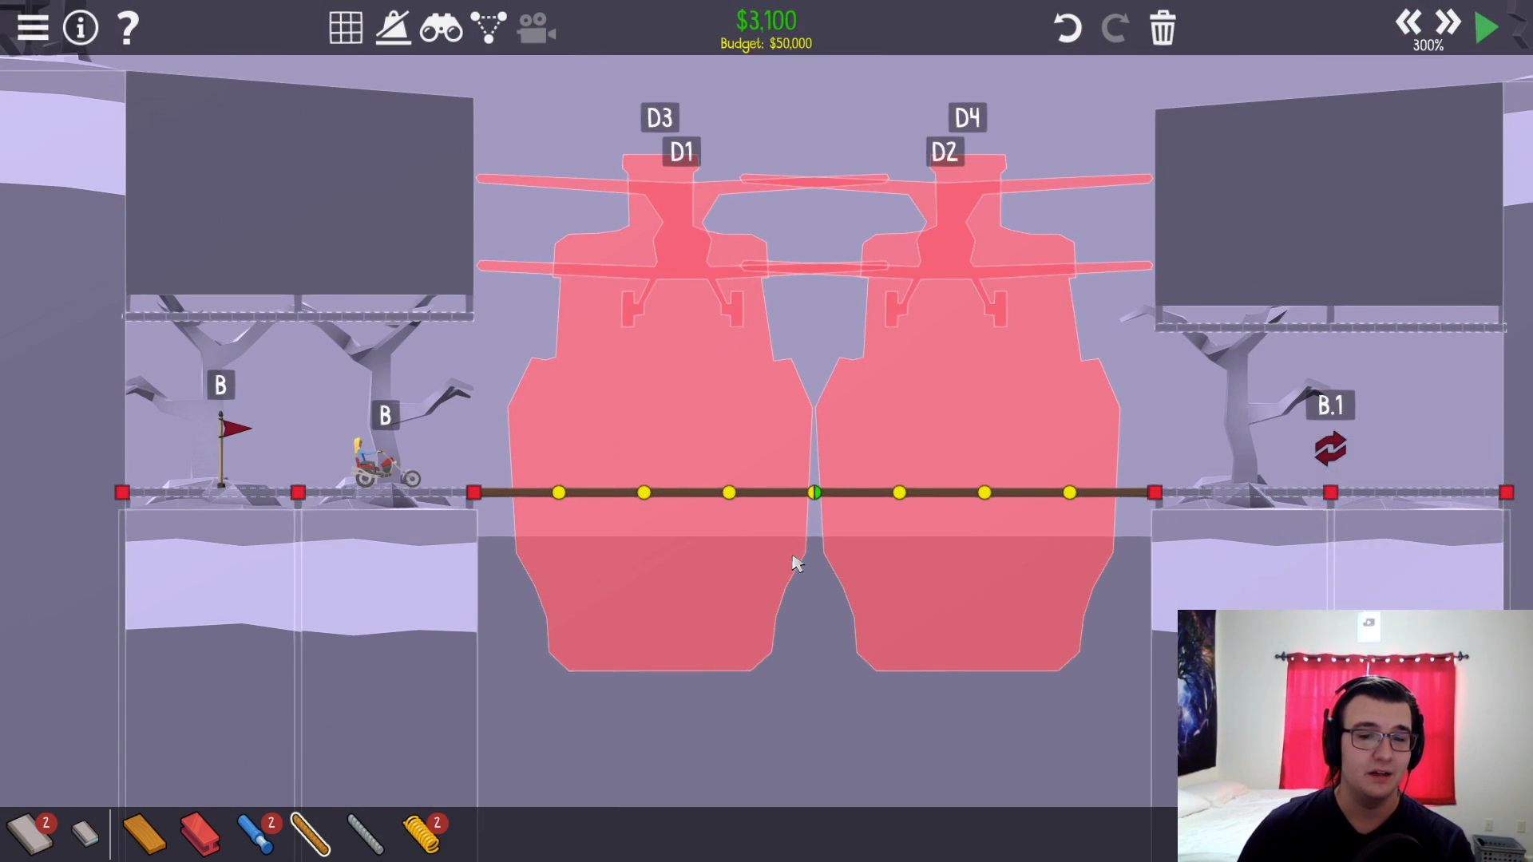
{"action": "mouse_move", "coordinate": [787, 562]}
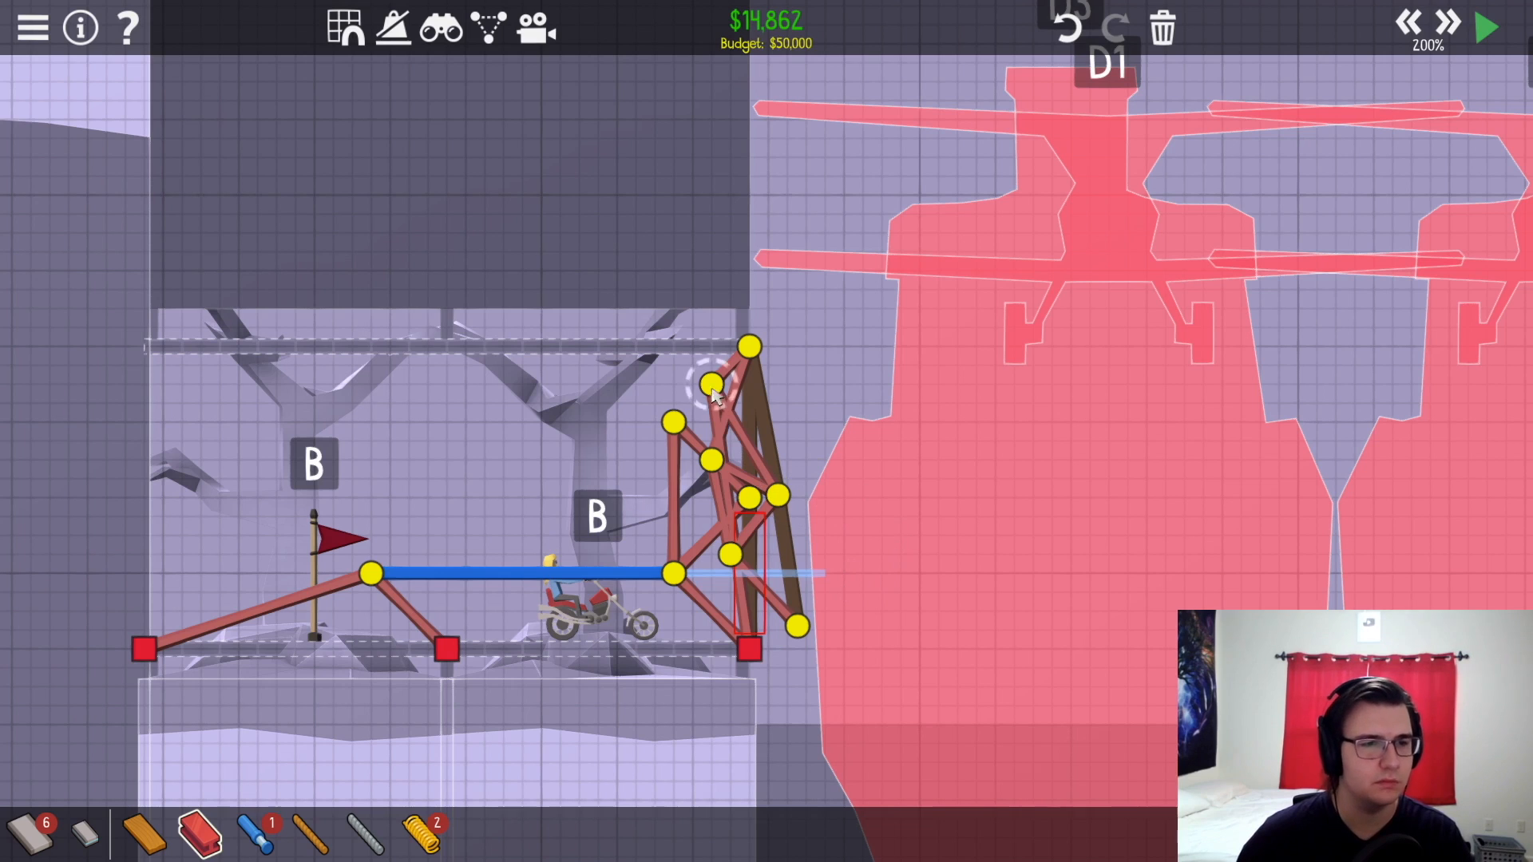
- Add a steel member to the lifting arm and brace it down the cliff with a long tie to the lower joint
{"action": "left_click", "coordinate": [1484, 27]}
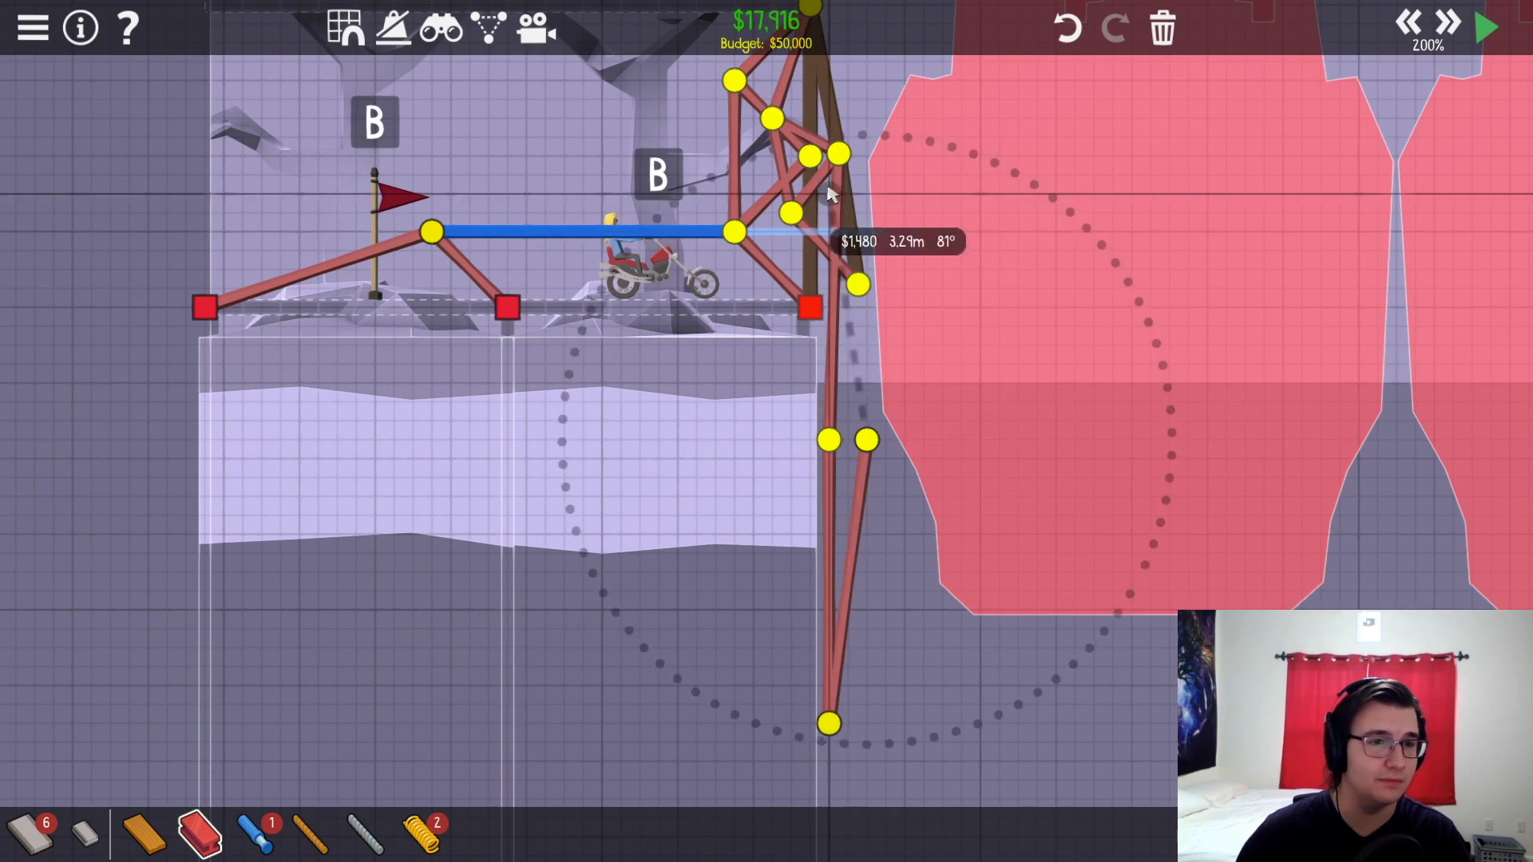
{"action": "left_click", "coordinate": [1485, 27]}
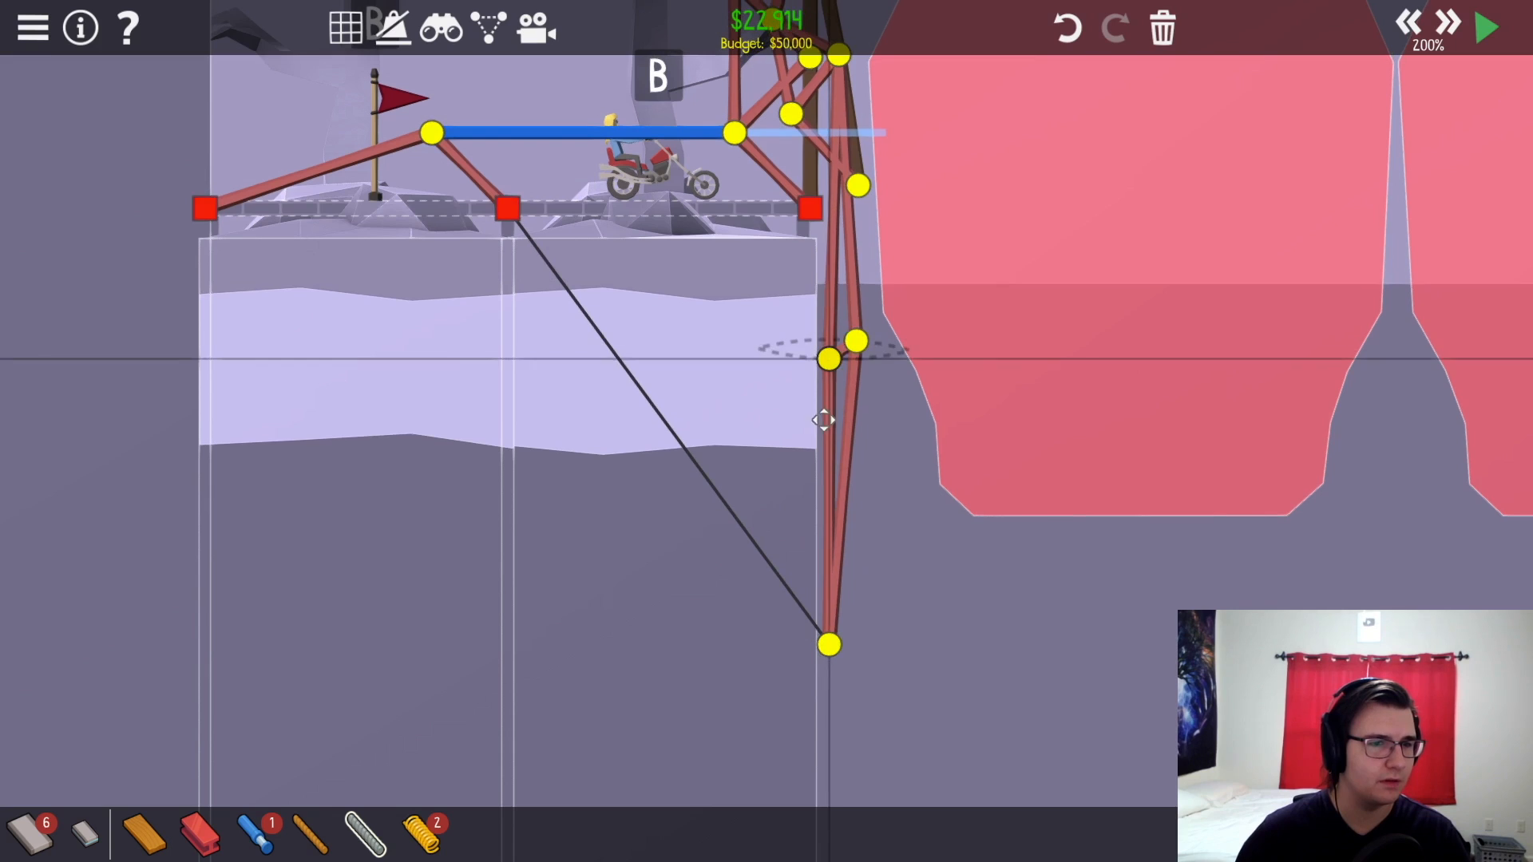
{"action": "left_click", "coordinate": [1483, 28]}
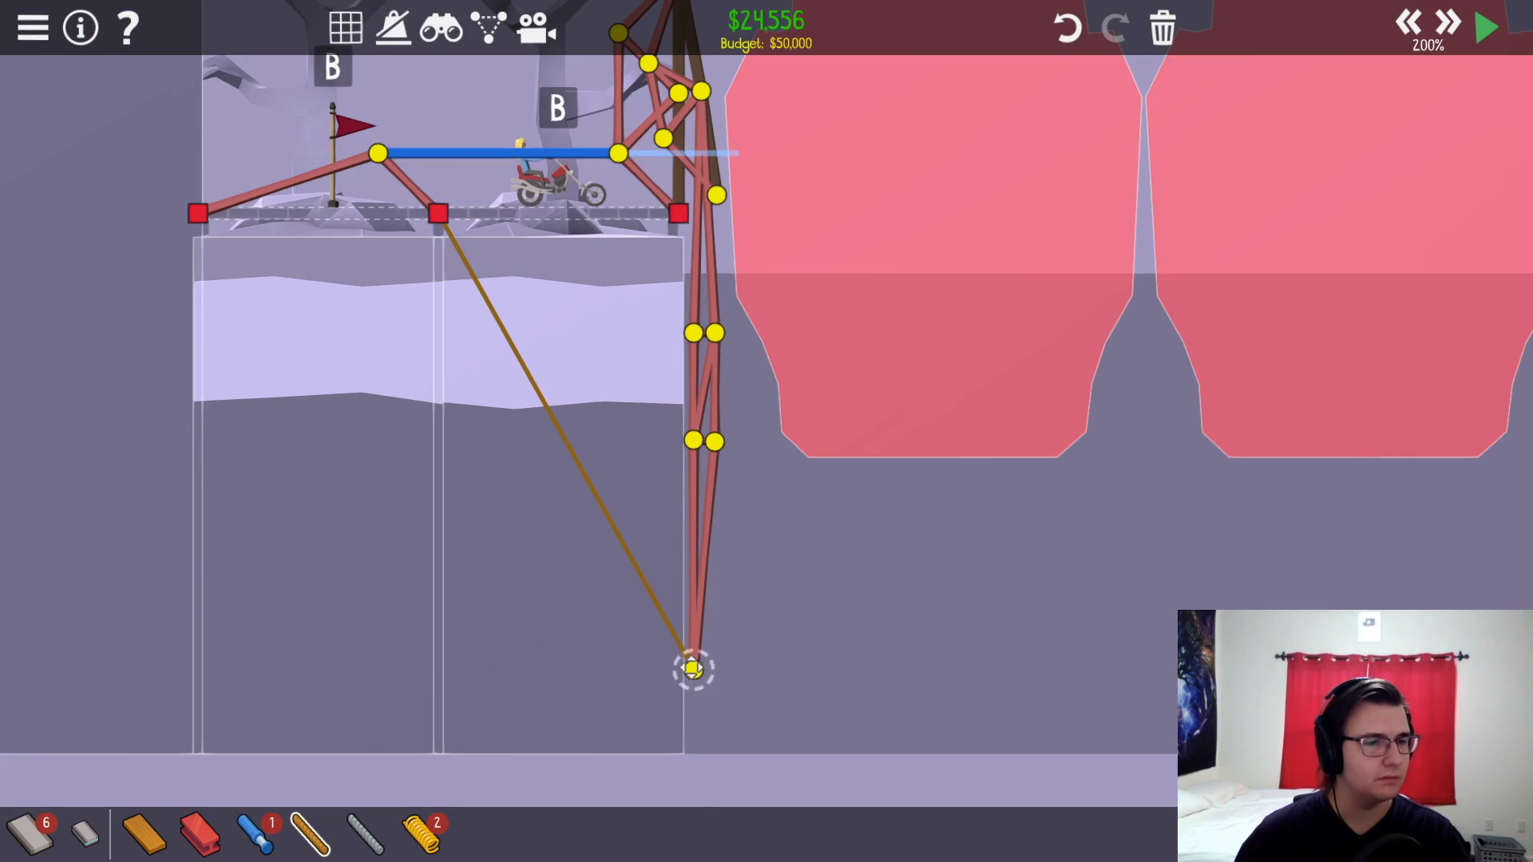
- Run the Edgeworks drawbridge at high speed to completion and continue to the next level
{"action": "left_click", "coordinate": [1485, 27]}
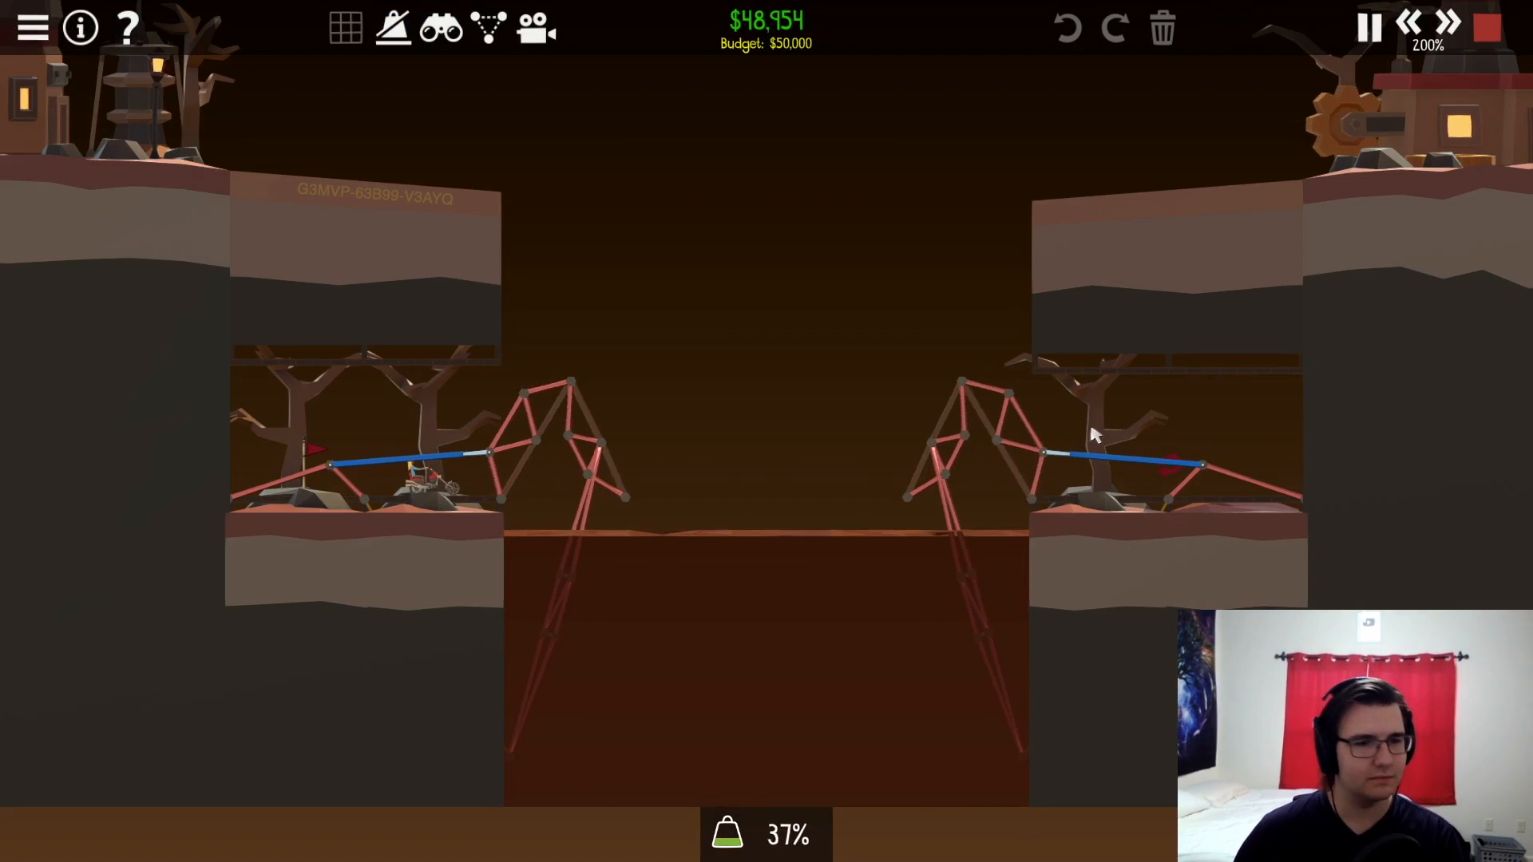
{"action": "left_click", "coordinate": [1408, 27]}
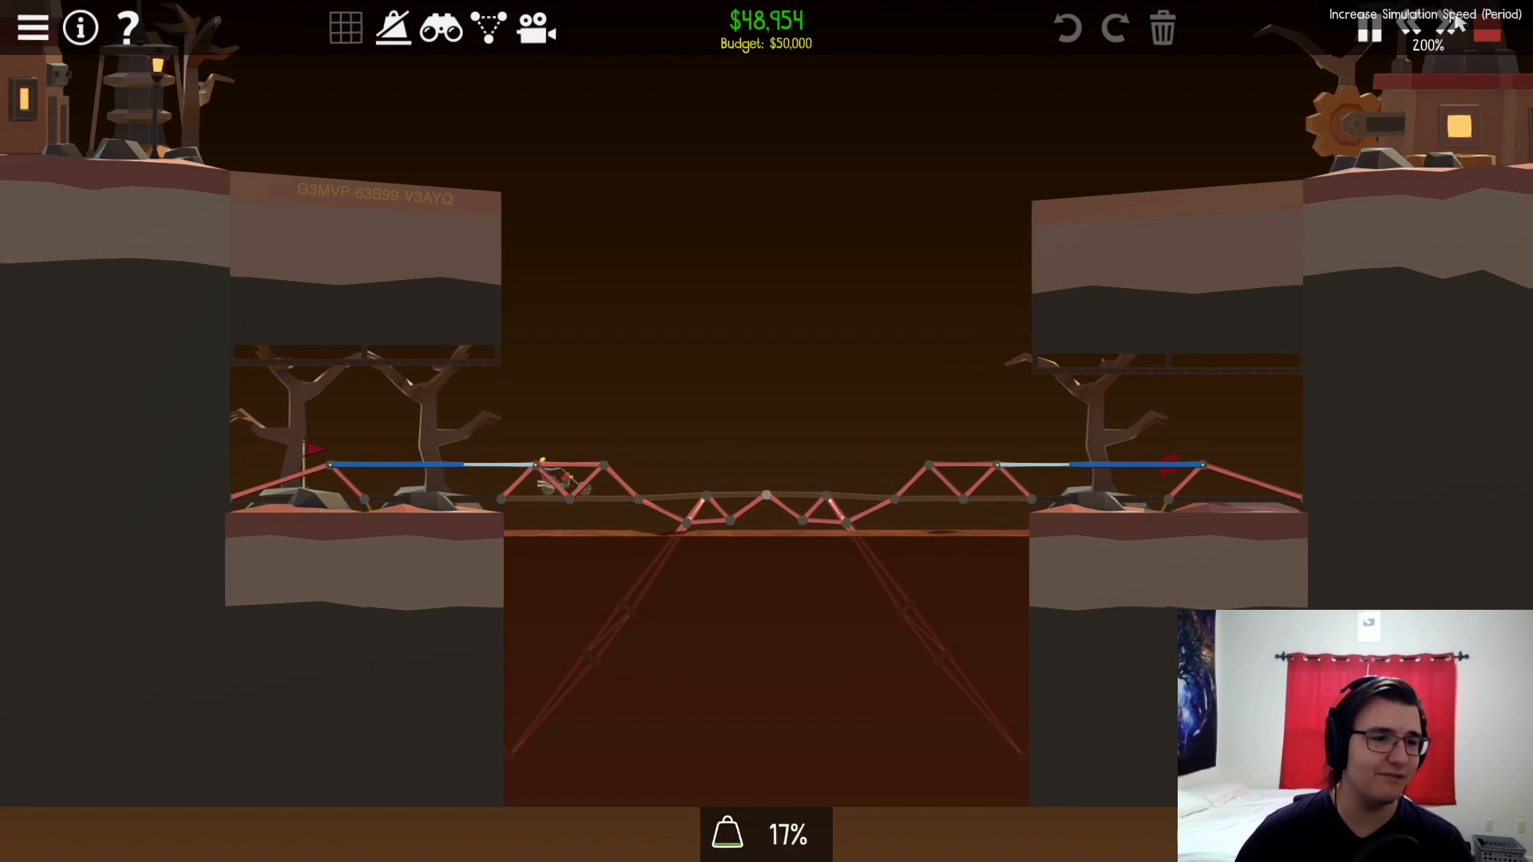
{"action": "left_click", "coordinate": [1450, 24]}
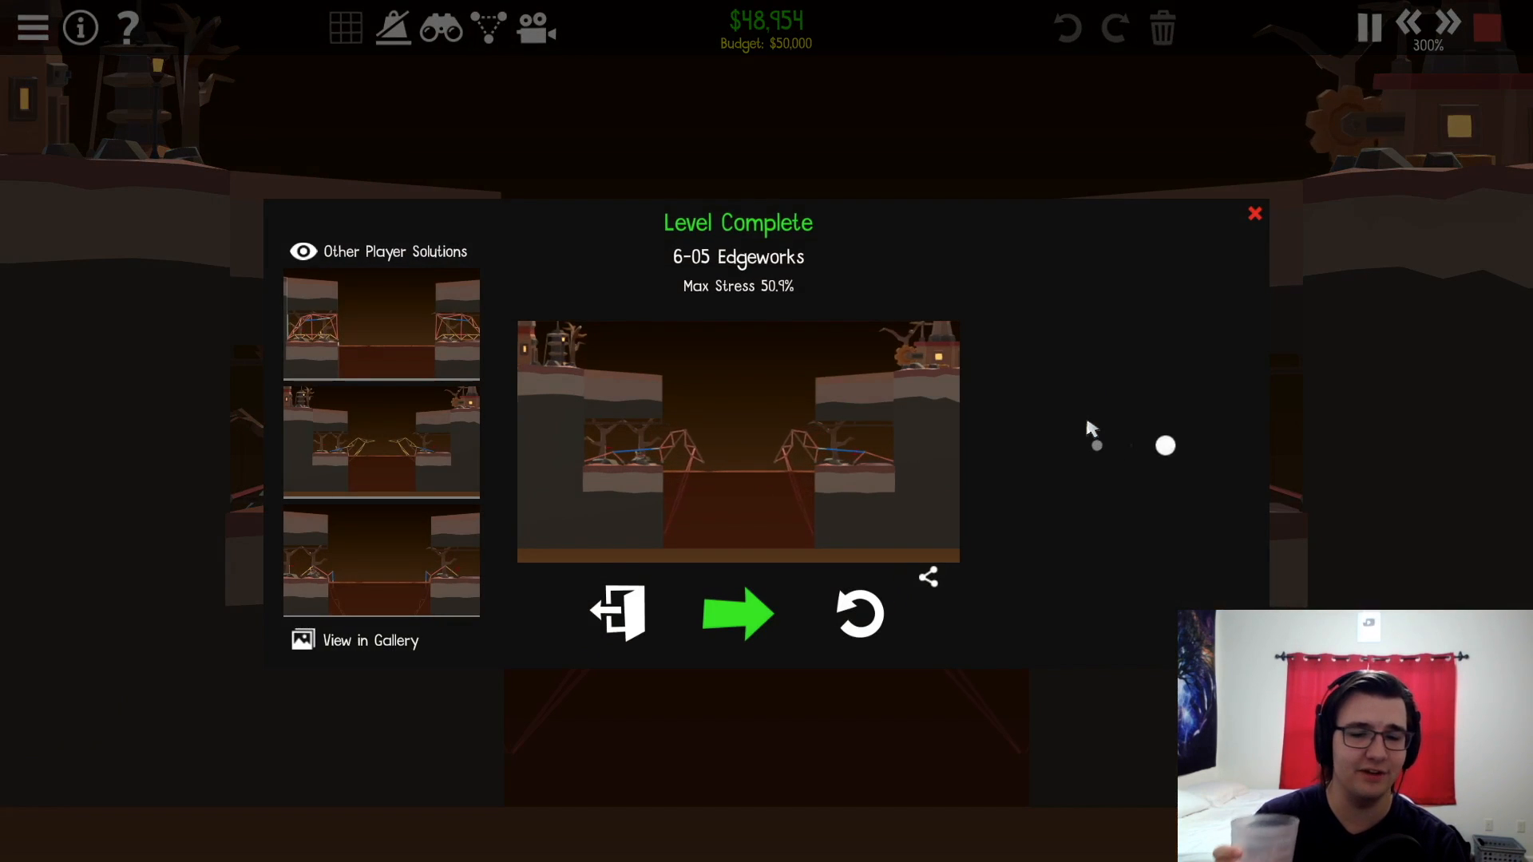
{"action": "left_click", "coordinate": [737, 613]}
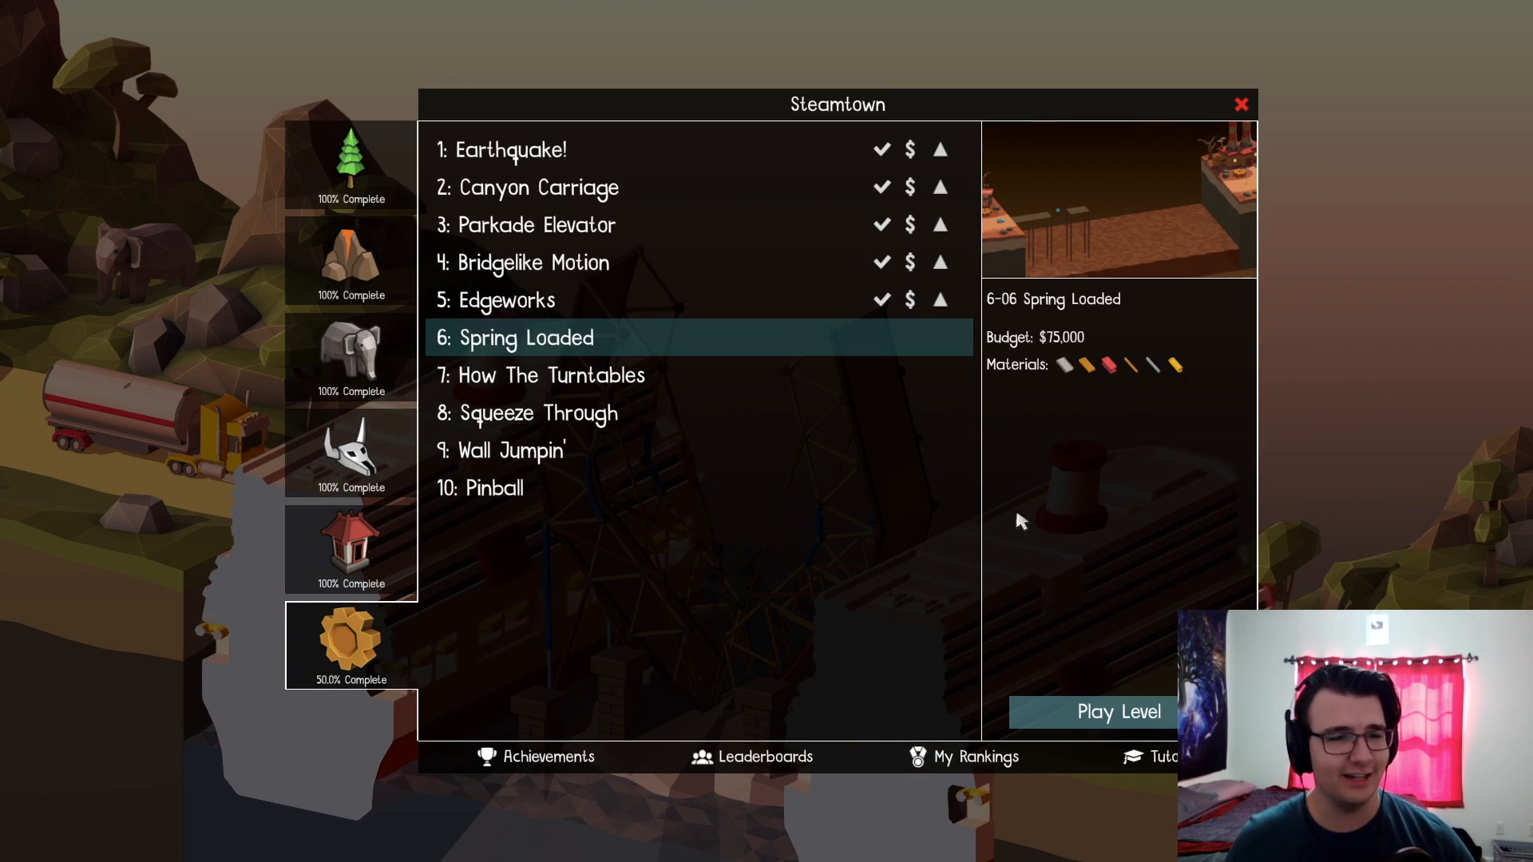
{"action": "mouse_move", "coordinate": [1110, 722]}
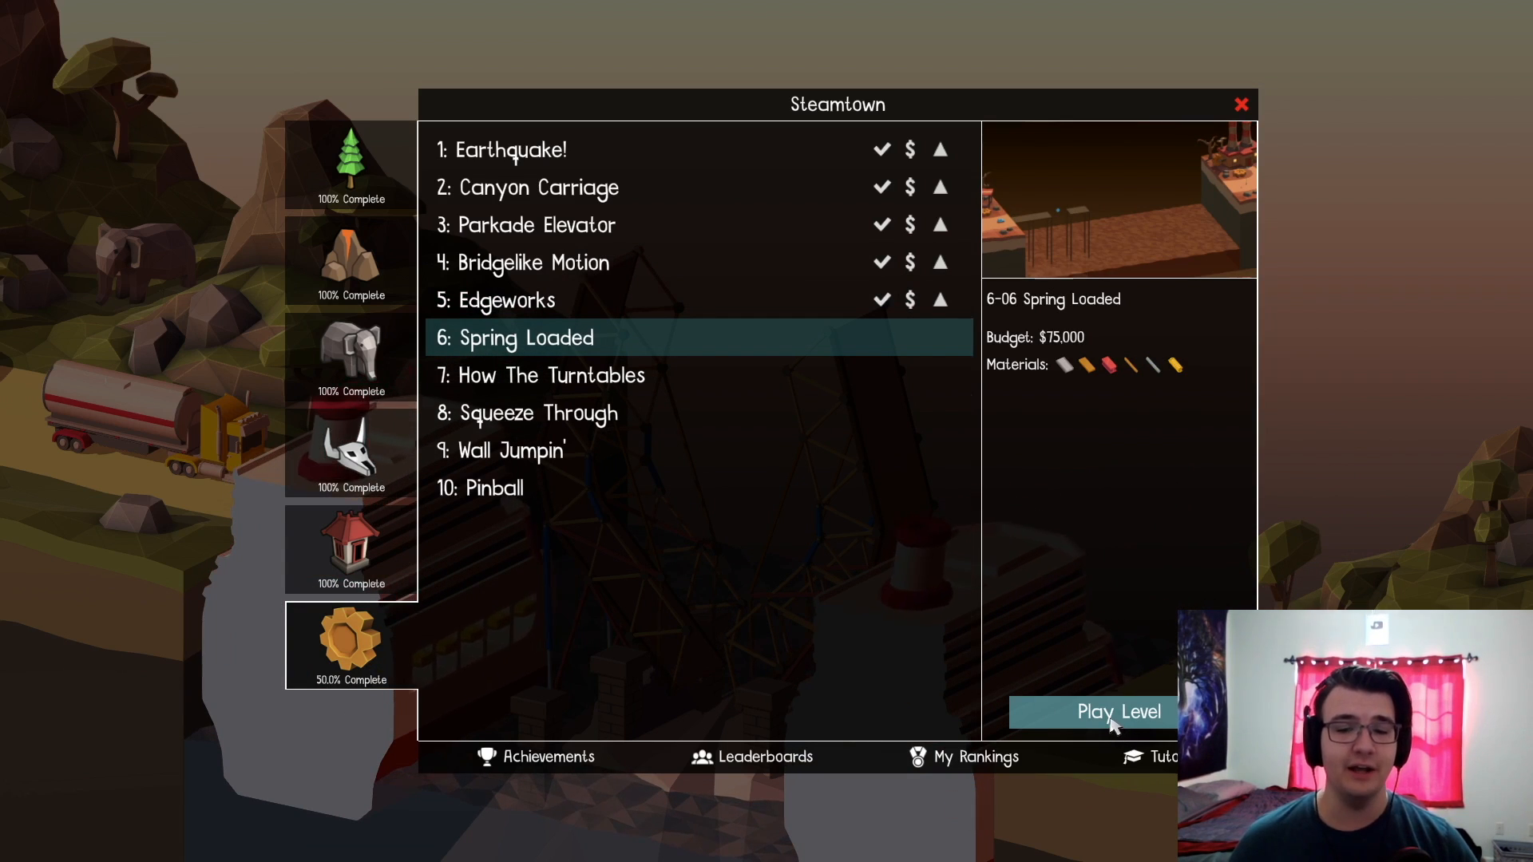
- Start level 6-06 Spring Loaded and dismiss its briefing popup
{"action": "left_click", "coordinate": [1119, 710]}
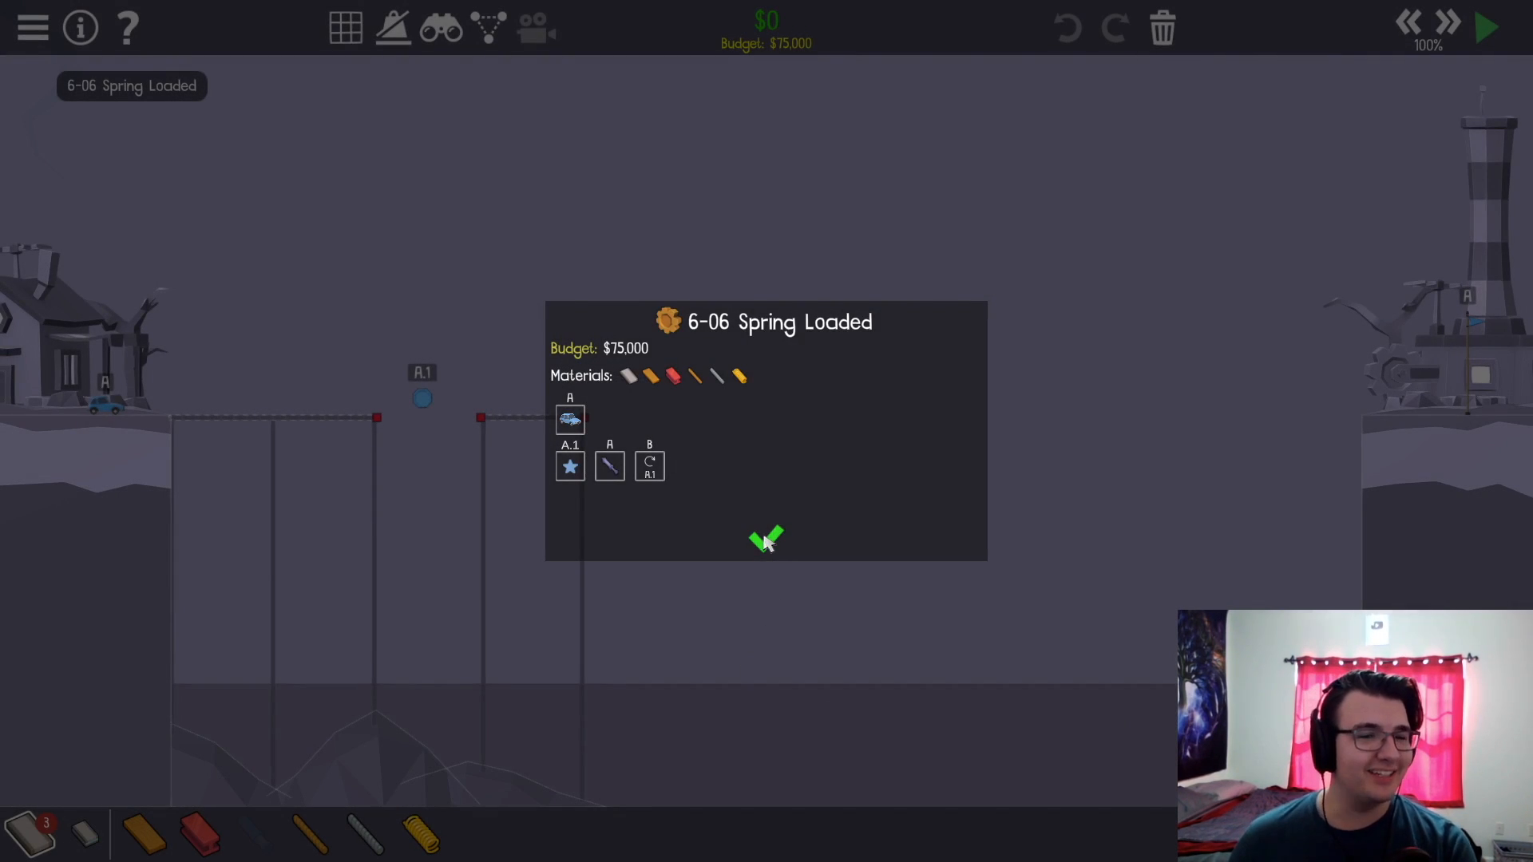
{"action": "left_click", "coordinate": [766, 540]}
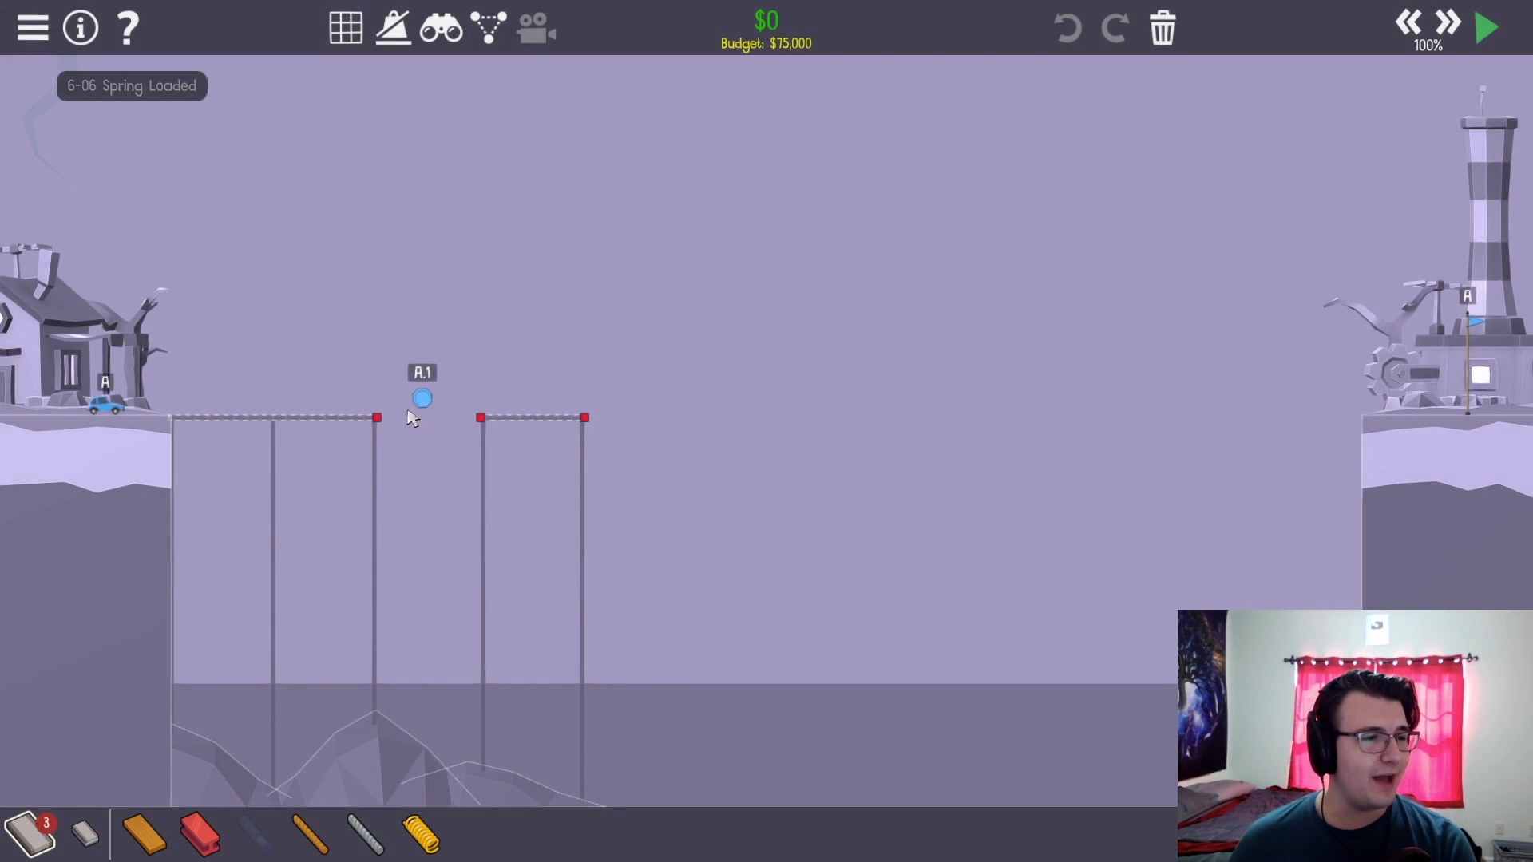
{"action": "mouse_move", "coordinate": [78, 84]}
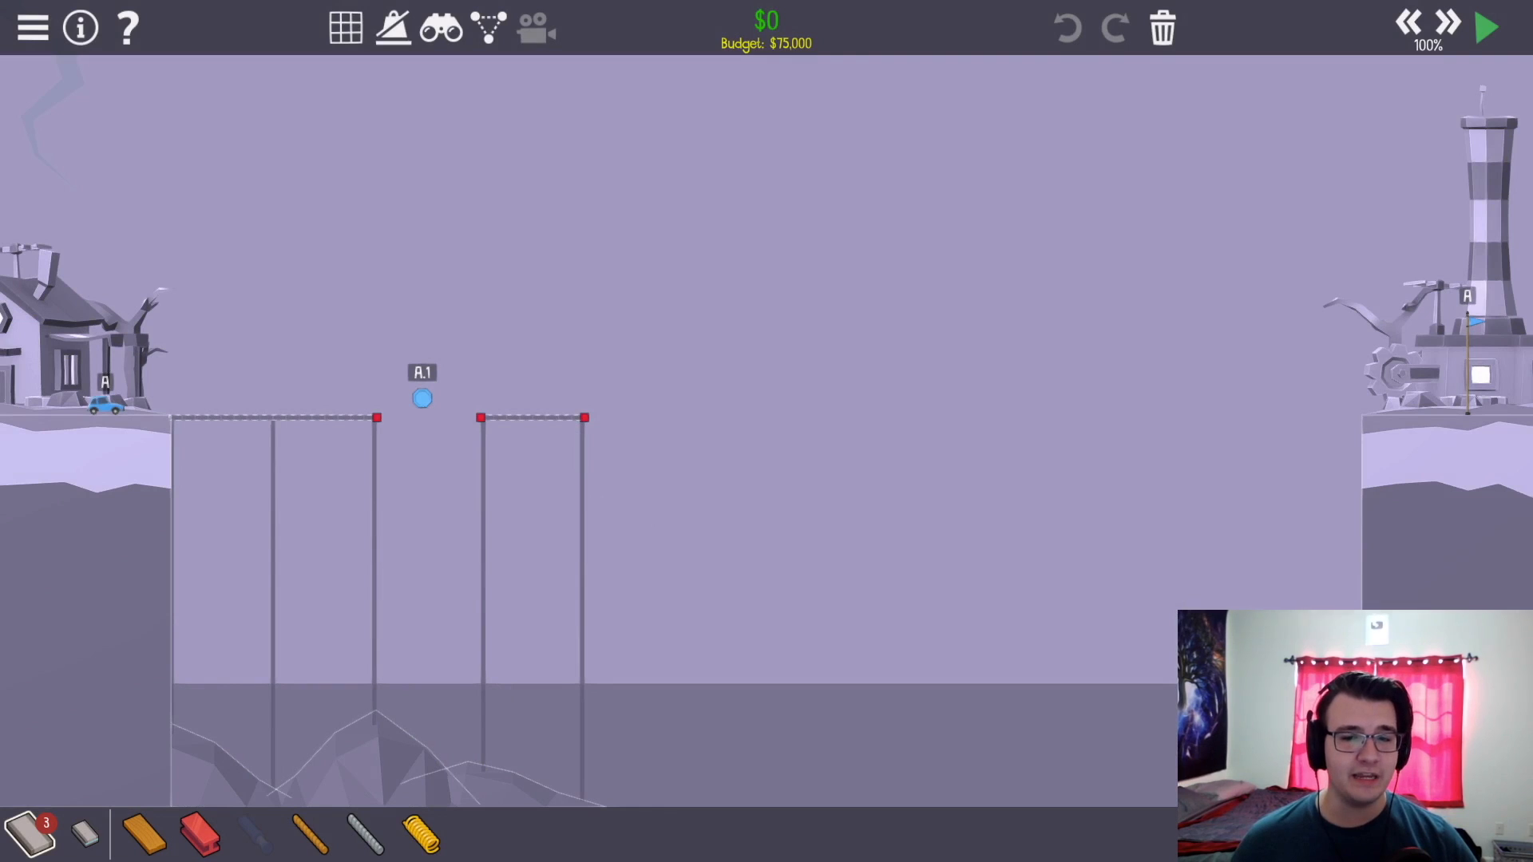
- Lay zigzag springs from behind the car across the deck with a truss joint over A.1
{"action": "left_click", "coordinate": [345, 27]}
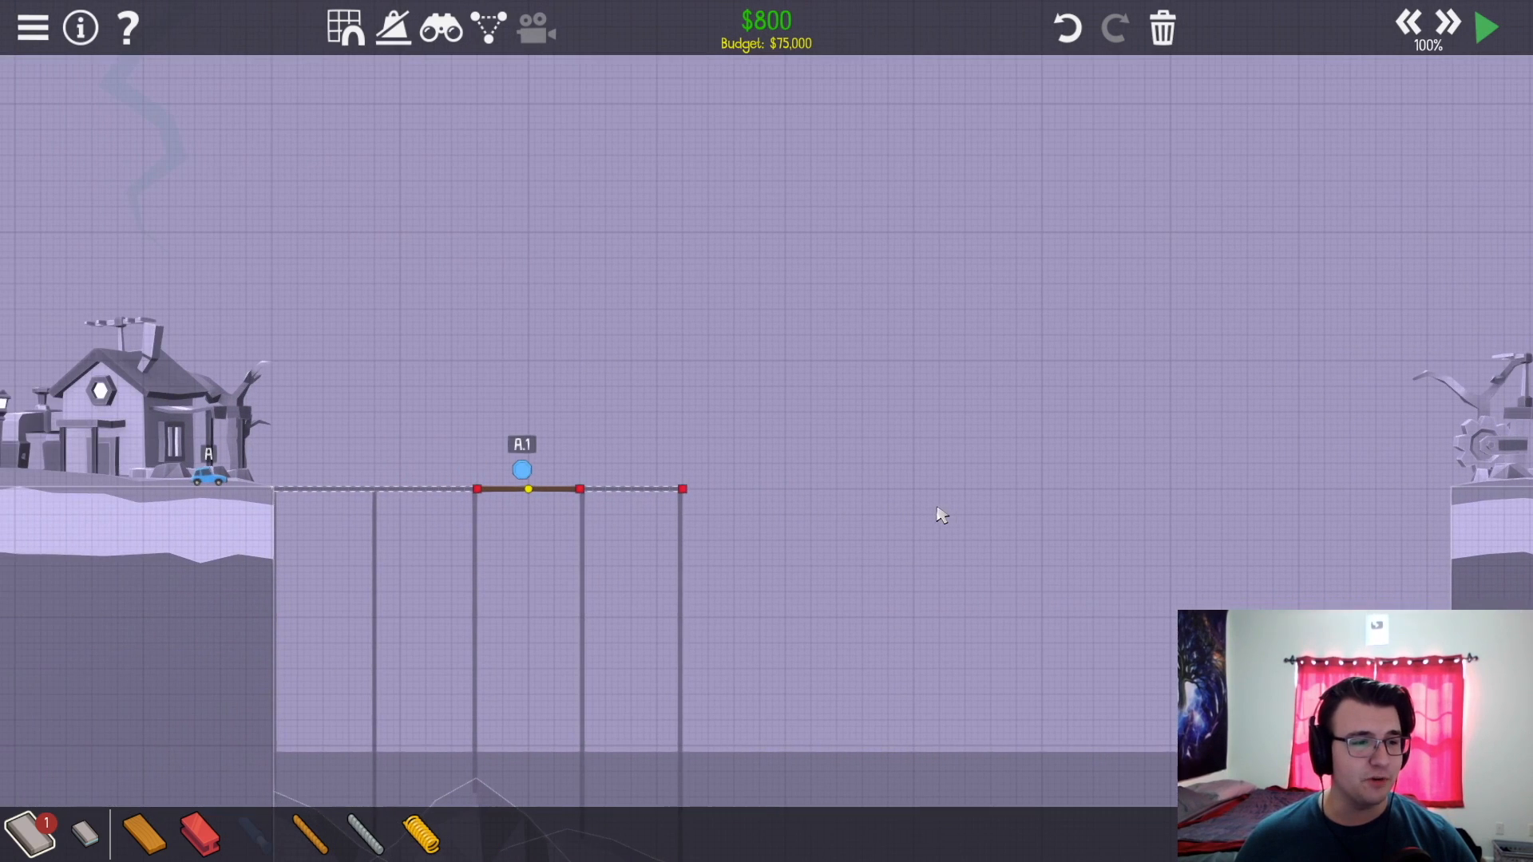
{"action": "mouse_move", "coordinate": [1139, 314]}
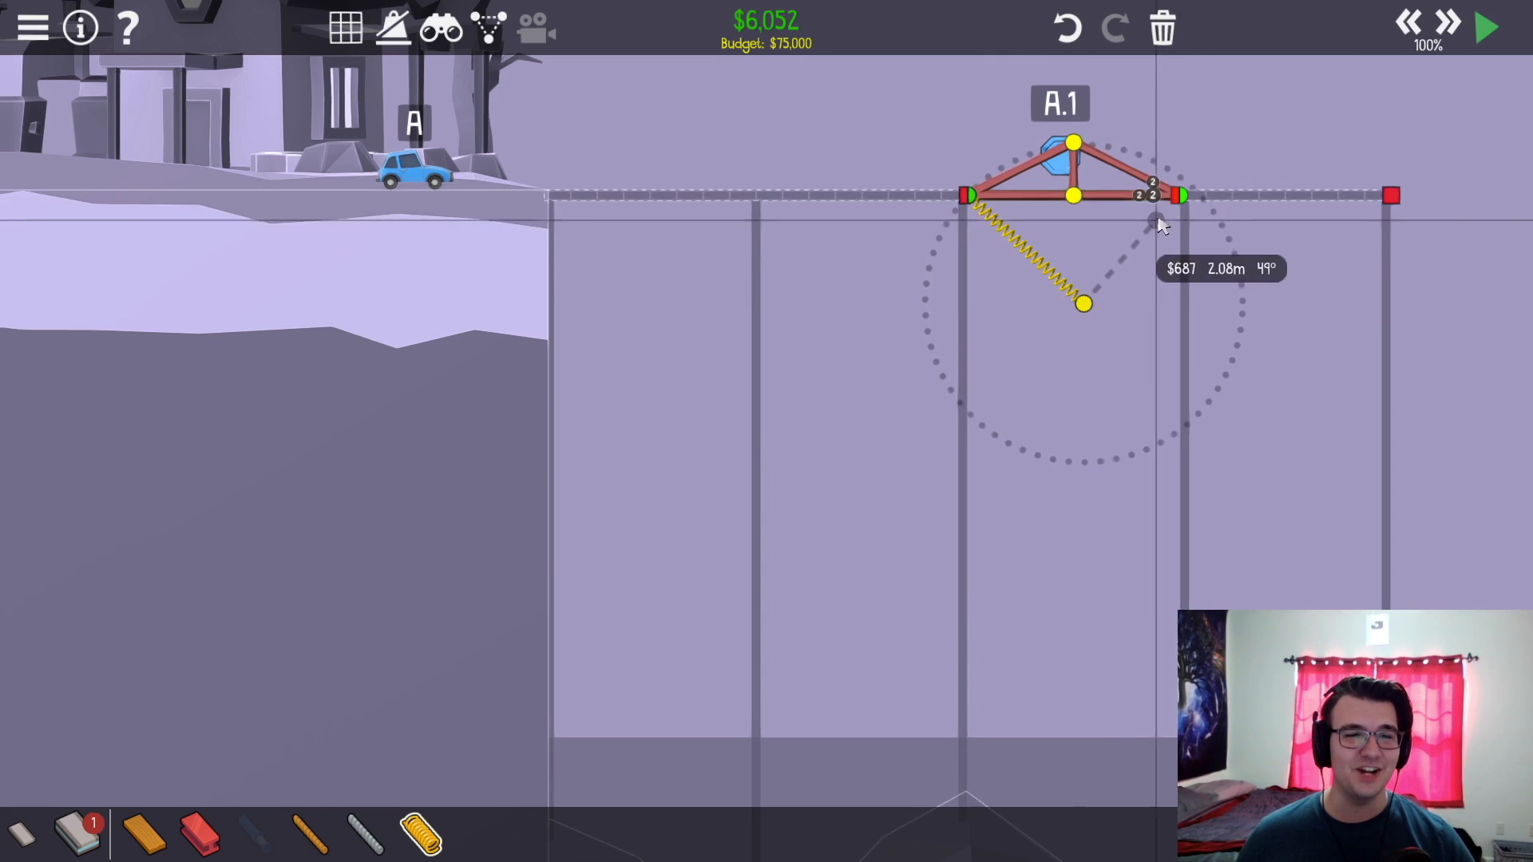
{"action": "left_click", "coordinate": [1178, 195]}
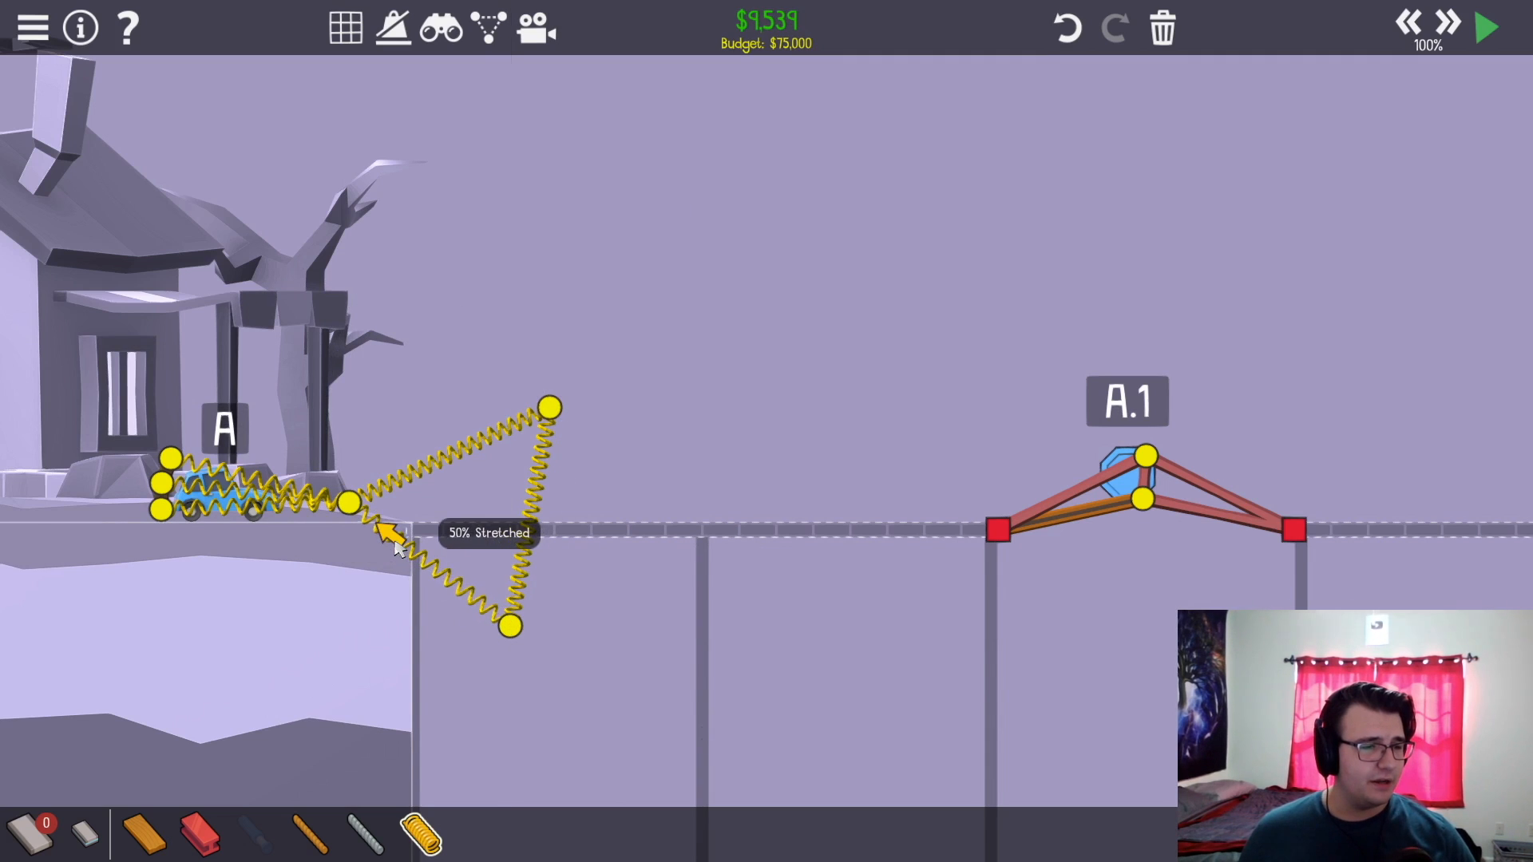
{"action": "mouse_move", "coordinate": [480, 437]}
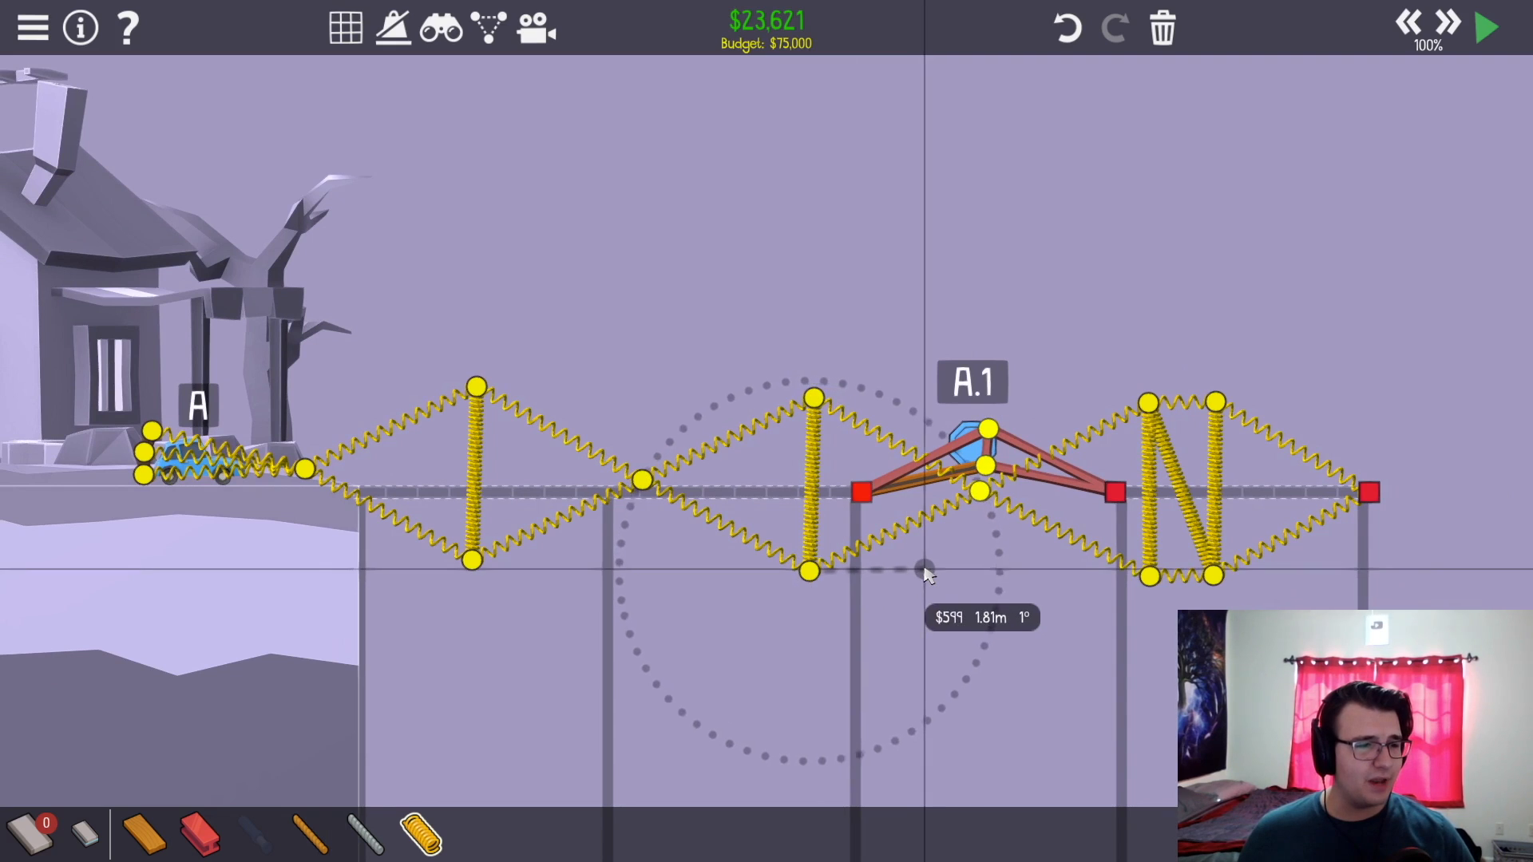
- Test the launcher, note the first-break spring under the truss, and rework the spring joints behind the car
{"action": "left_click", "coordinate": [1484, 27]}
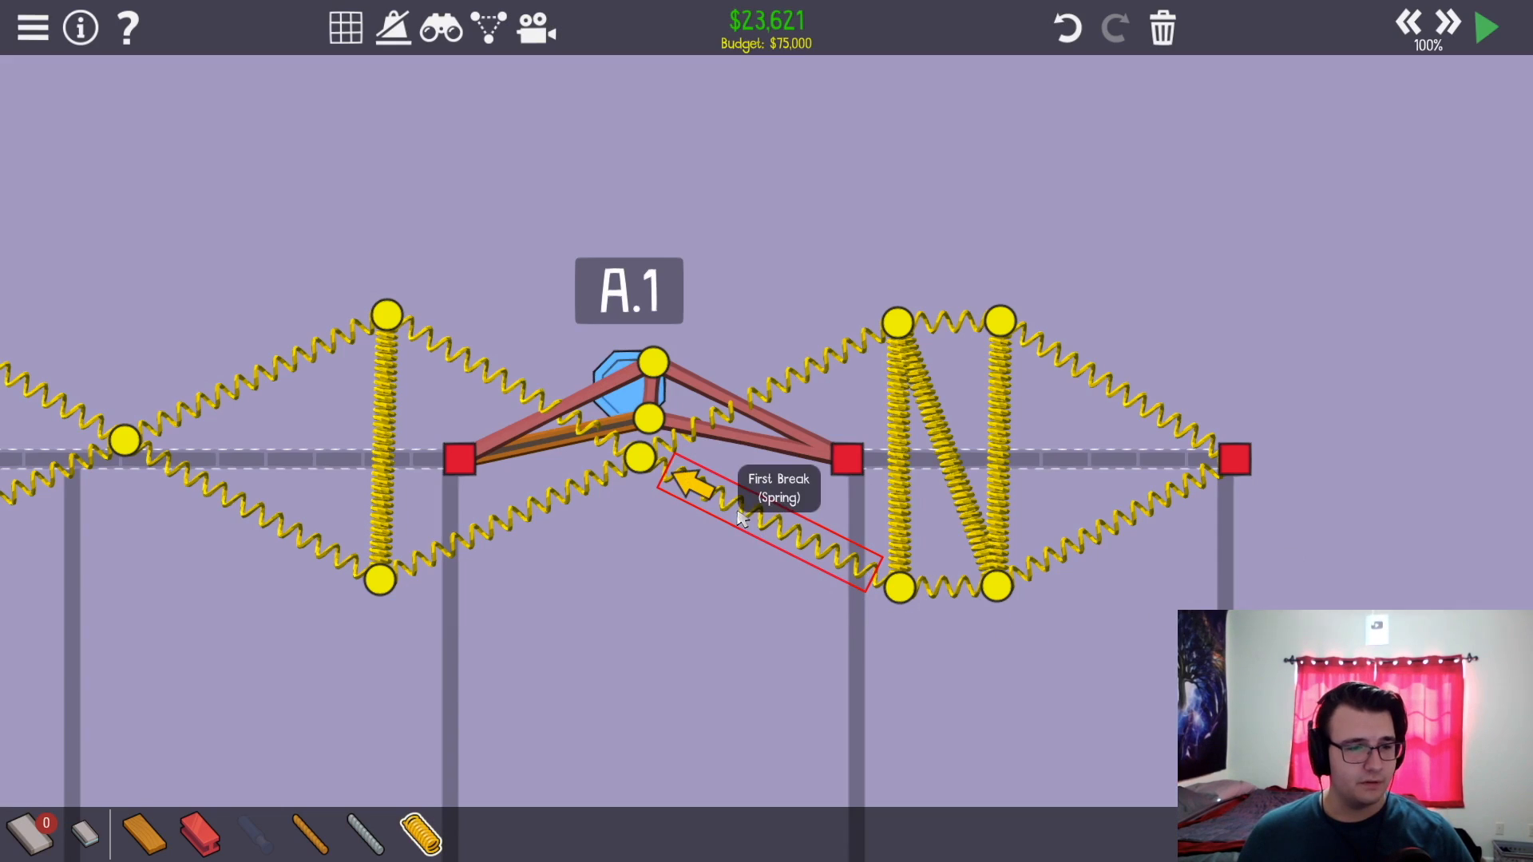
{"action": "mouse_move", "coordinate": [830, 362]}
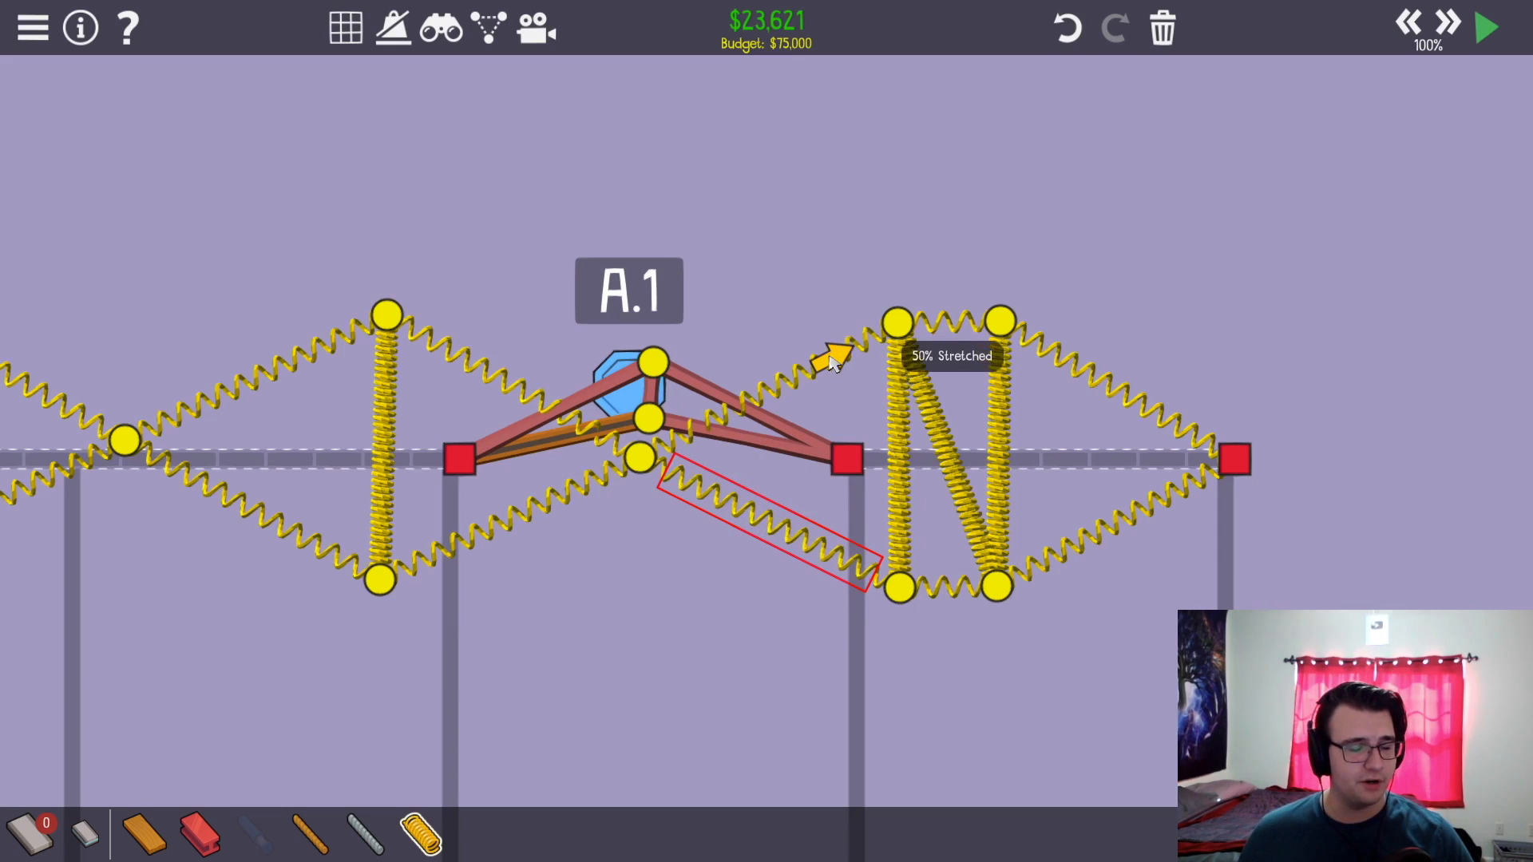
{"action": "left_click", "coordinate": [1483, 28]}
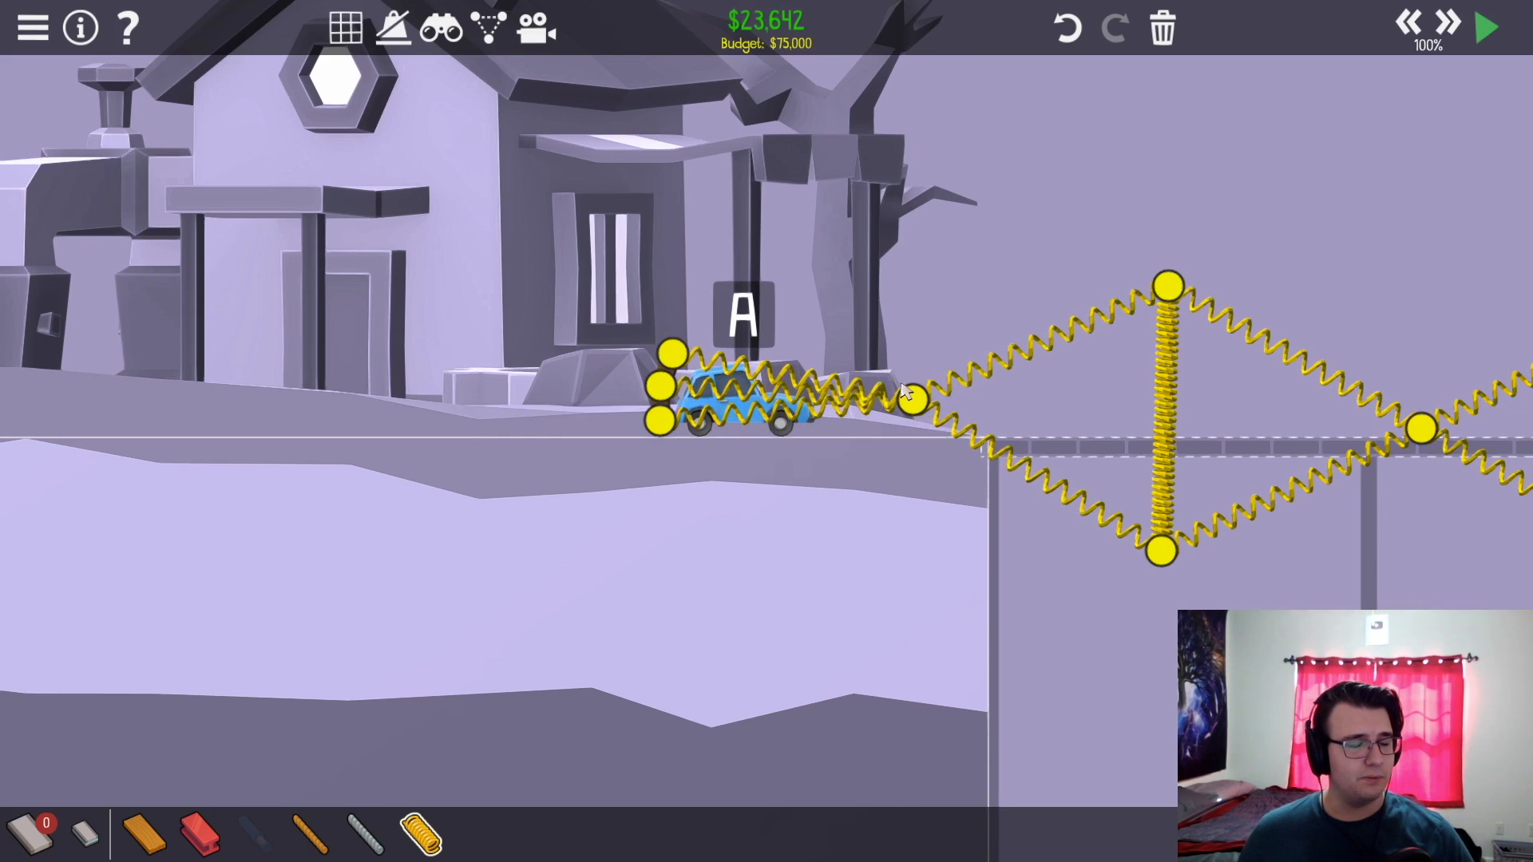
{"action": "left_click", "coordinate": [1484, 27]}
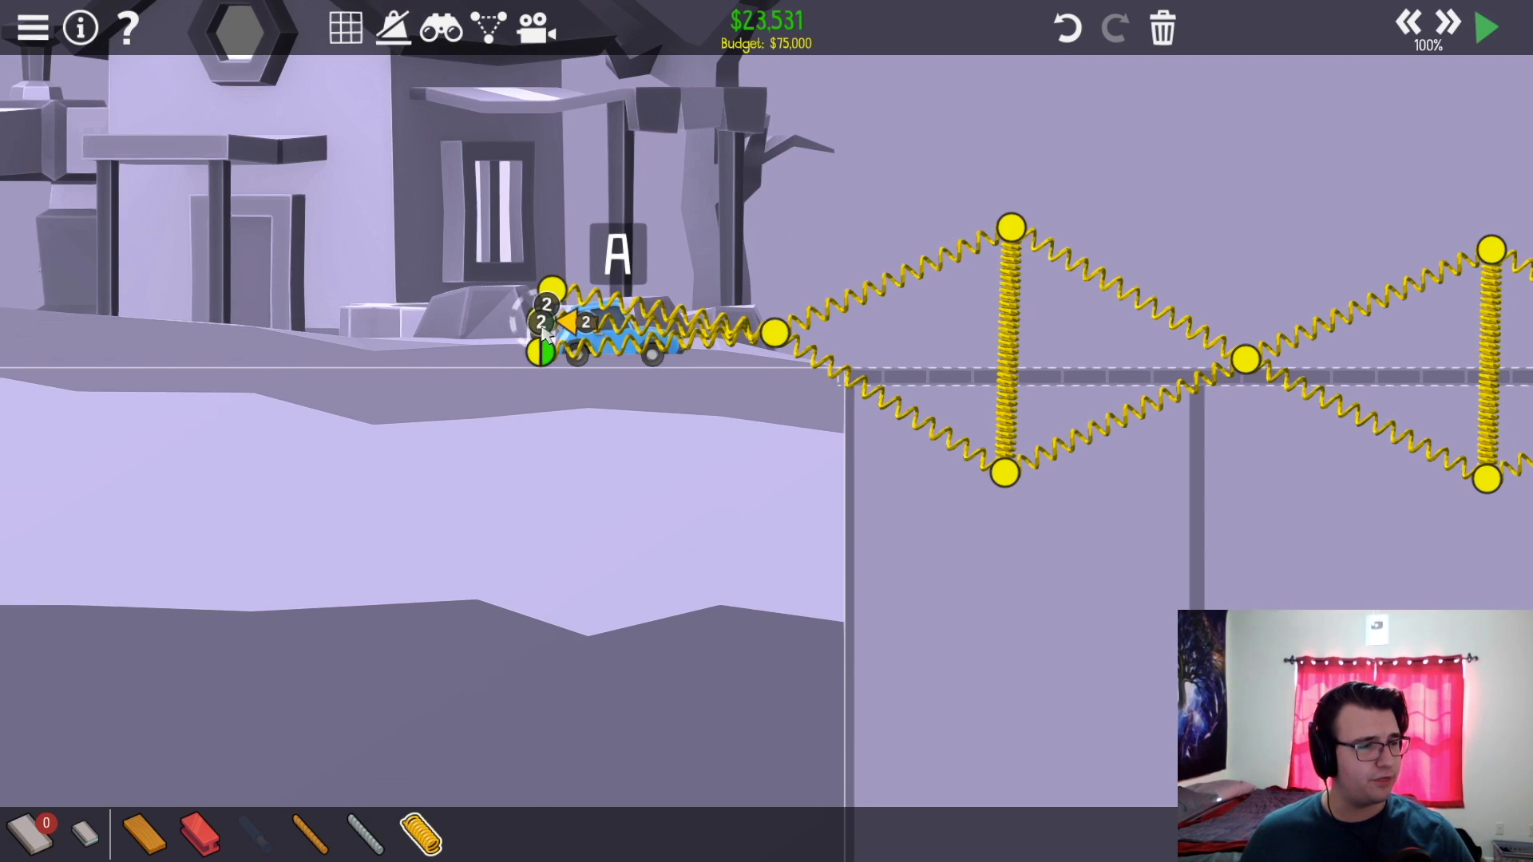
{"action": "left_click", "coordinate": [1484, 27]}
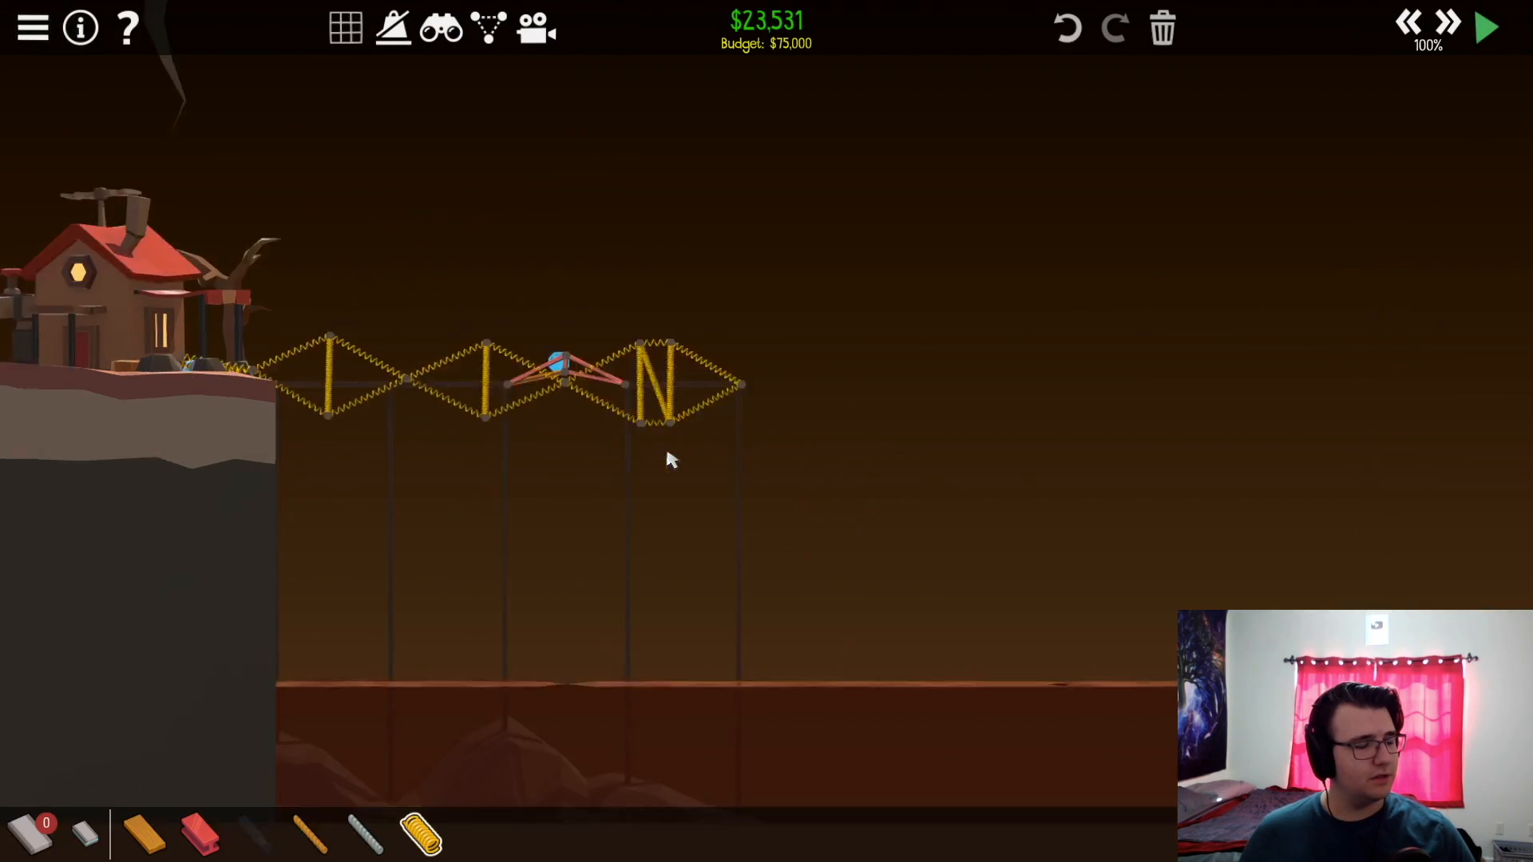
{"action": "left_click", "coordinate": [1484, 27]}
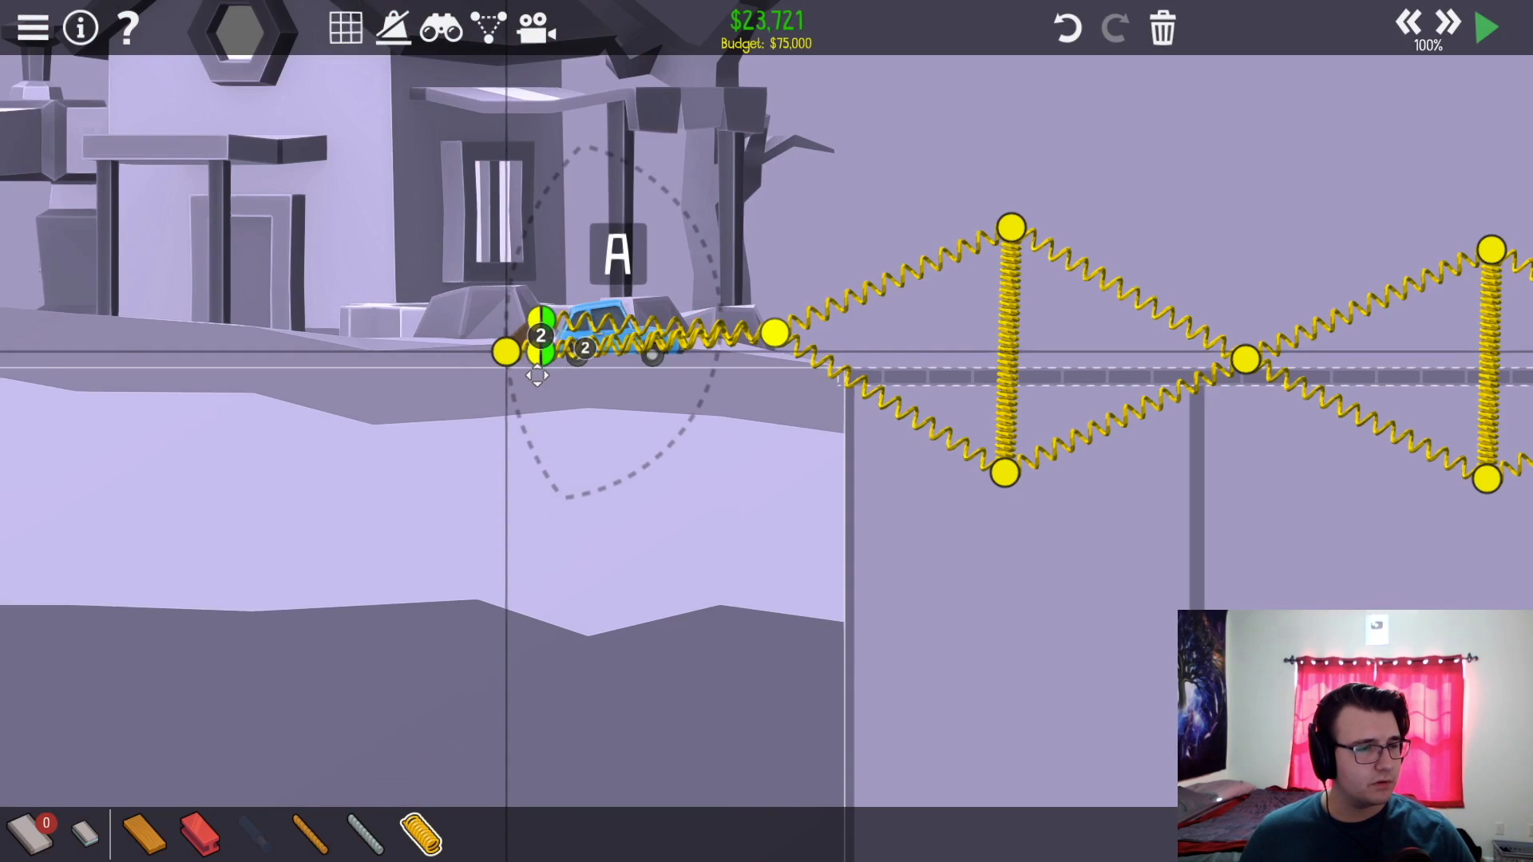
- Add beams around the A.1 piston truss connecting to the right spring column
{"action": "left_click", "coordinate": [1485, 27]}
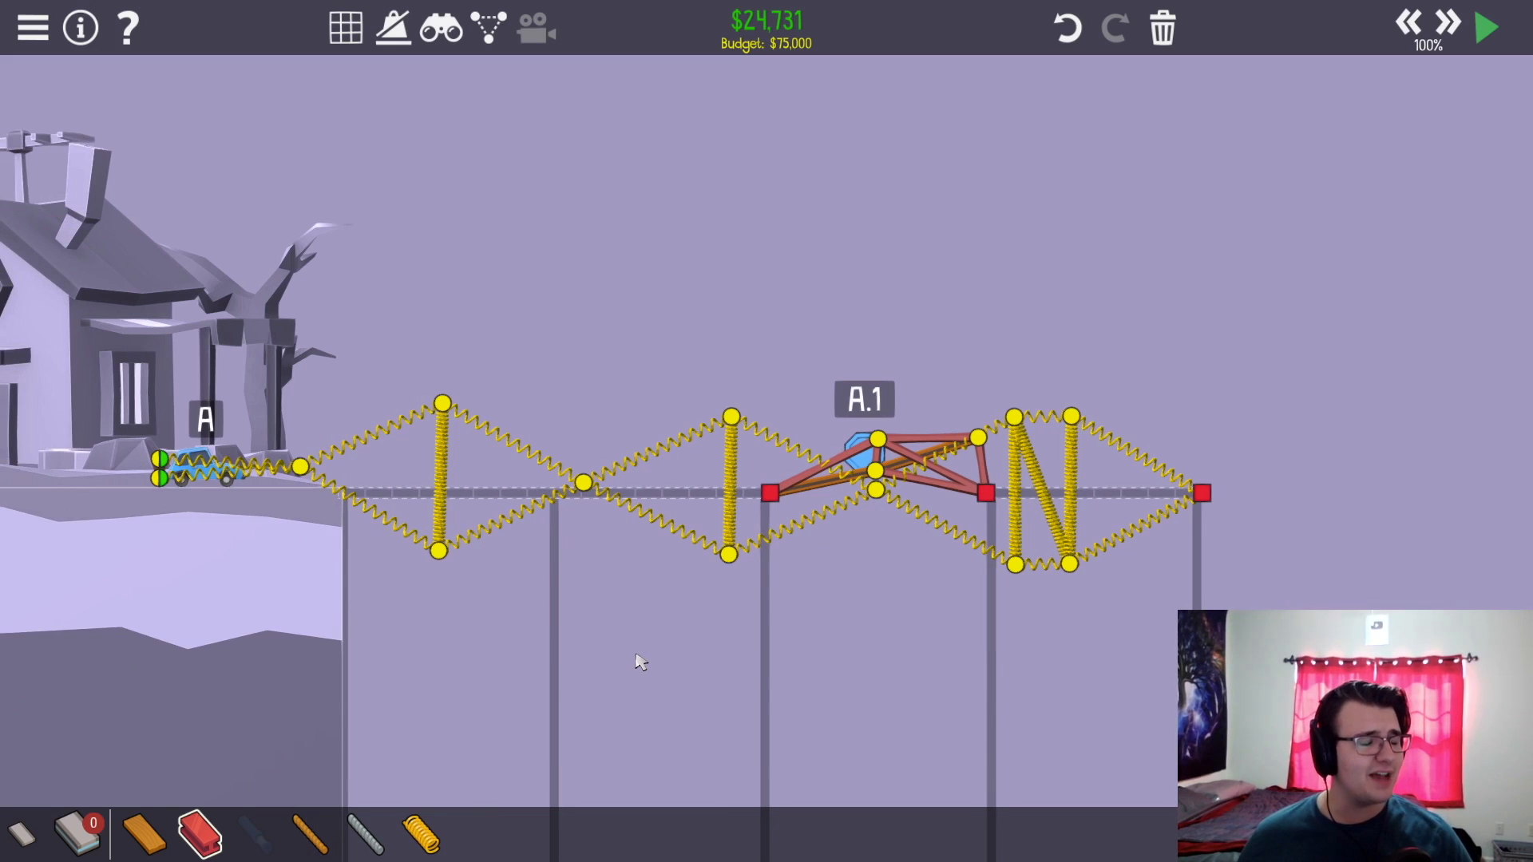
{"action": "mouse_move", "coordinate": [225, 574]}
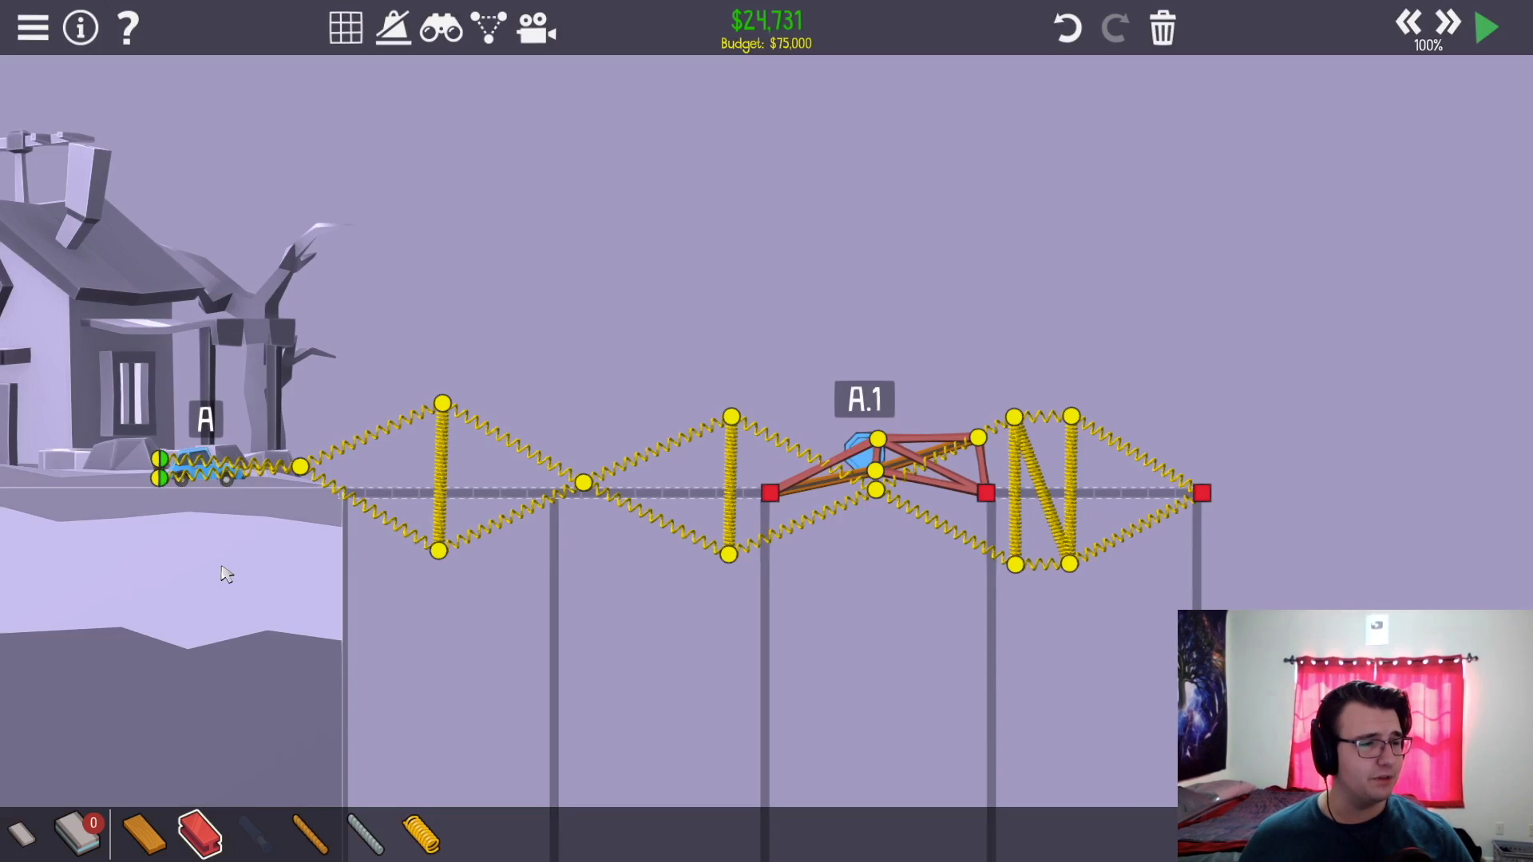
{"action": "left_click", "coordinate": [1482, 27]}
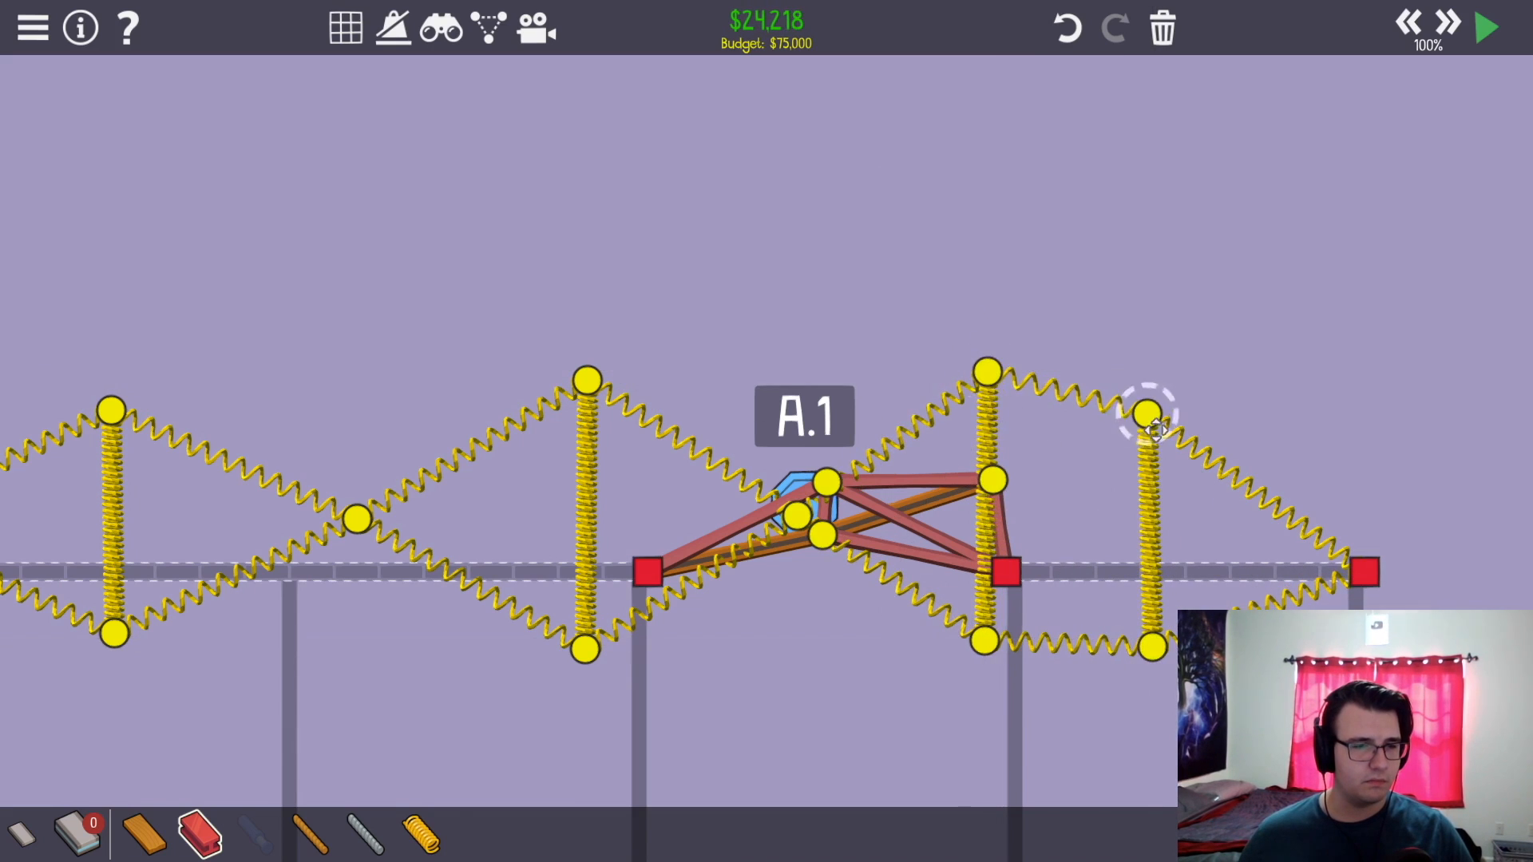
- Test the launch, then move the upper truss joint onto the spring column
{"action": "left_click", "coordinate": [1485, 27]}
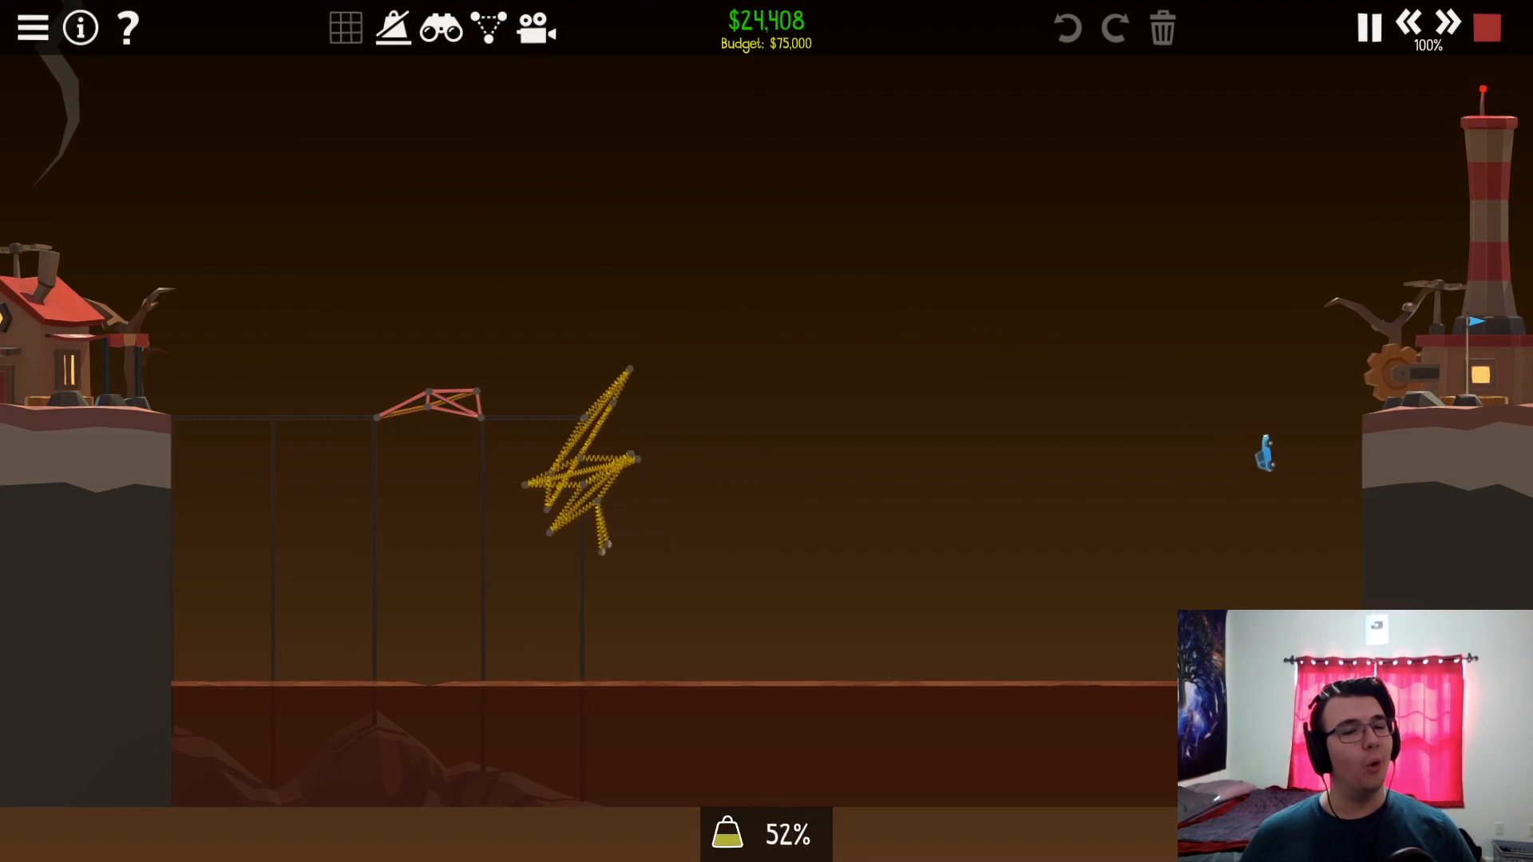
{"action": "left_click", "coordinate": [1485, 27]}
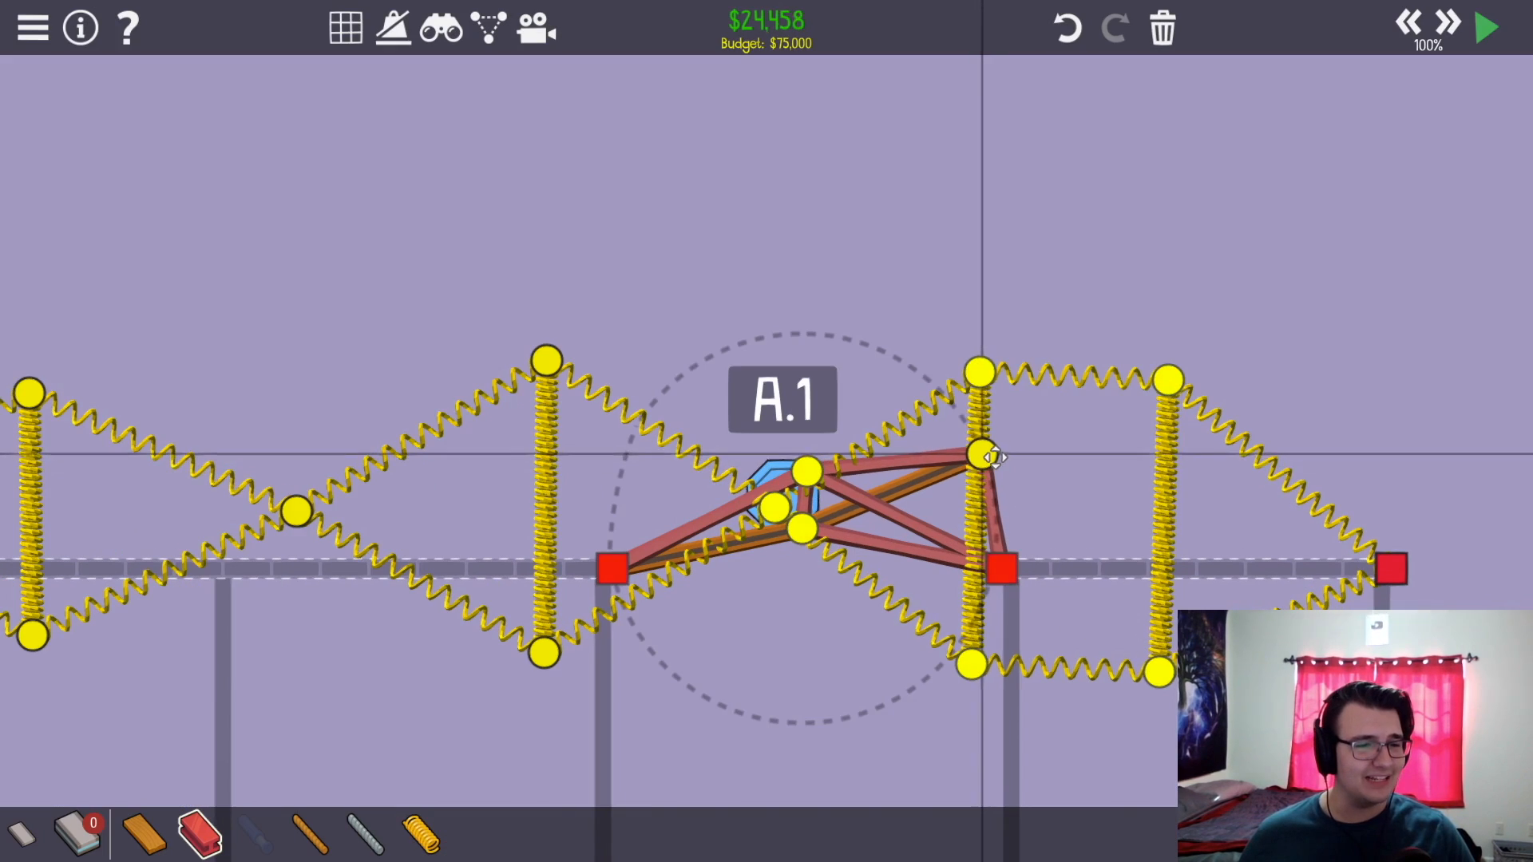
{"action": "left_click", "coordinate": [1483, 27]}
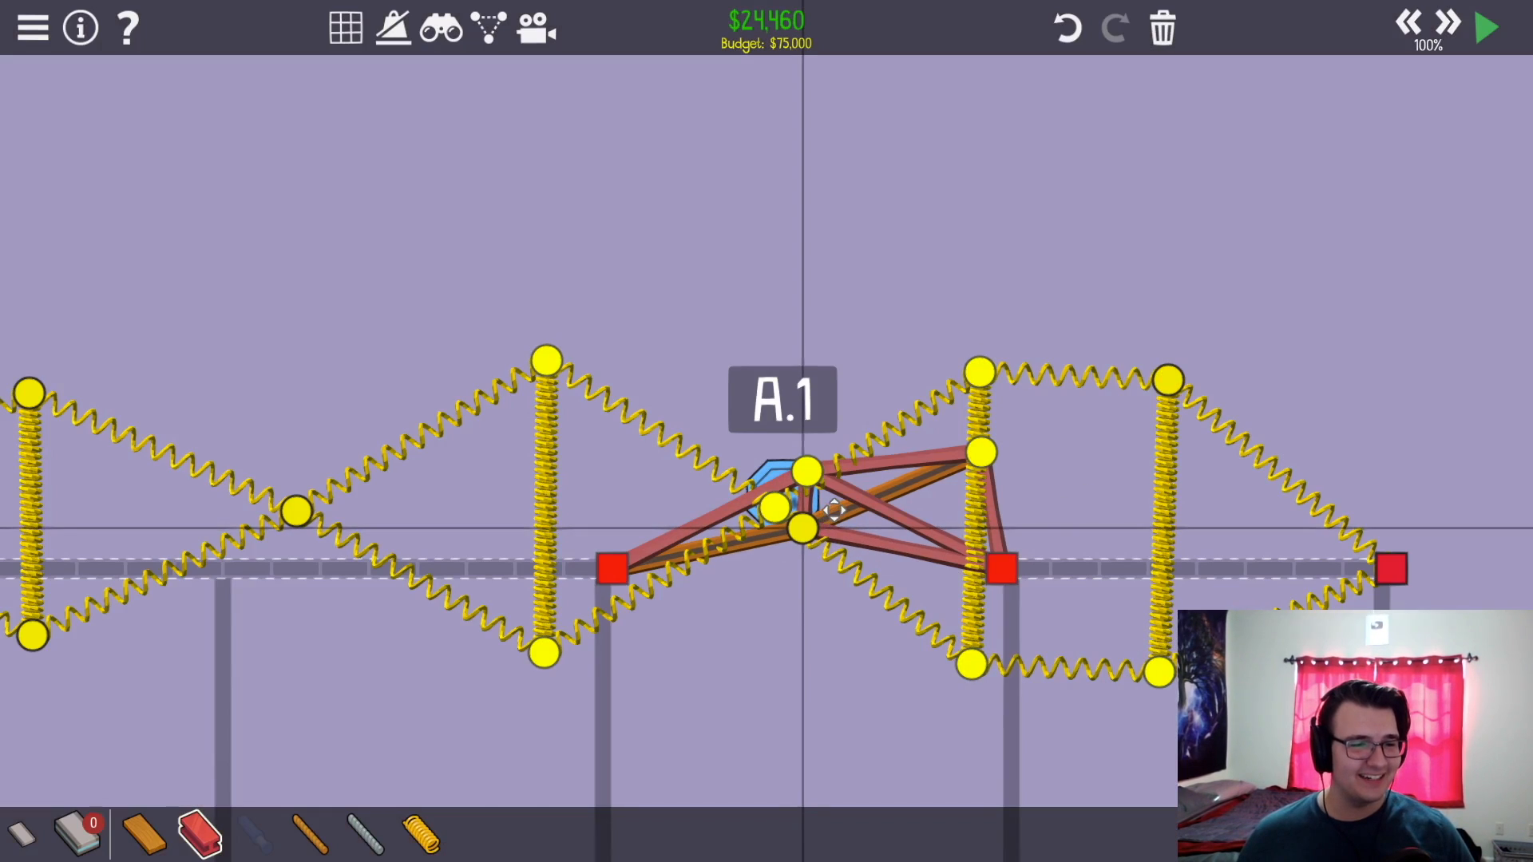
{"action": "left_click", "coordinate": [1486, 27]}
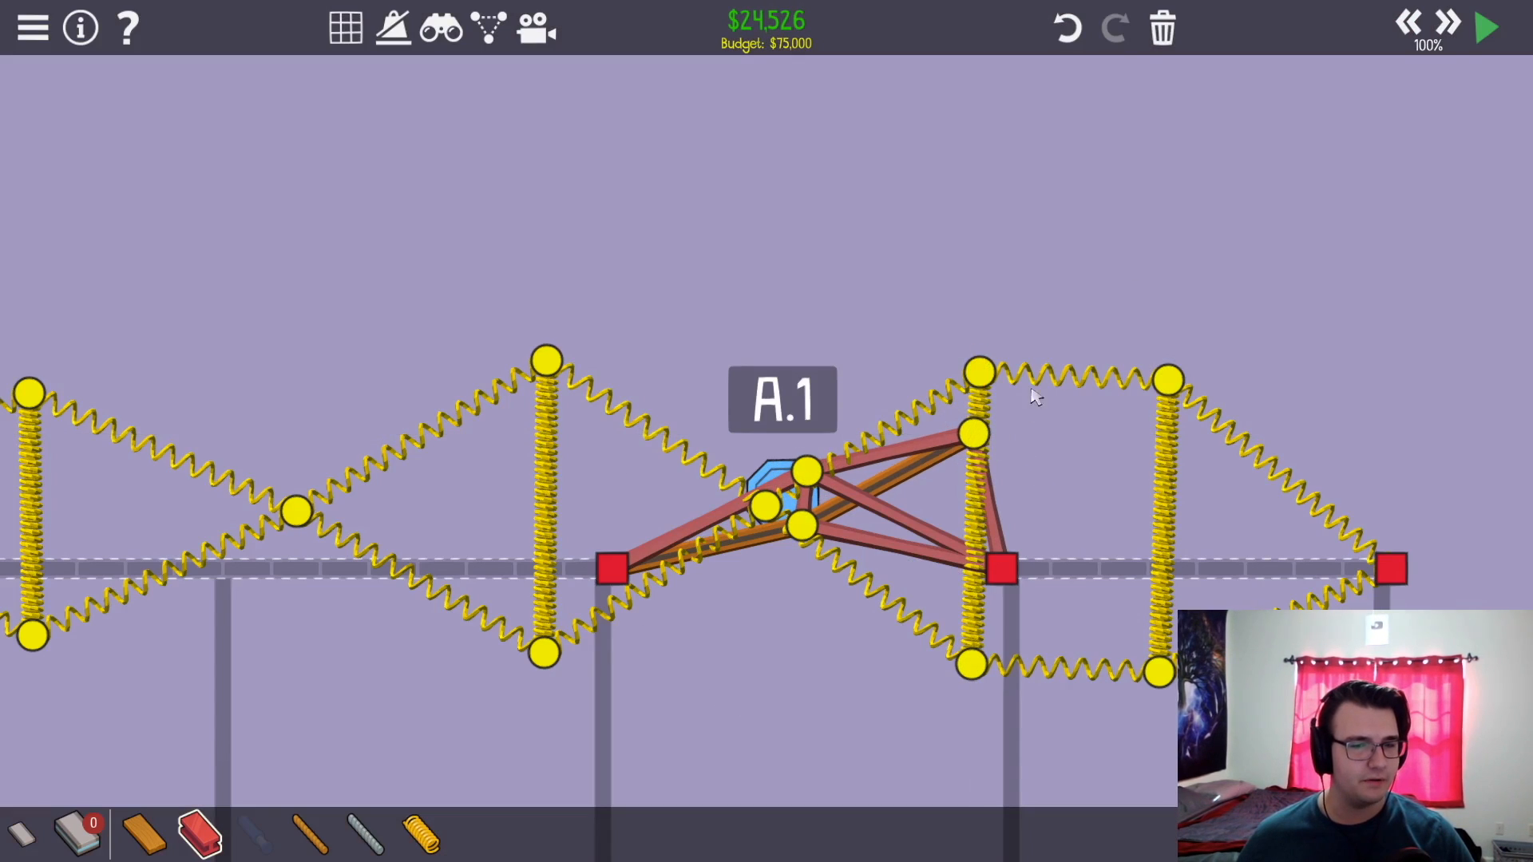
- Re-test the launch twice and reposition the upper truss joint so the car flies to the far side
{"action": "left_click", "coordinate": [1484, 27]}
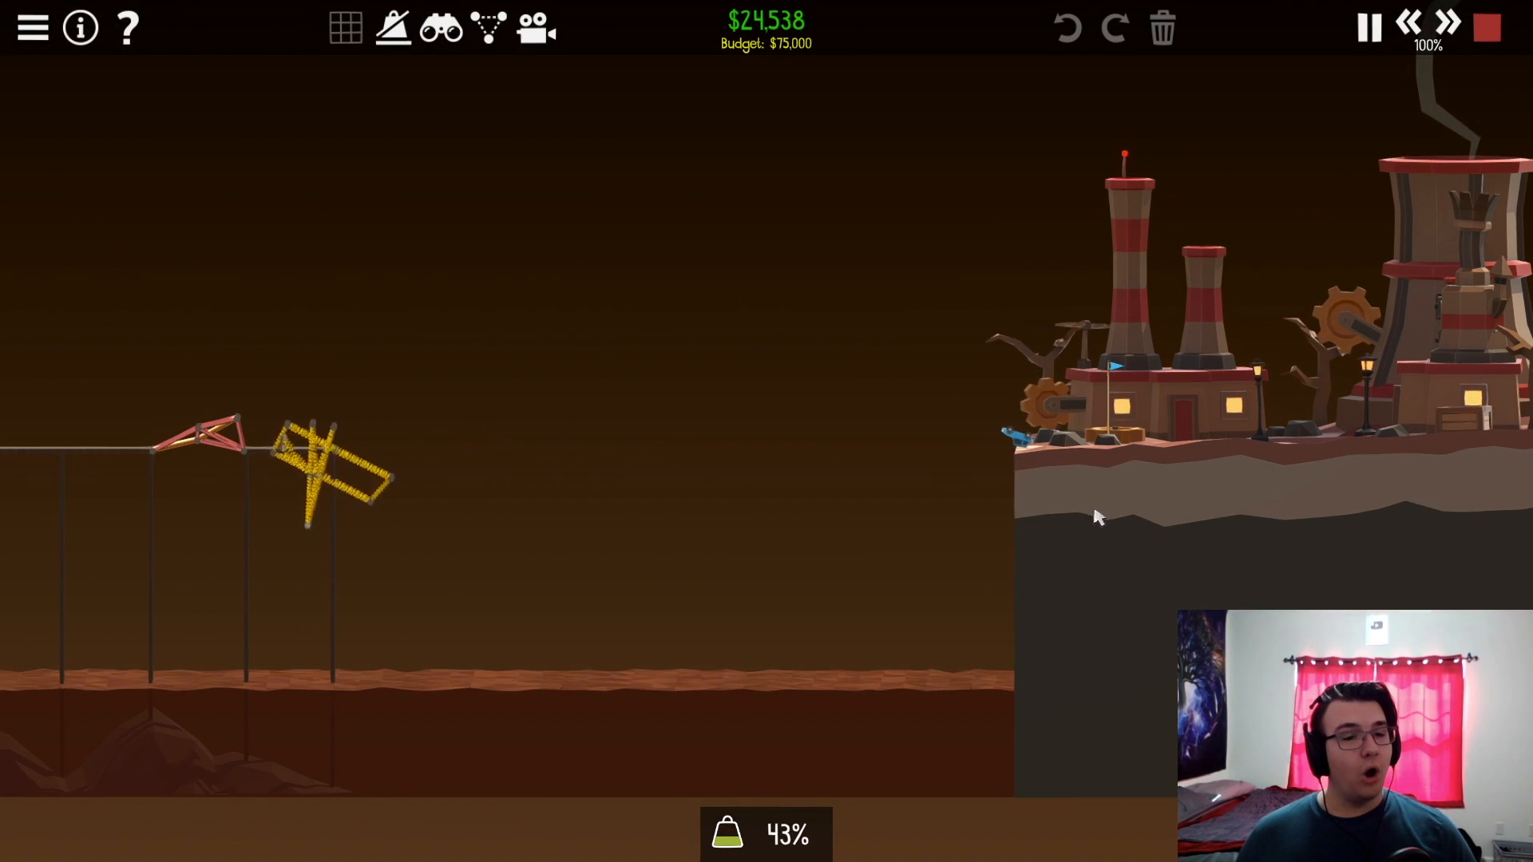
{"action": "left_click", "coordinate": [1368, 27]}
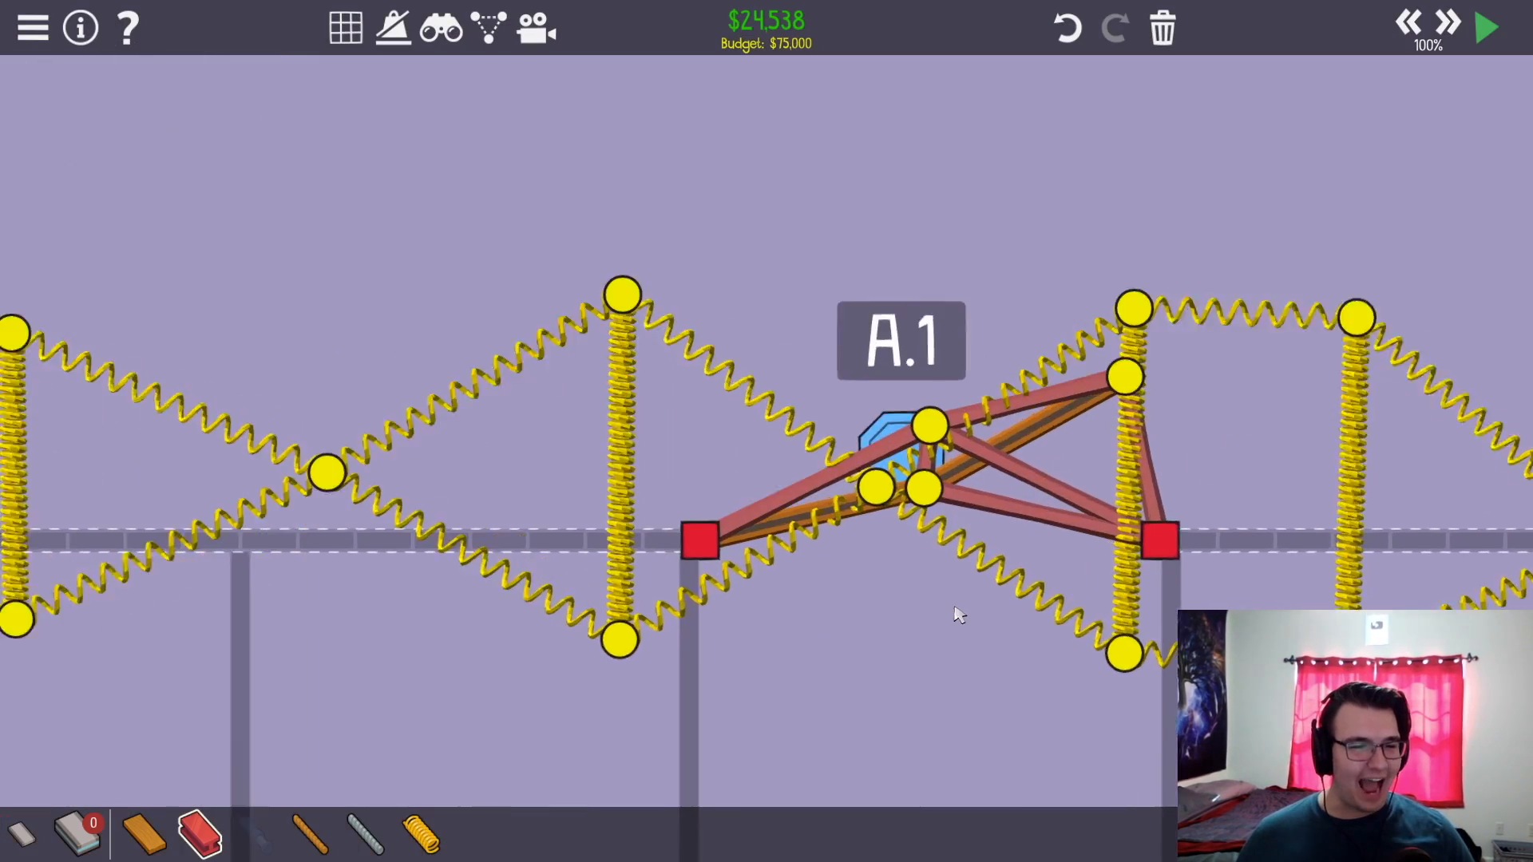
{"action": "left_click", "coordinate": [1484, 28]}
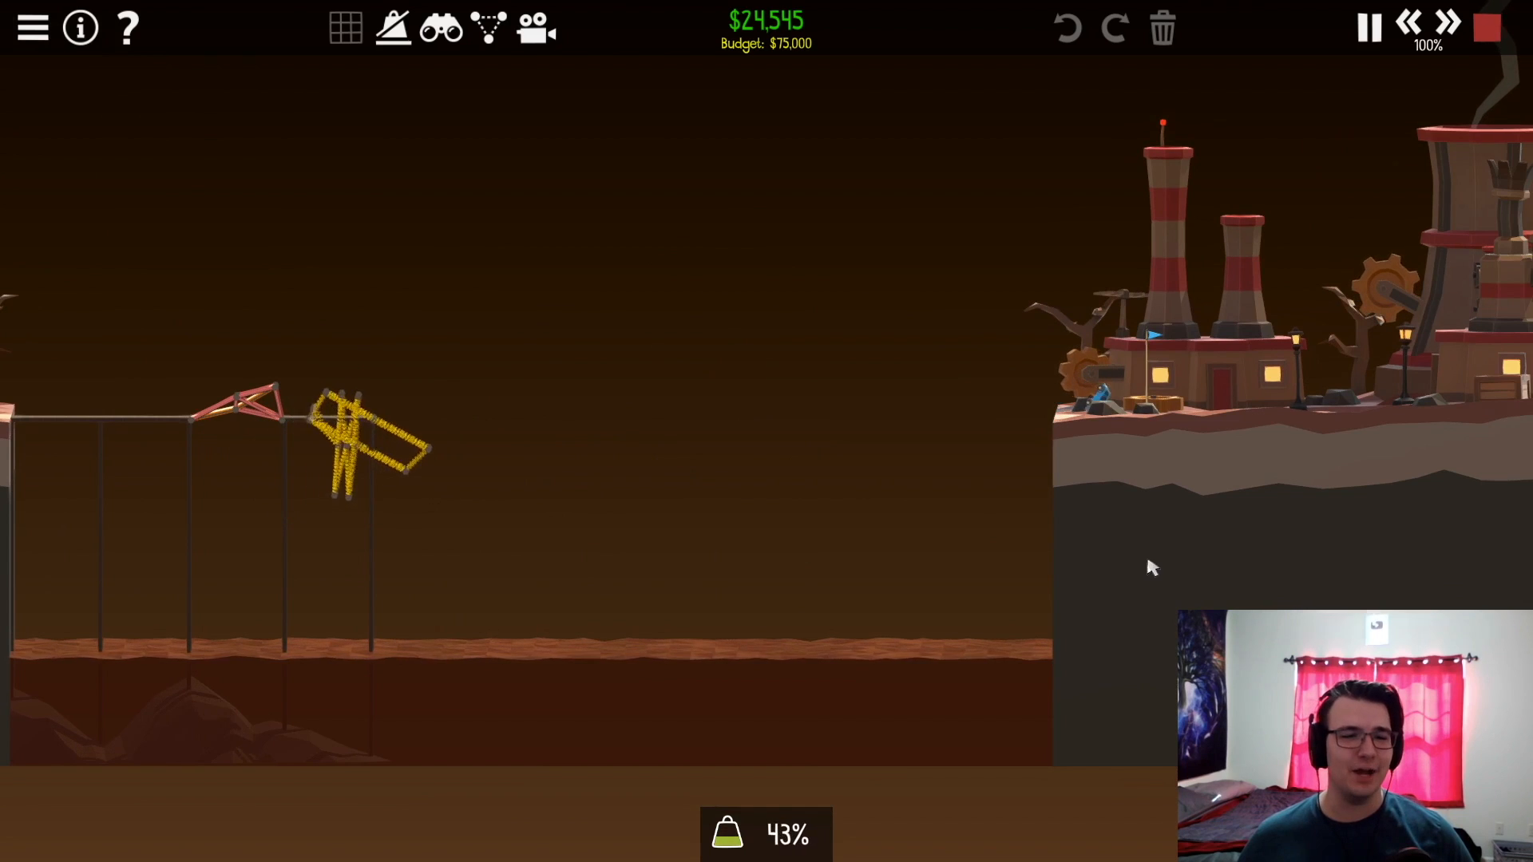
{"action": "left_click", "coordinate": [1484, 27]}
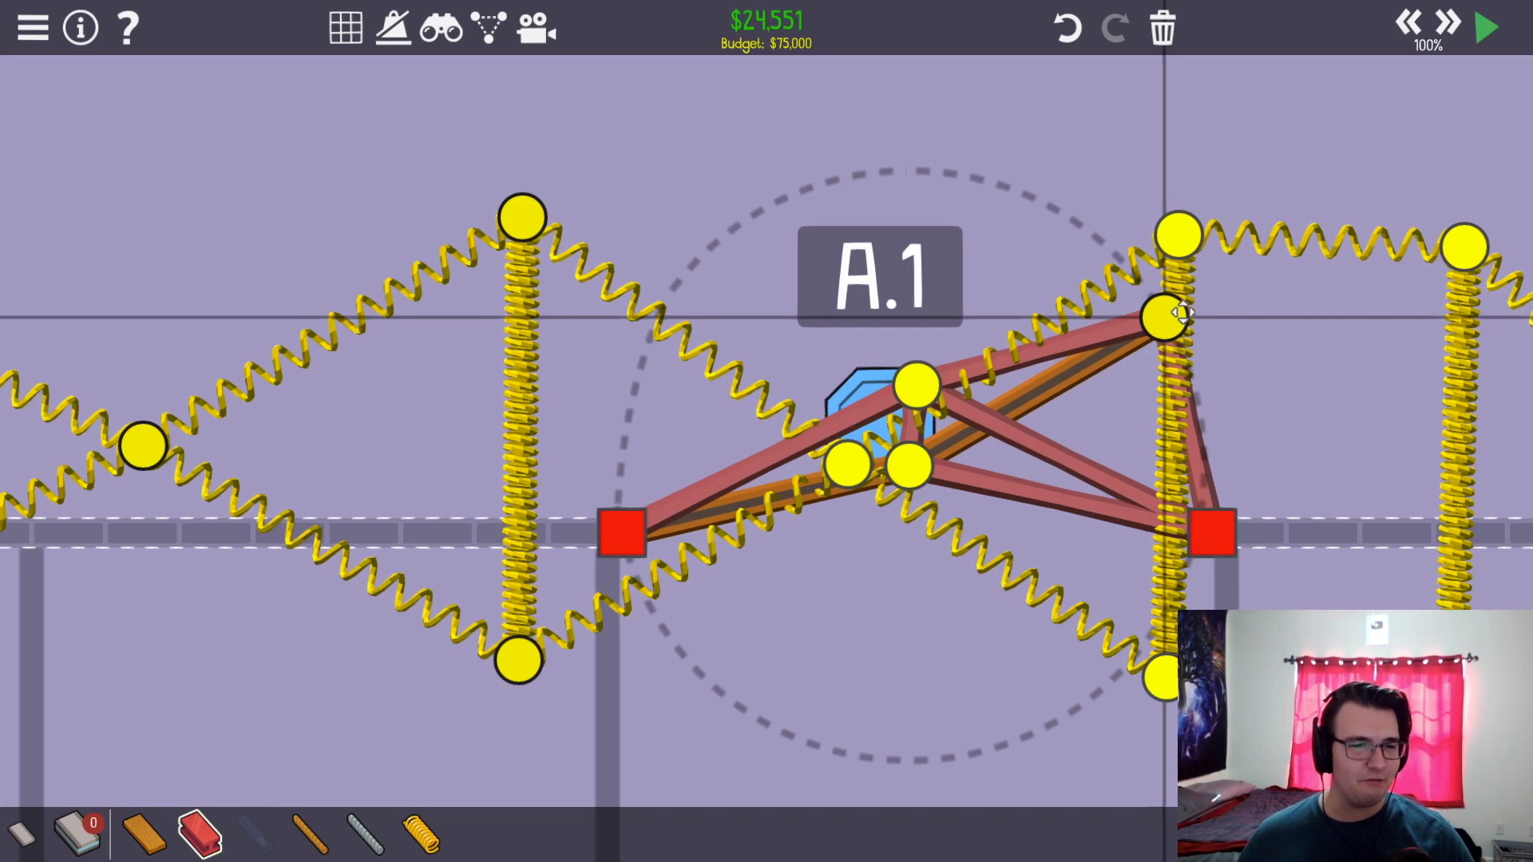
{"action": "left_click", "coordinate": [1483, 27]}
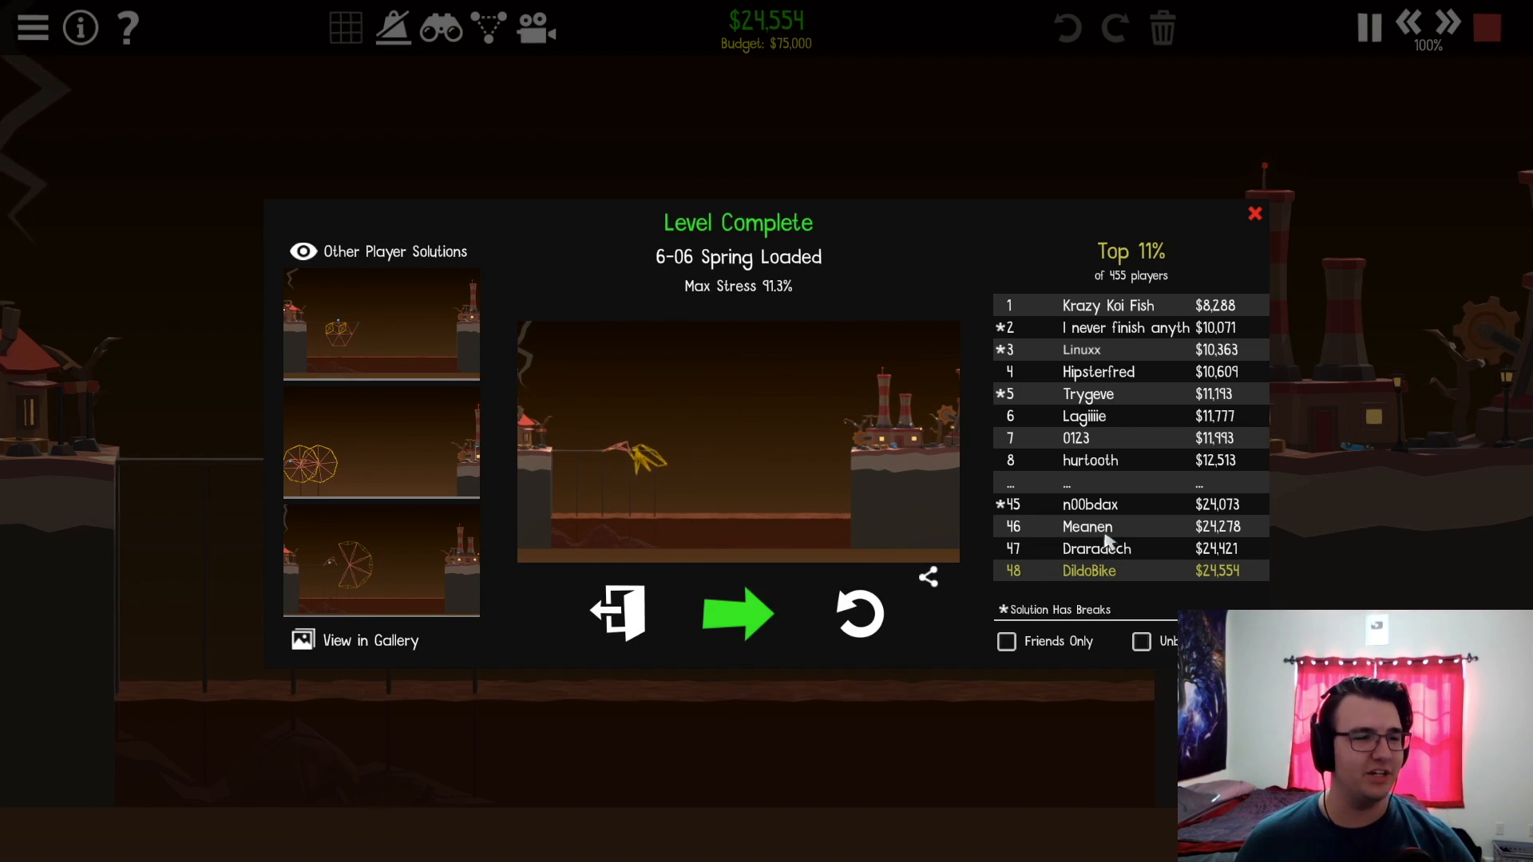
- Pause the Spring Loaded solution replay on the results screen
{"action": "left_click", "coordinate": [737, 441]}
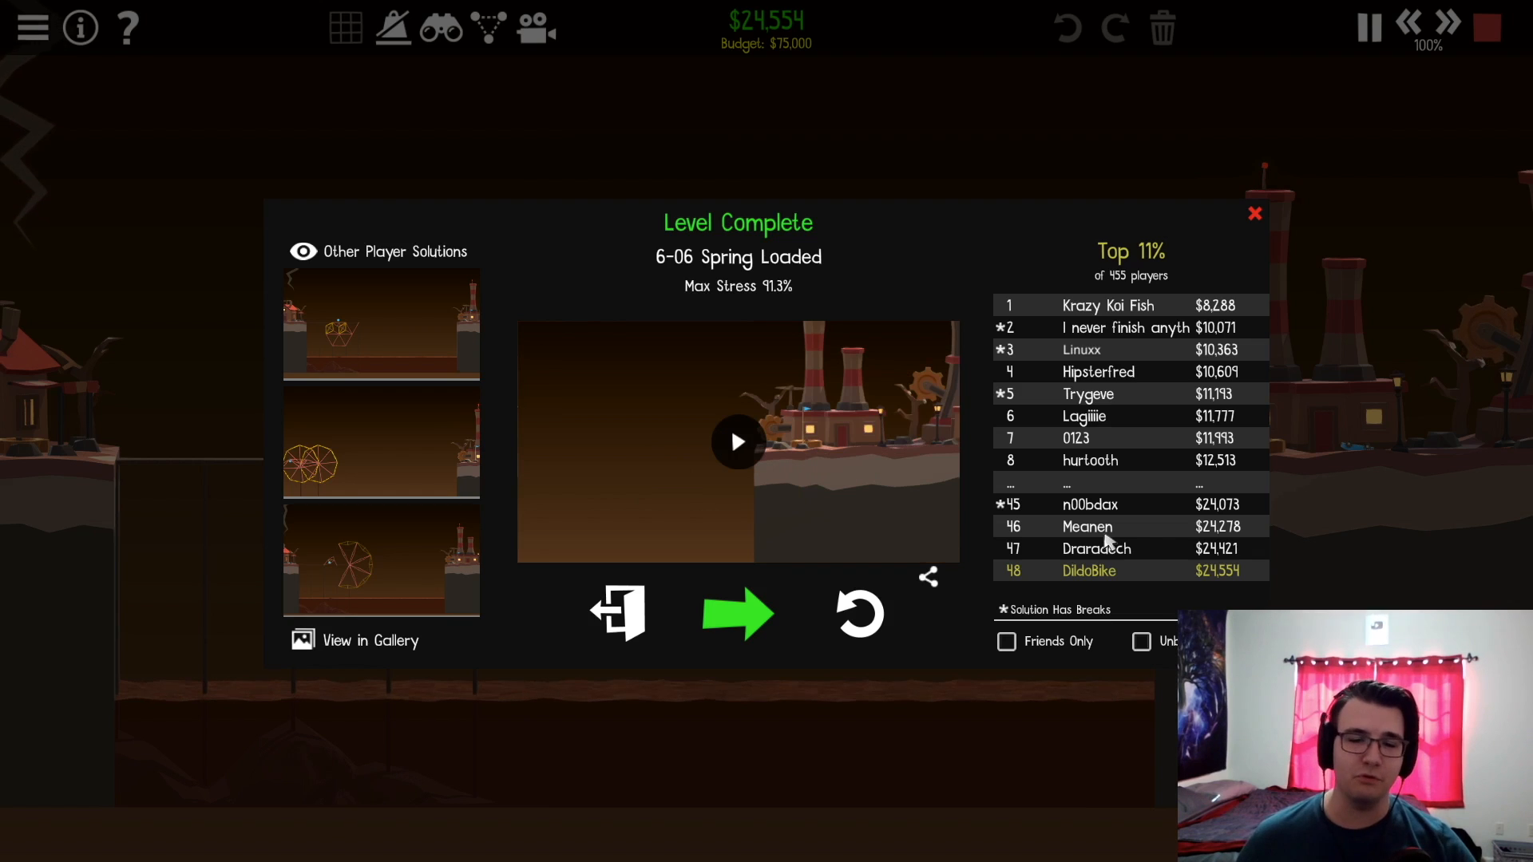
{"action": "mouse_move", "coordinate": [1096, 530]}
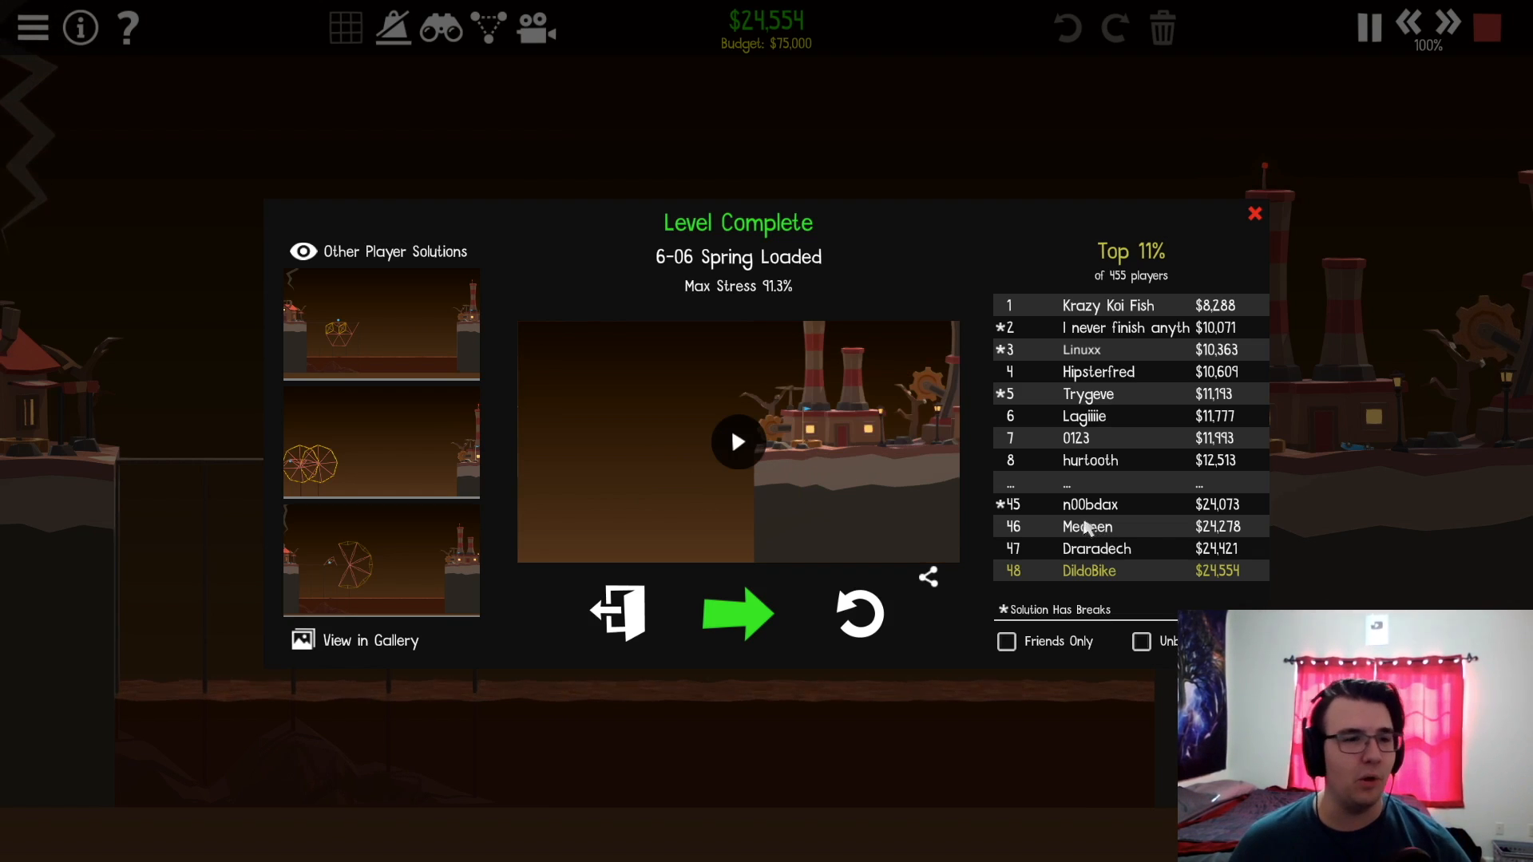